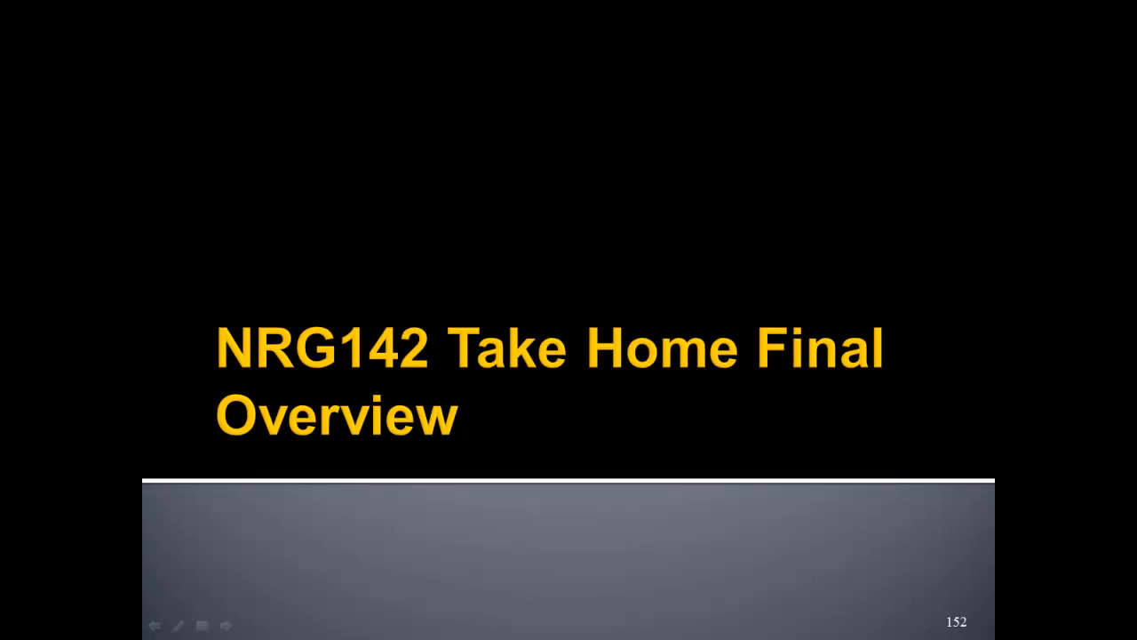
{"action": "mouse_move", "coordinate": [931, 170]}
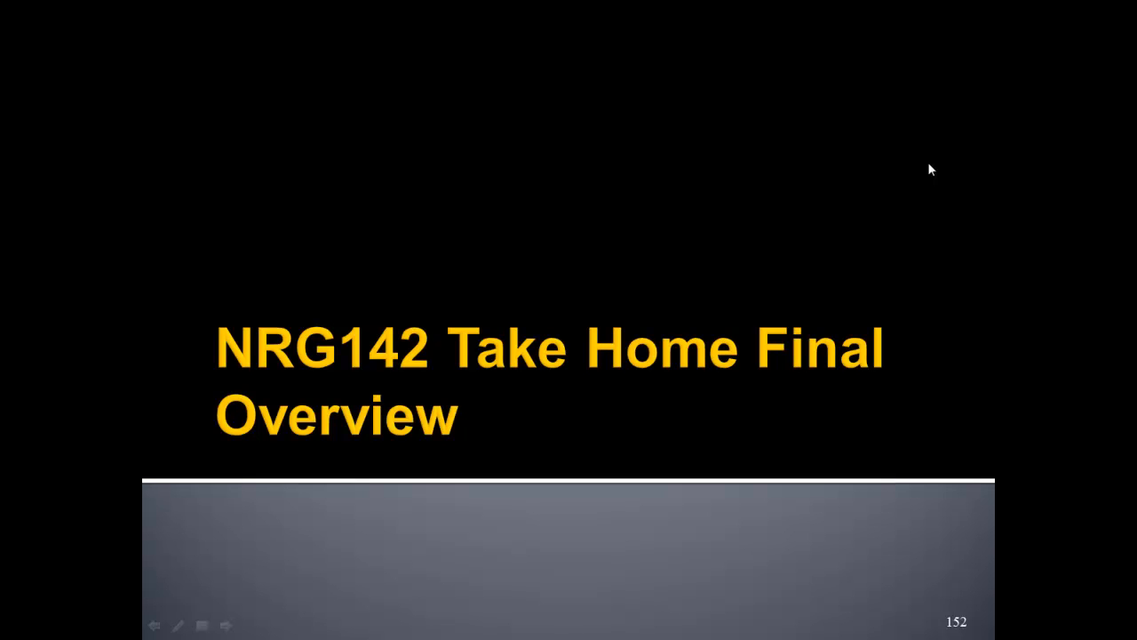
{"action": "mouse_move", "coordinate": [973, 246]}
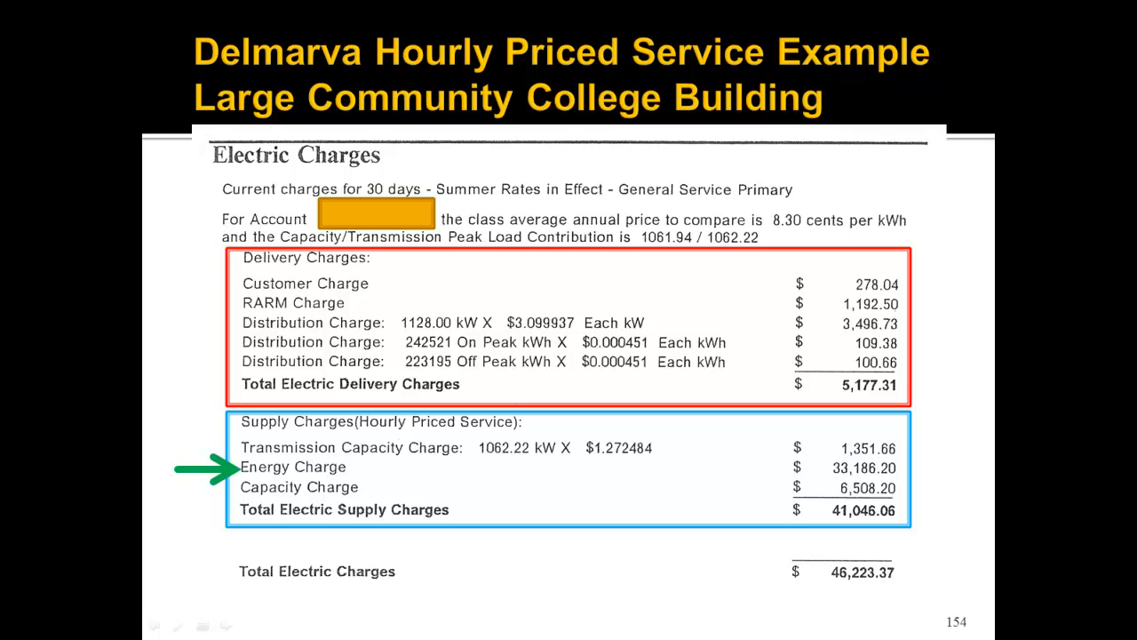
{"action": "mouse_move", "coordinate": [529, 151]}
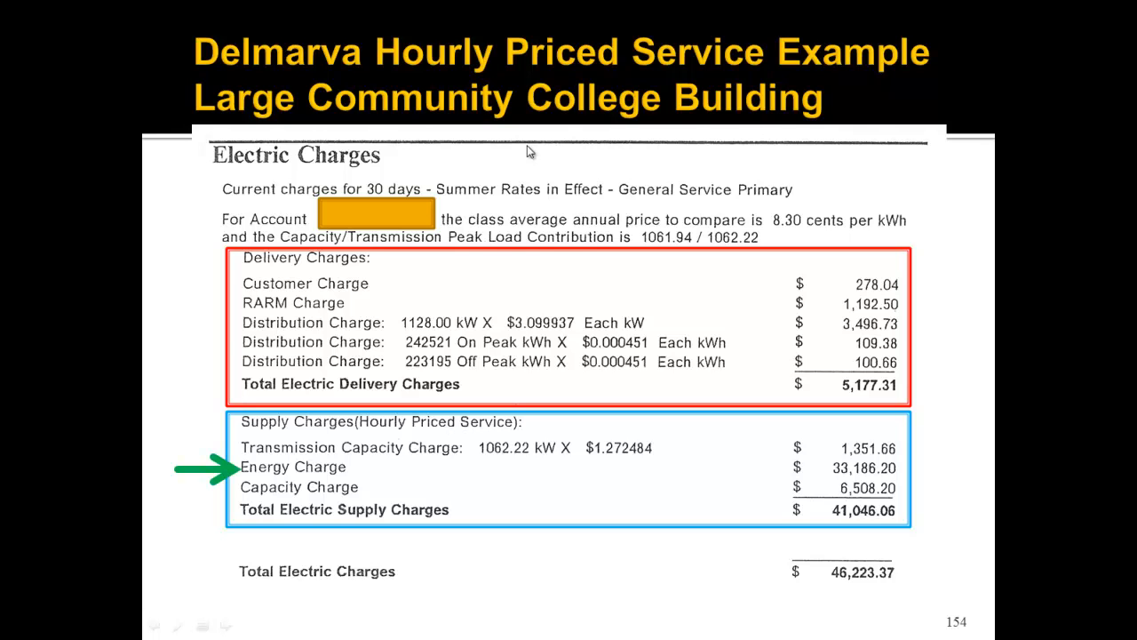
{"action": "mouse_move", "coordinate": [437, 455]}
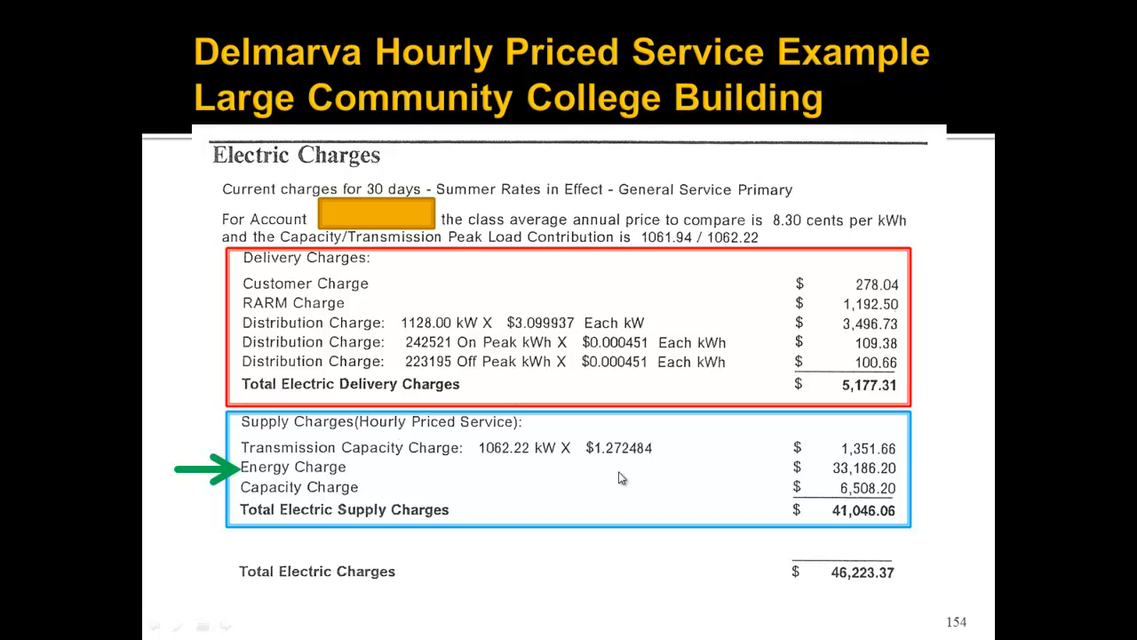
{"action": "mouse_move", "coordinate": [578, 466]}
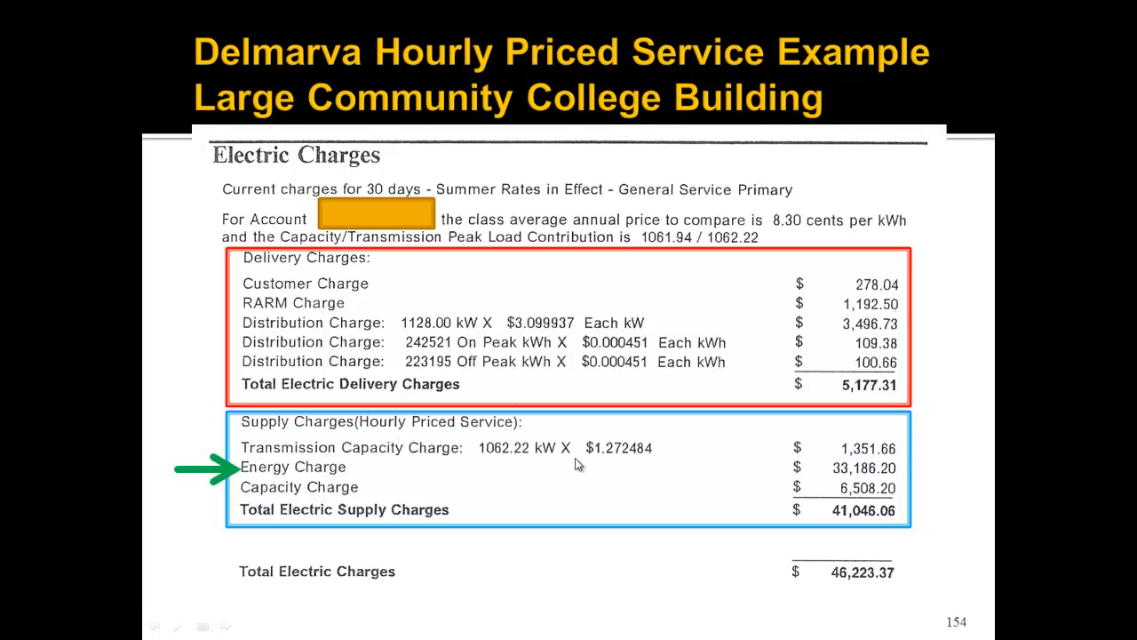
{"action": "mouse_move", "coordinate": [398, 465]}
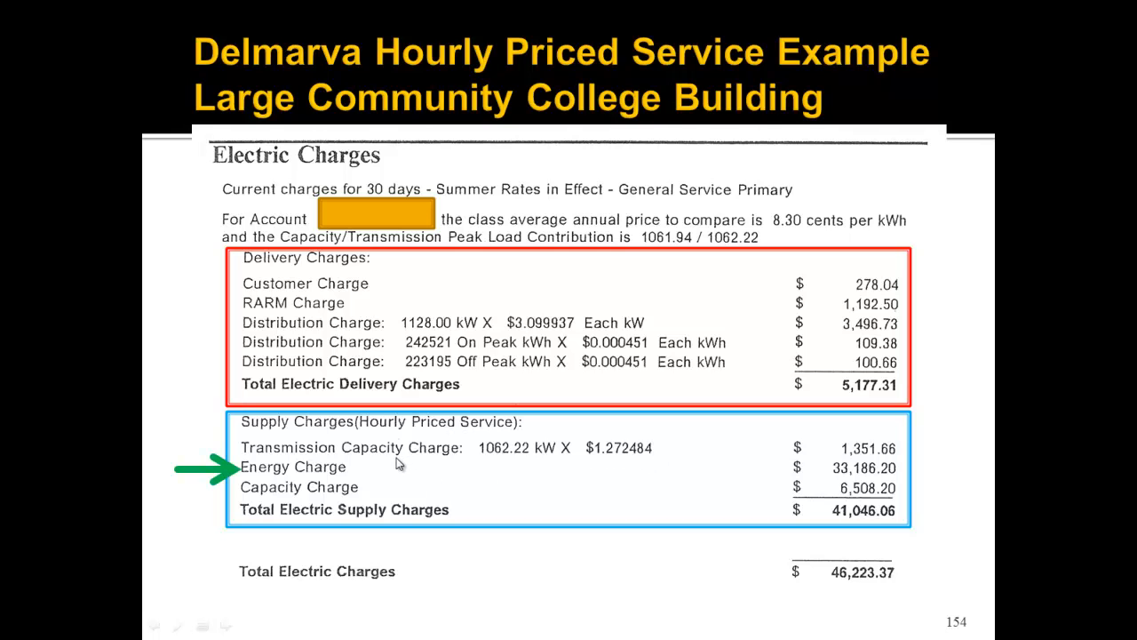
{"action": "mouse_move", "coordinate": [322, 471]}
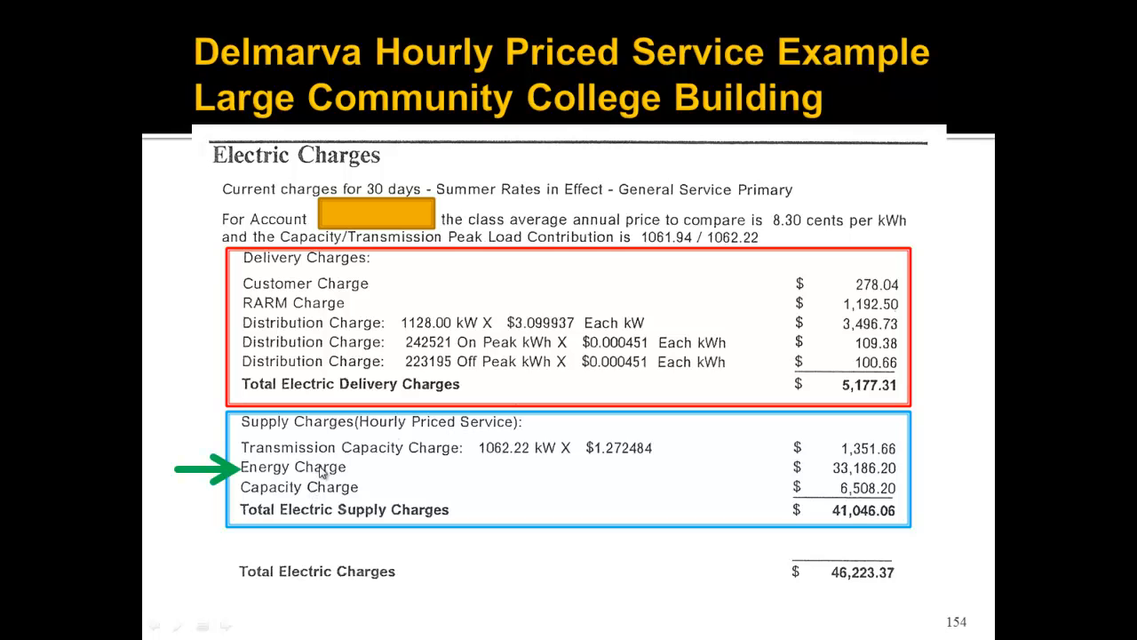
{"action": "mouse_move", "coordinate": [317, 498]}
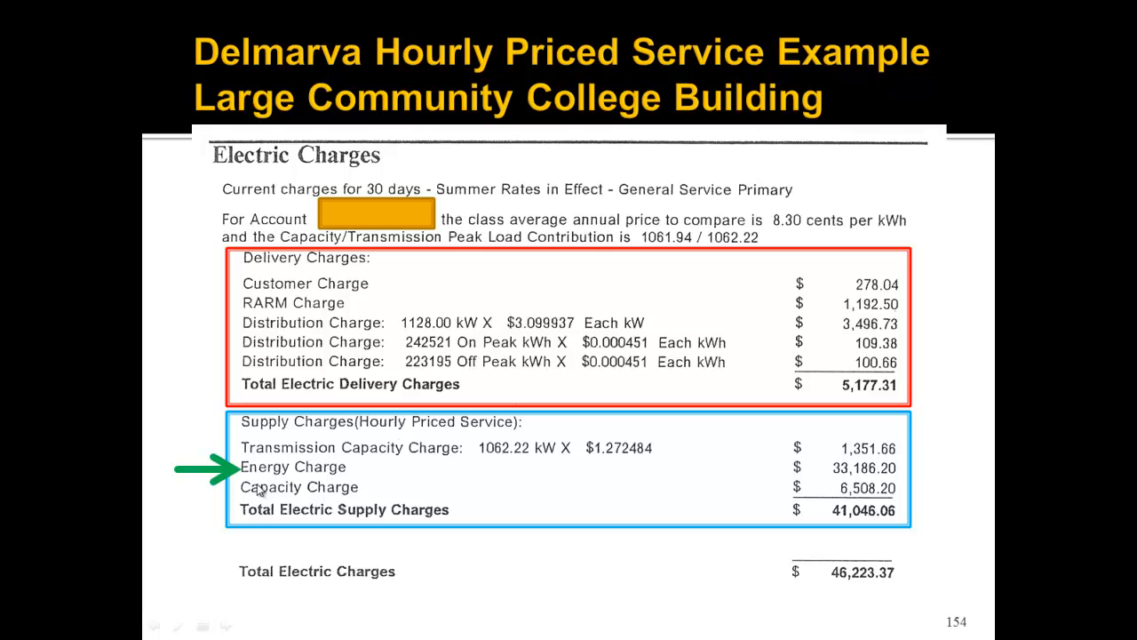
{"action": "mouse_move", "coordinate": [336, 480]}
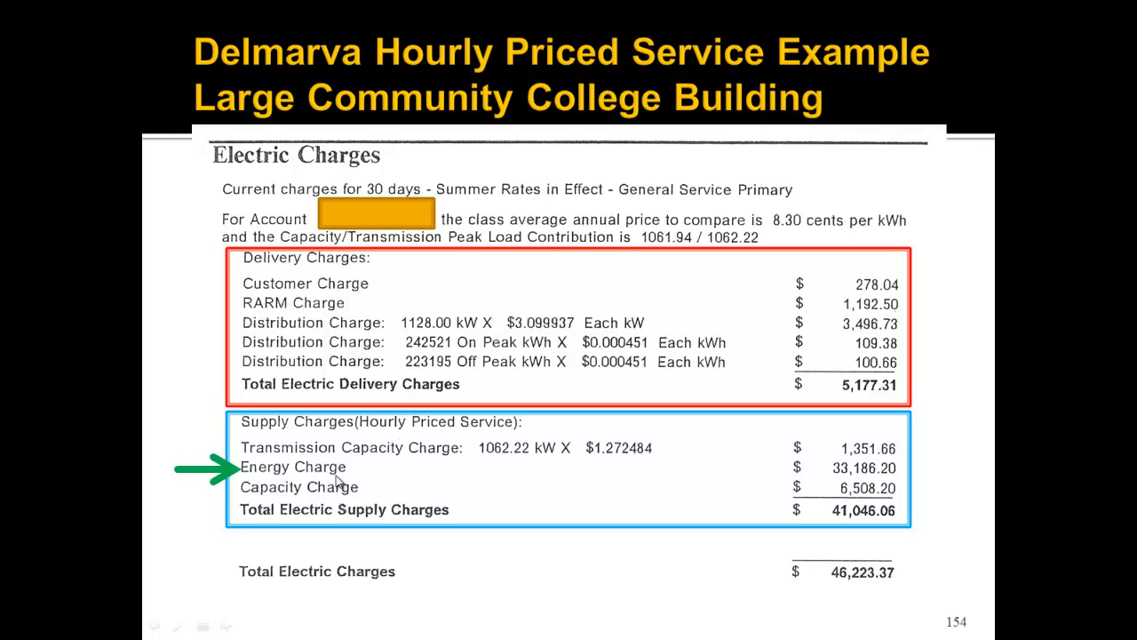
{"action": "mouse_move", "coordinate": [309, 480]}
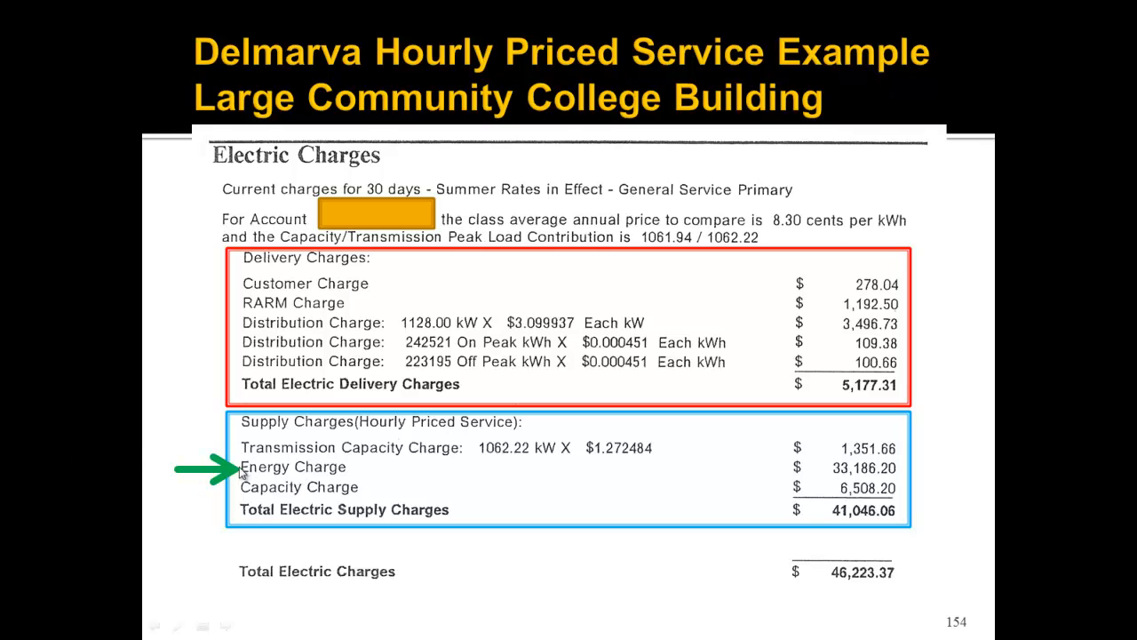
{"action": "mouse_move", "coordinate": [347, 476]}
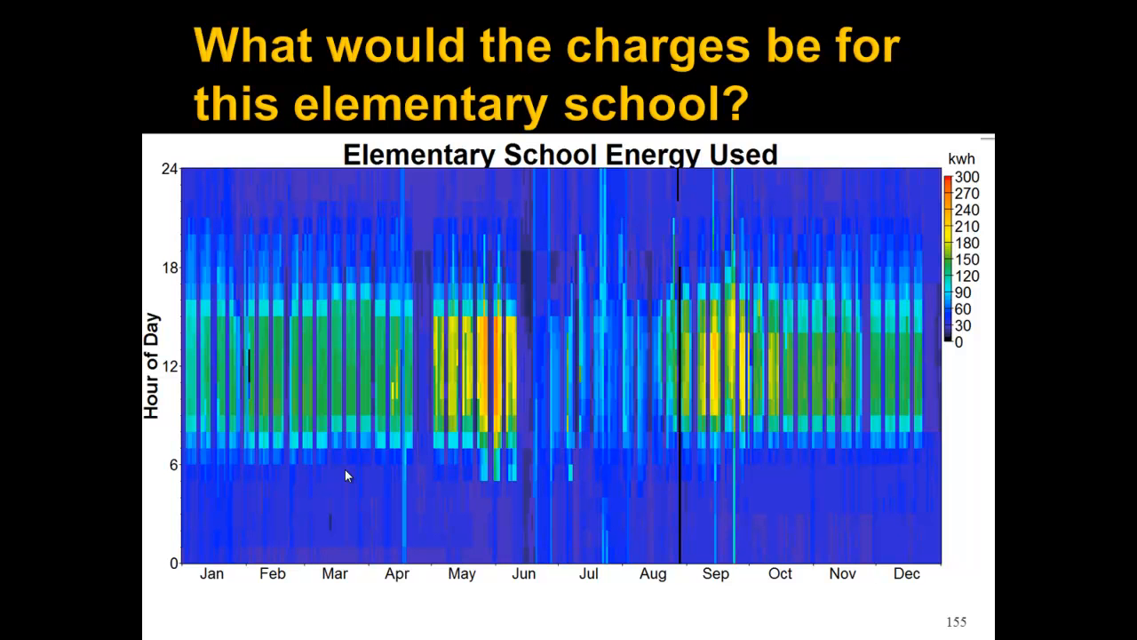
{"action": "mouse_move", "coordinate": [426, 413]}
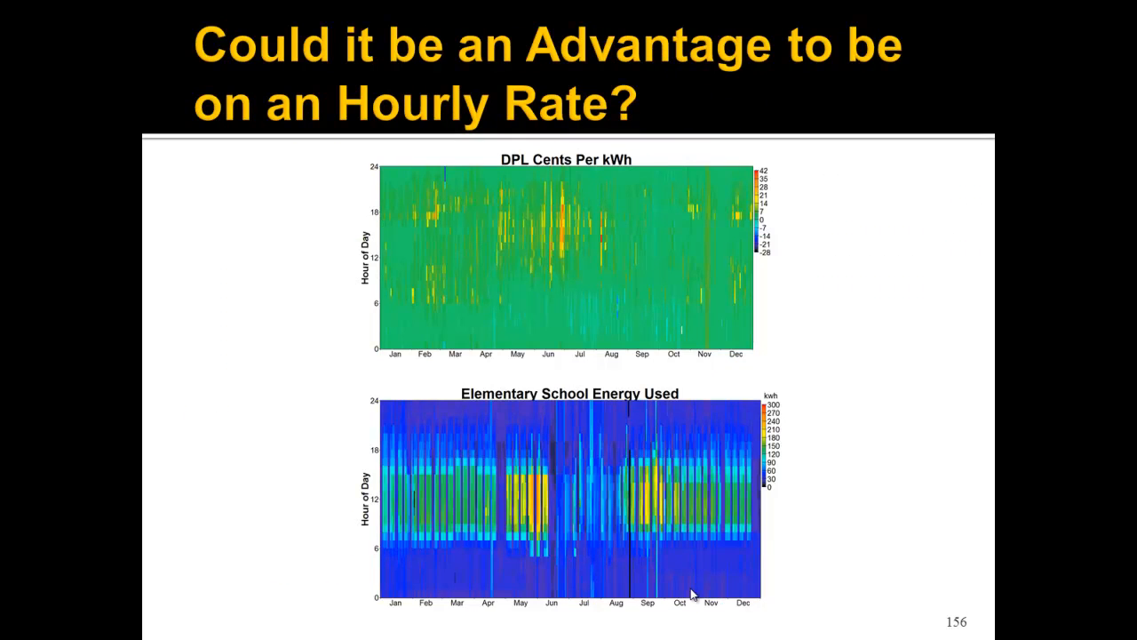
{"action": "mouse_move", "coordinate": [455, 540]}
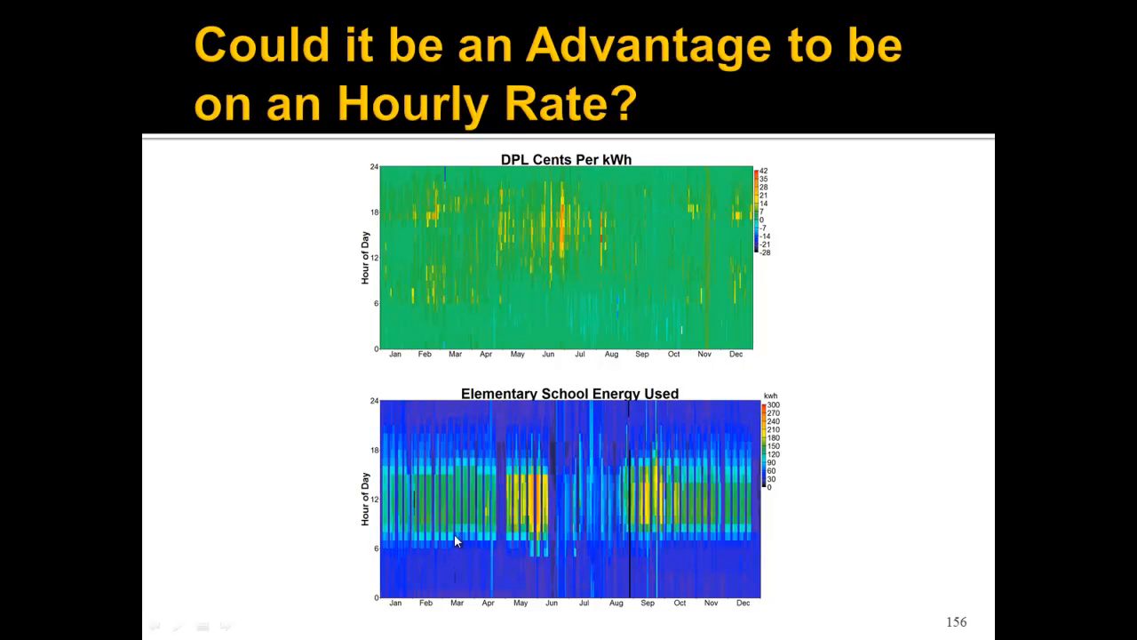
{"action": "mouse_move", "coordinate": [631, 472]}
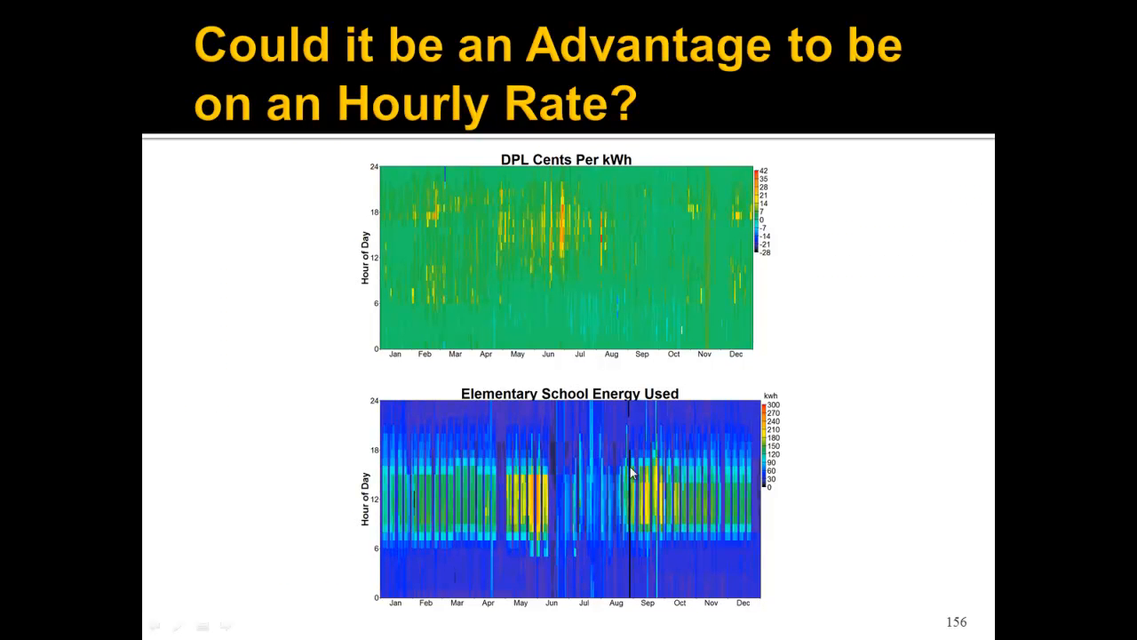
{"action": "mouse_move", "coordinate": [547, 513]}
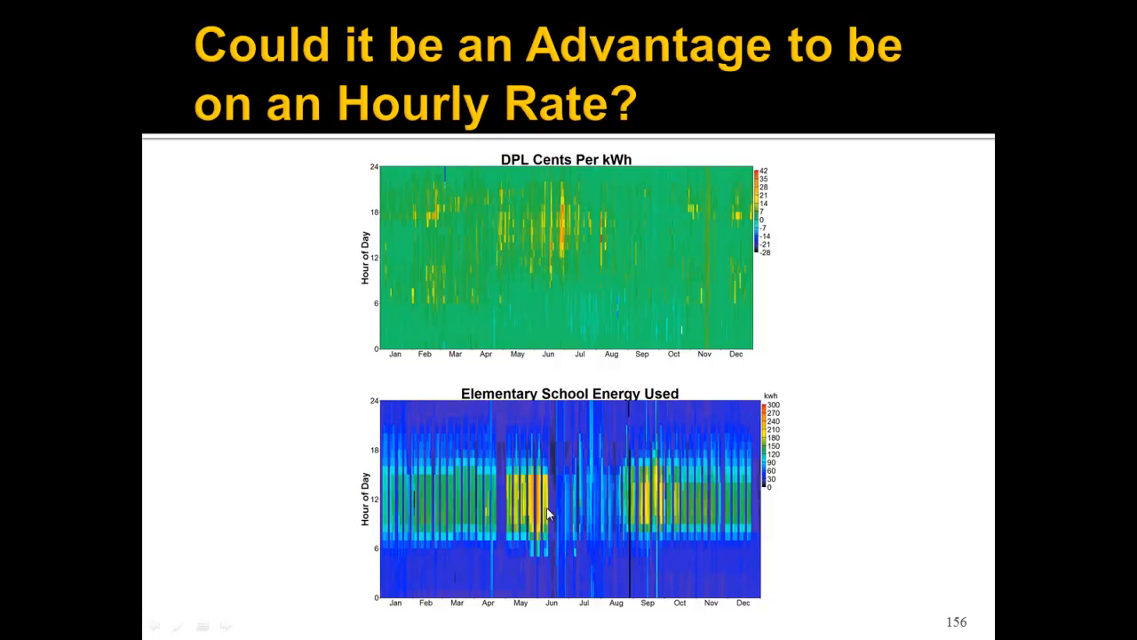
{"action": "mouse_move", "coordinate": [611, 498]}
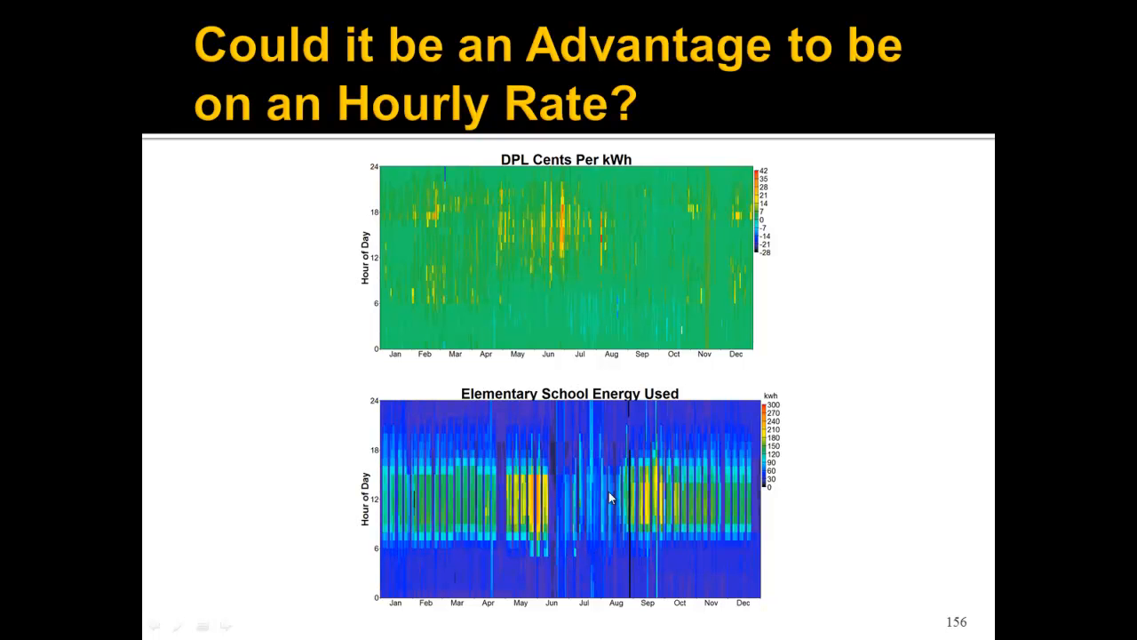
{"action": "mouse_move", "coordinate": [523, 489]}
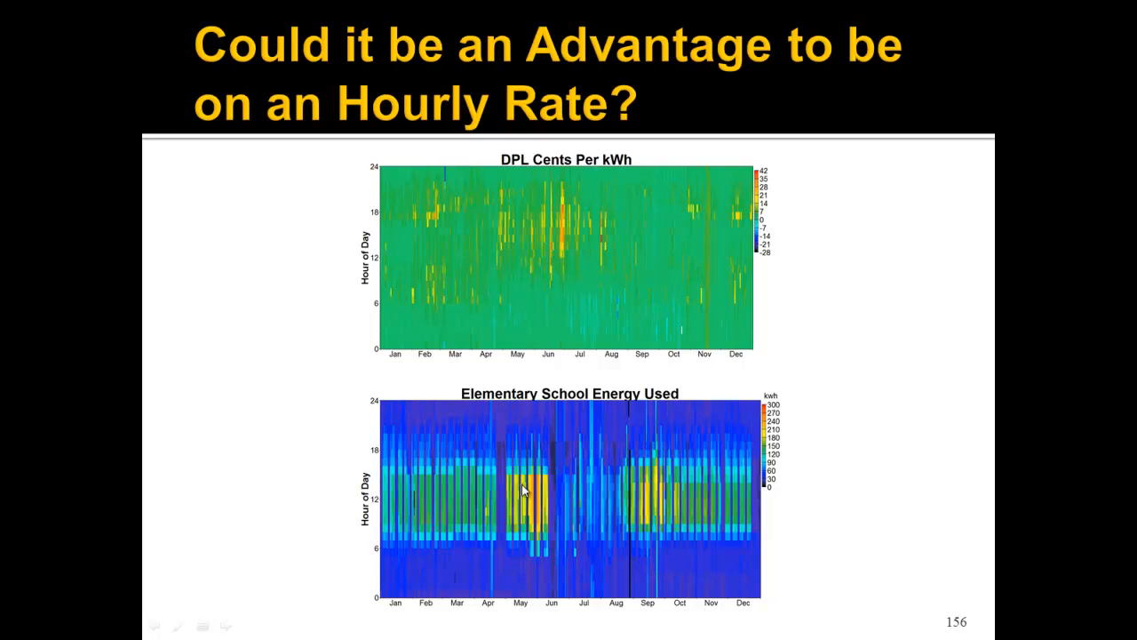
{"action": "mouse_move", "coordinate": [444, 453]}
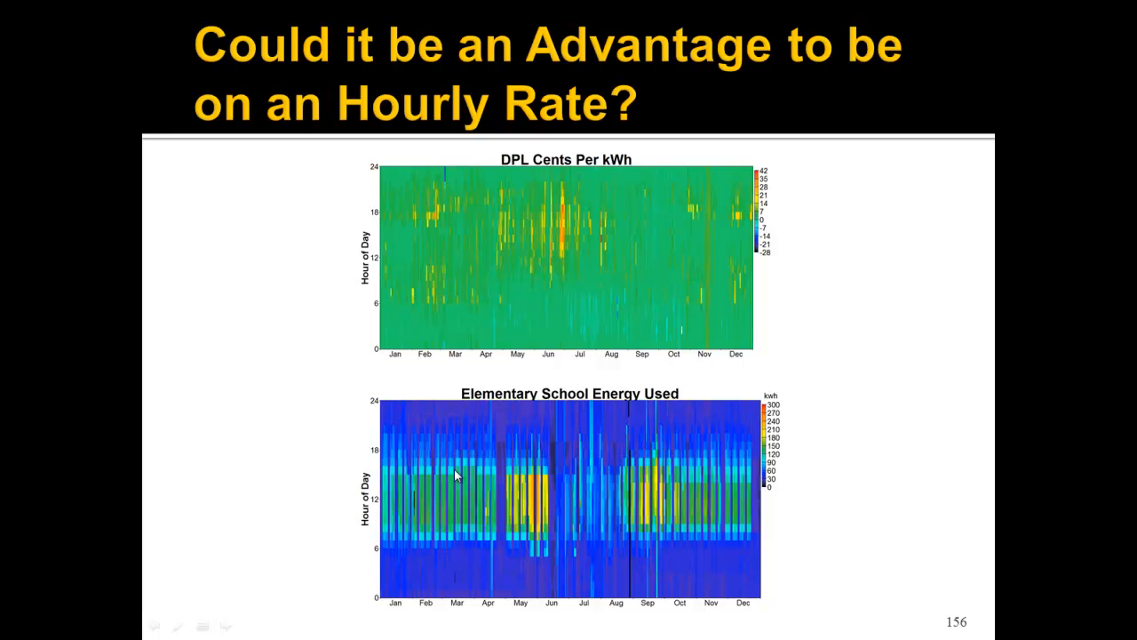
{"action": "mouse_move", "coordinate": [299, 345]}
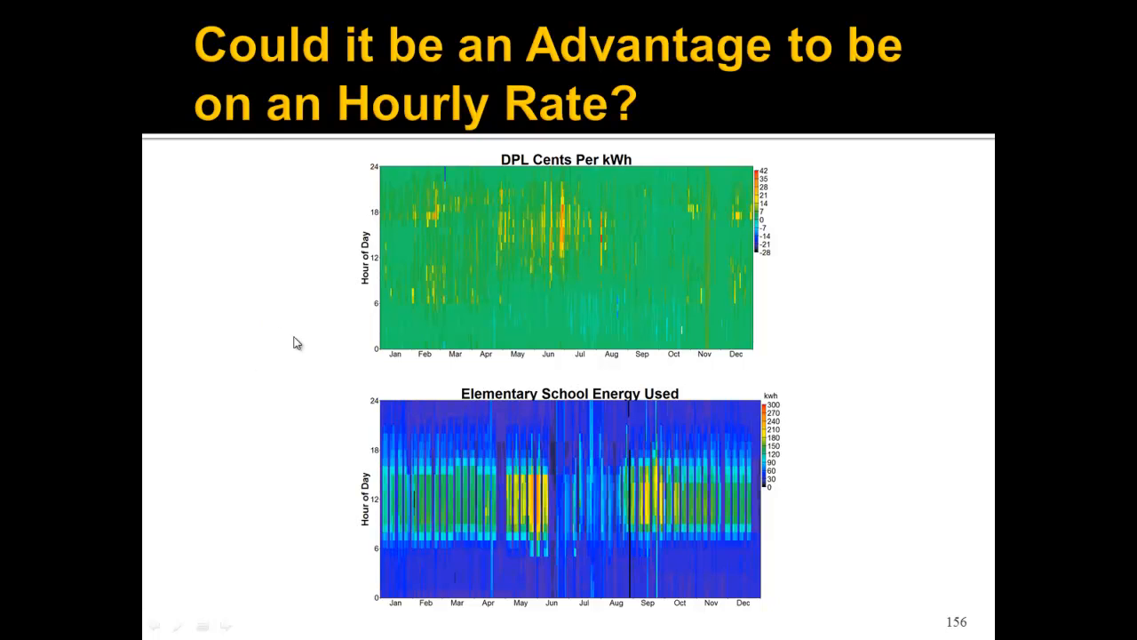
{"action": "mouse_move", "coordinate": [586, 270]}
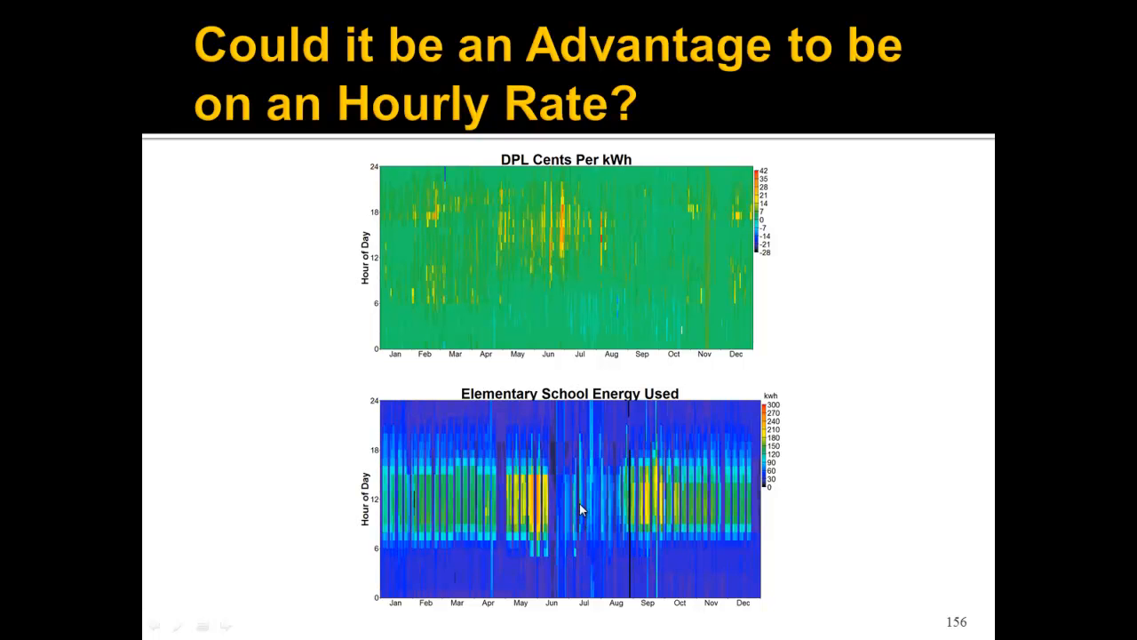
{"action": "mouse_move", "coordinate": [590, 498]}
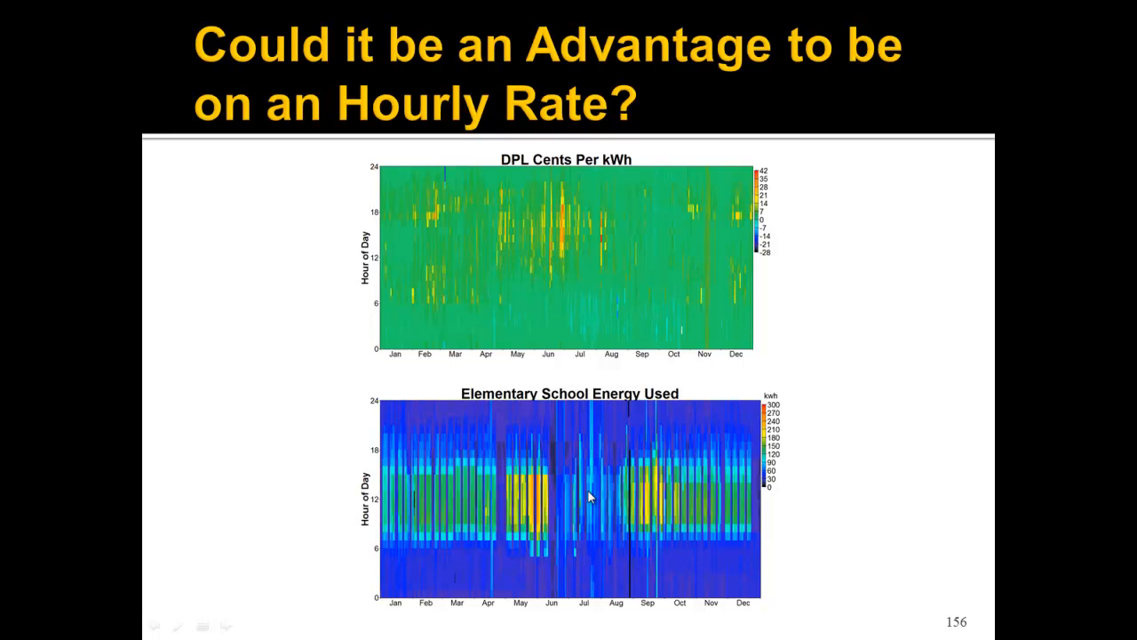
{"action": "mouse_move", "coordinate": [601, 228]}
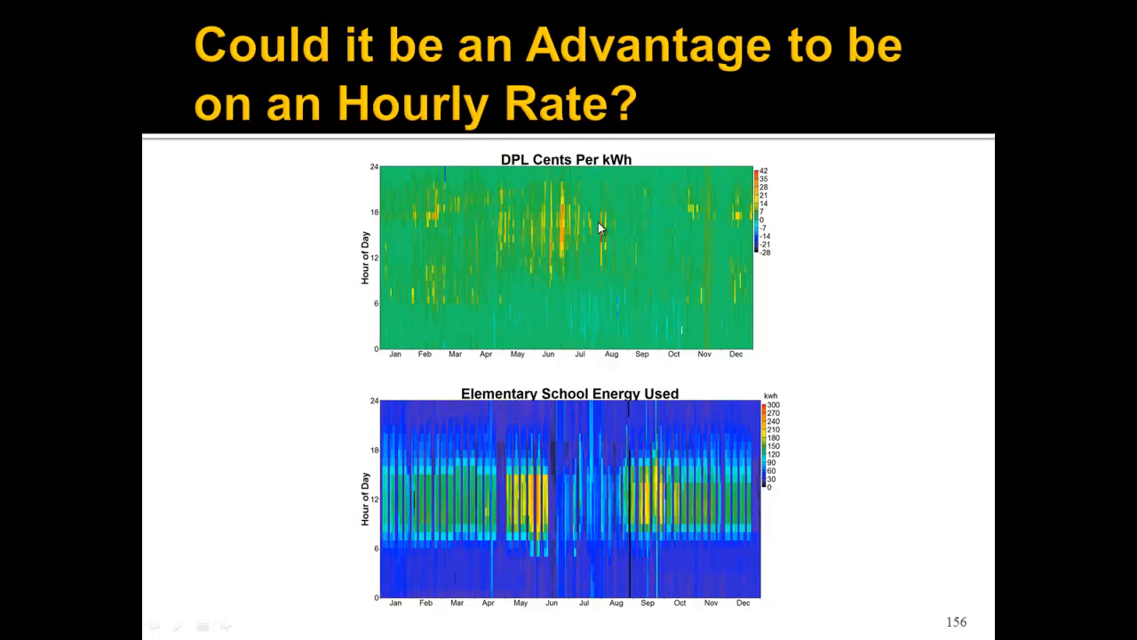
{"action": "mouse_move", "coordinate": [555, 512]}
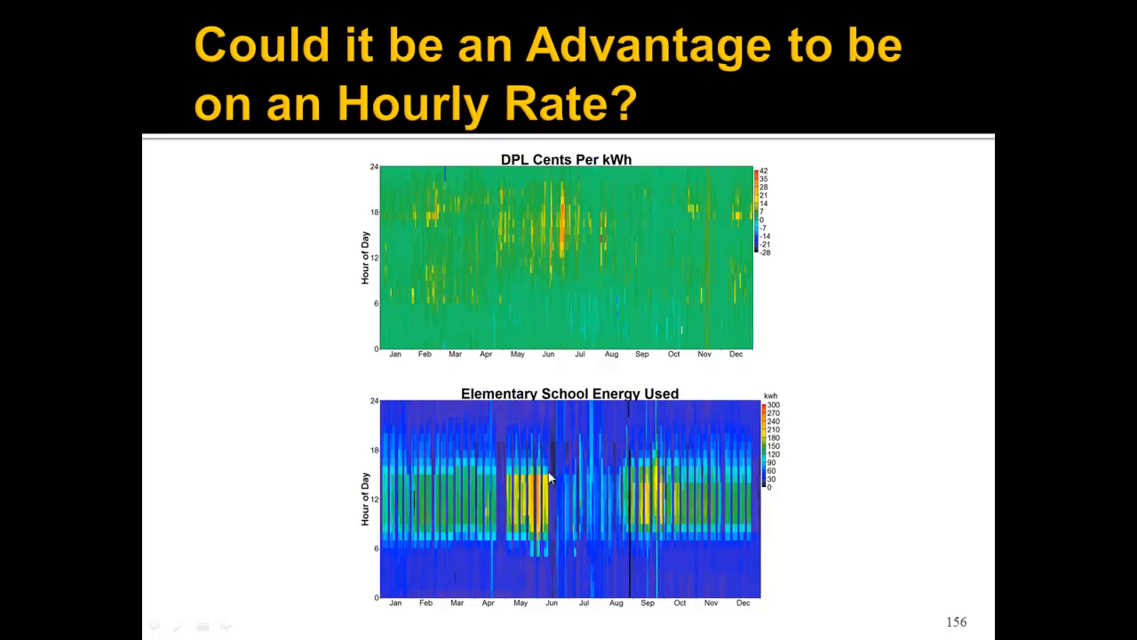
{"action": "mouse_move", "coordinate": [550, 483]}
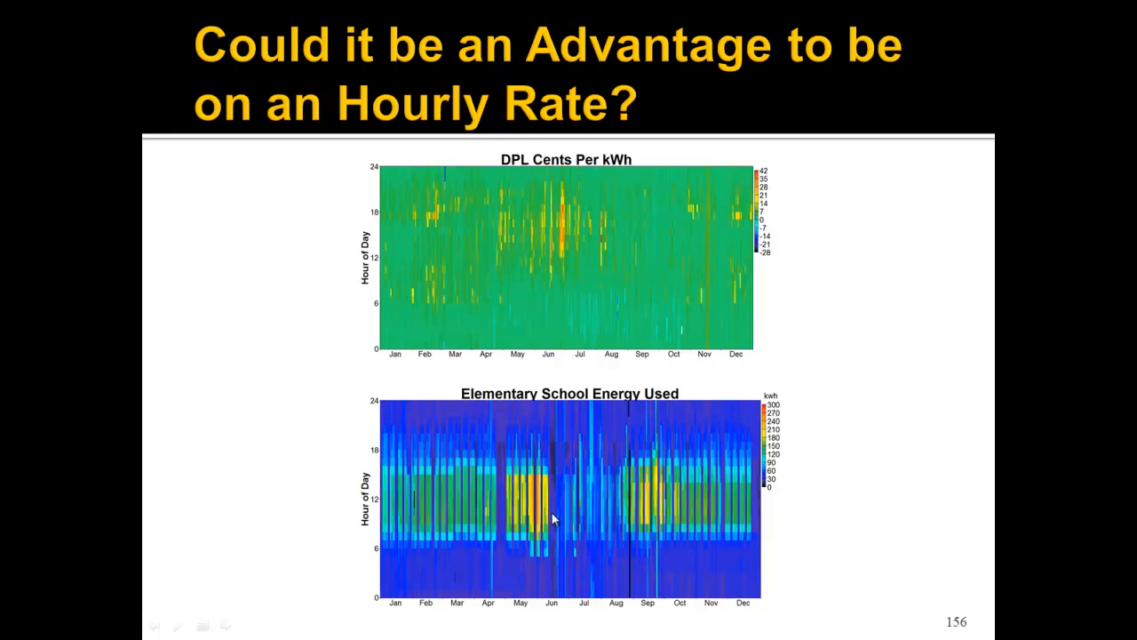
{"action": "mouse_move", "coordinate": [554, 330]}
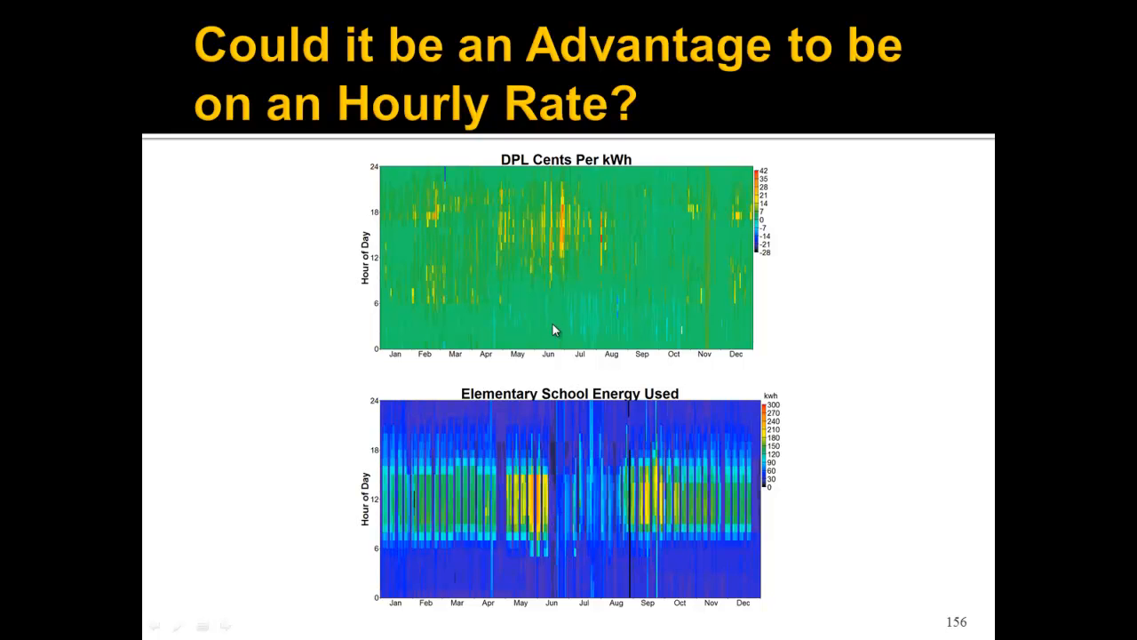
{"action": "mouse_move", "coordinate": [607, 353]}
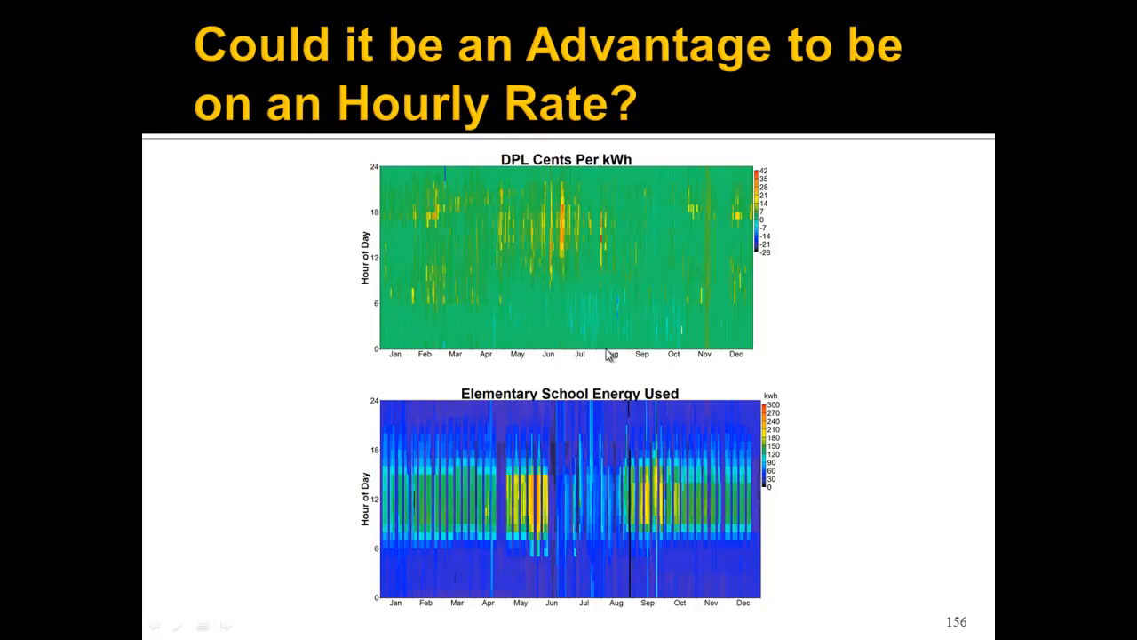
{"action": "mouse_move", "coordinate": [355, 395]}
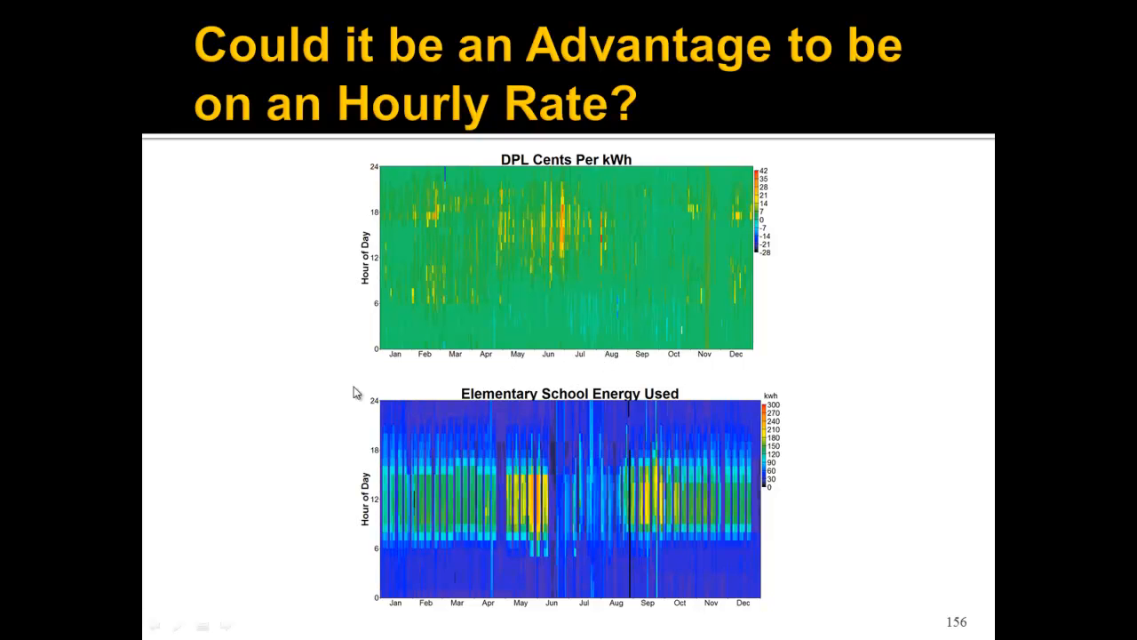
{"action": "mouse_move", "coordinate": [223, 387]}
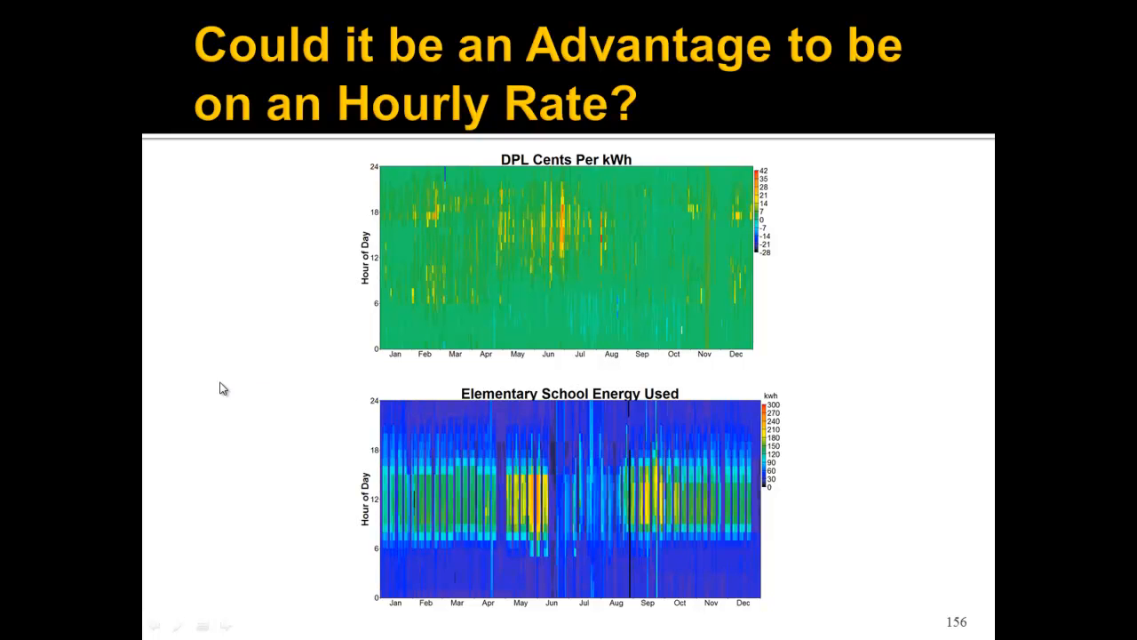
{"action": "mouse_move", "coordinate": [618, 394]}
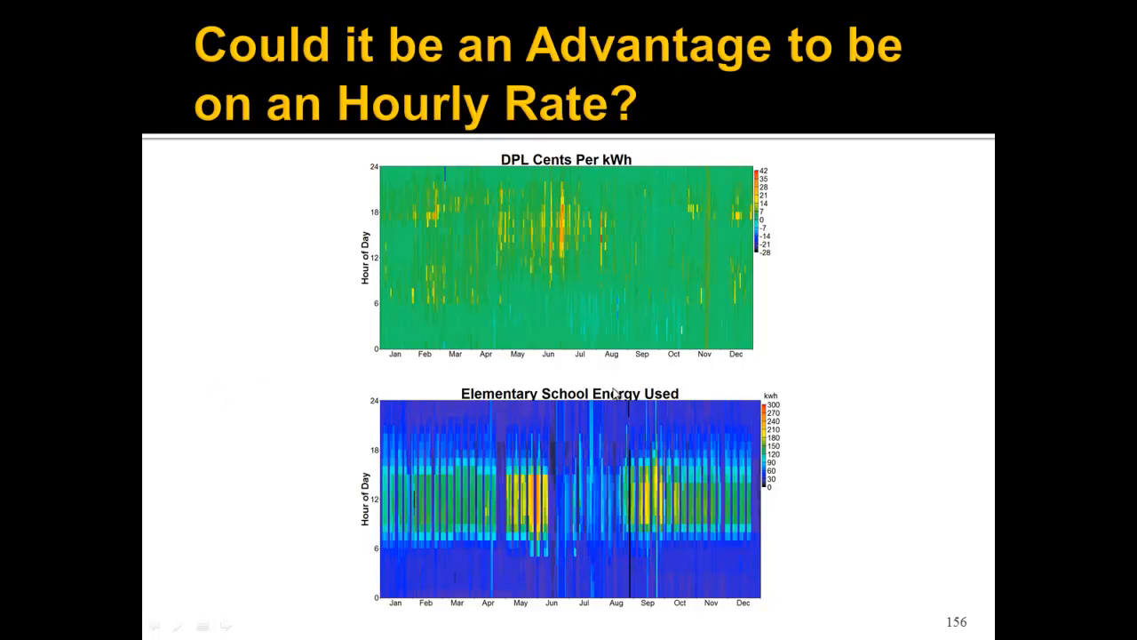
{"action": "mouse_move", "coordinate": [291, 418]}
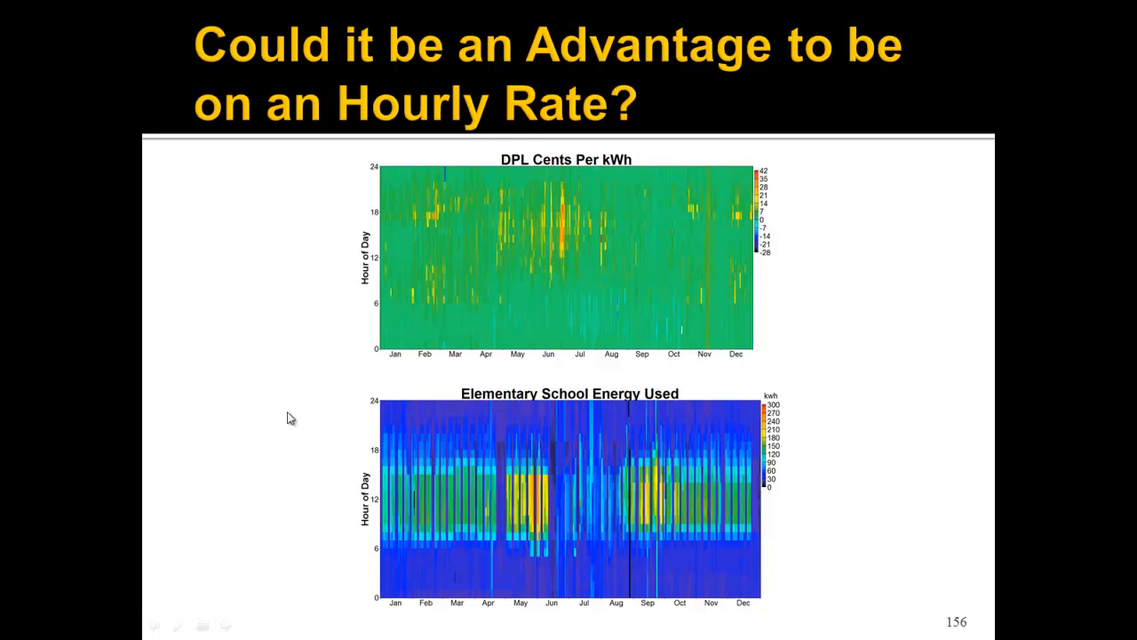
{"action": "mouse_move", "coordinate": [253, 433]}
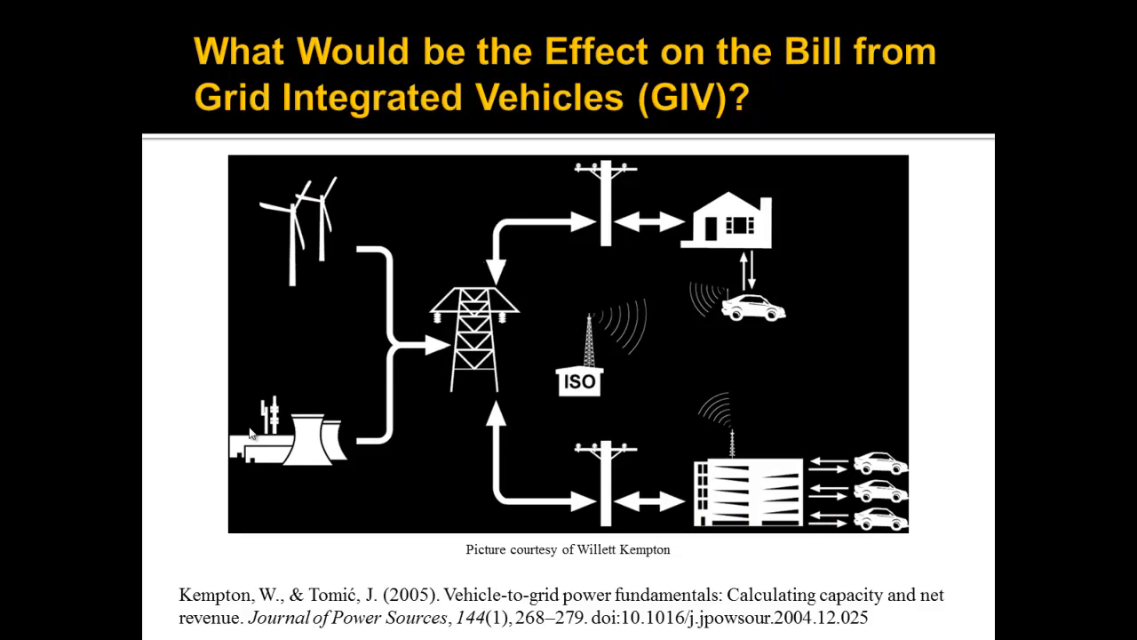
{"action": "mouse_move", "coordinate": [374, 352]}
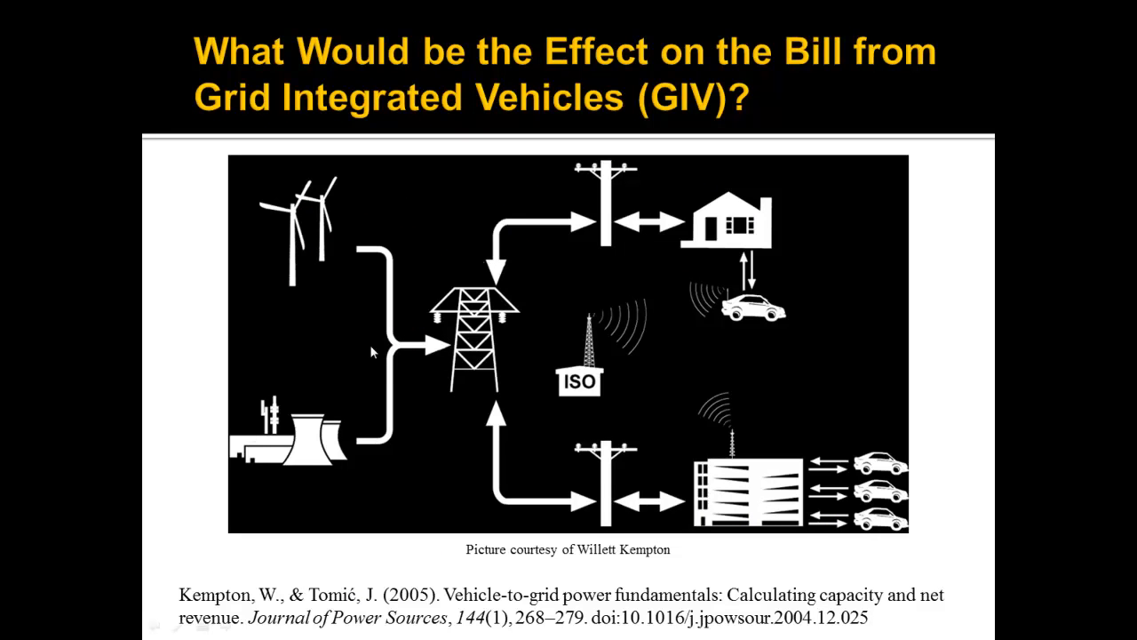
{"action": "mouse_move", "coordinate": [730, 350]}
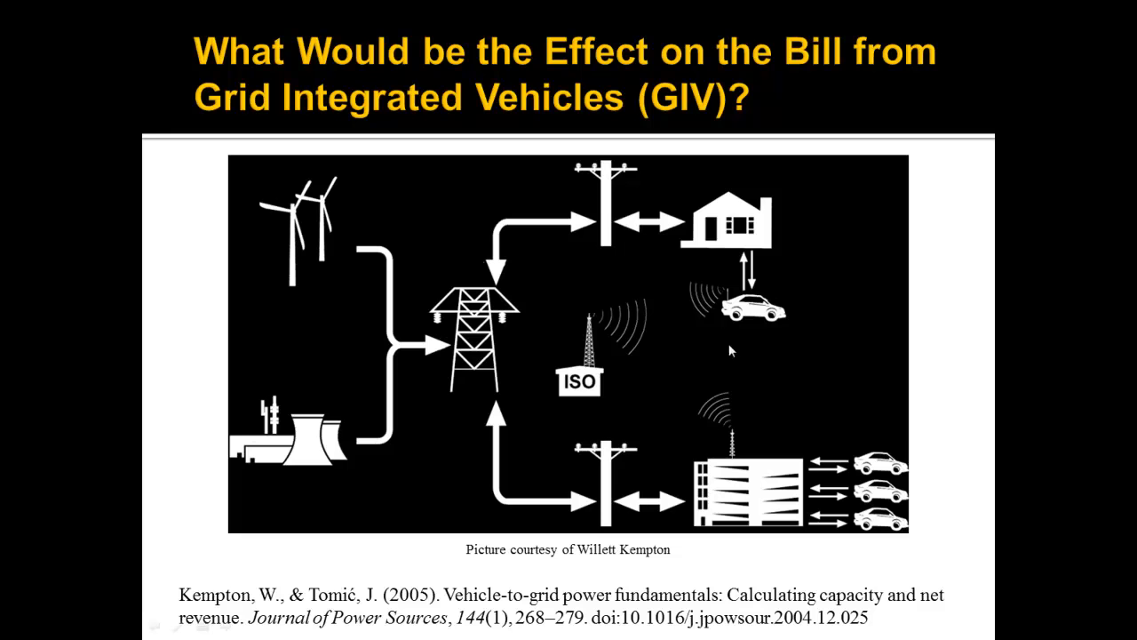
{"action": "mouse_move", "coordinate": [775, 447]}
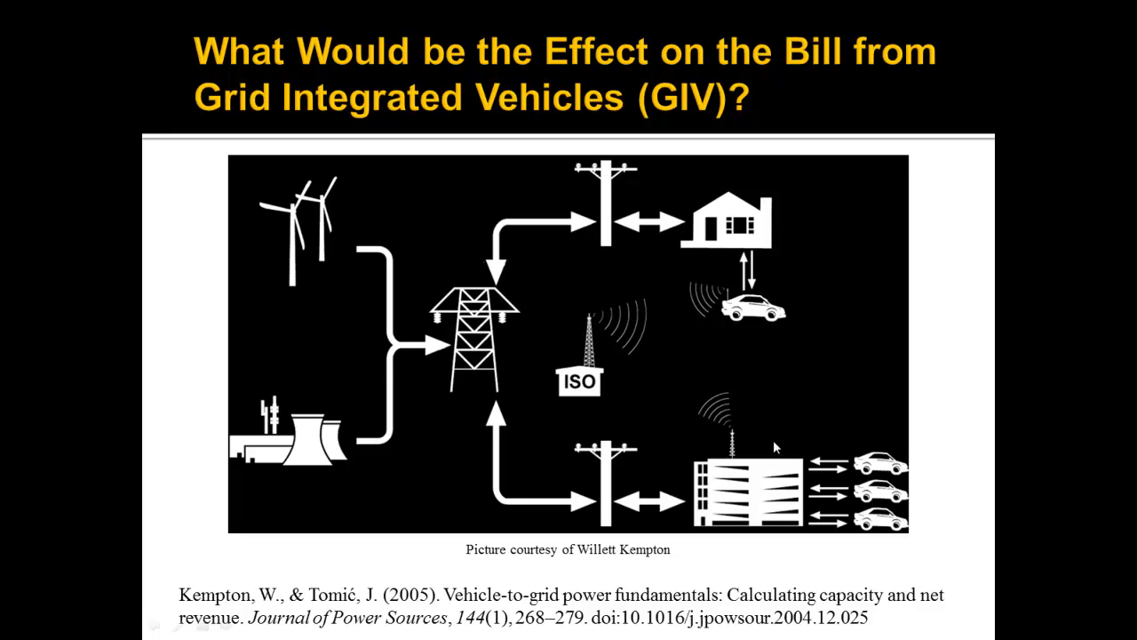
{"action": "mouse_move", "coordinate": [780, 433]}
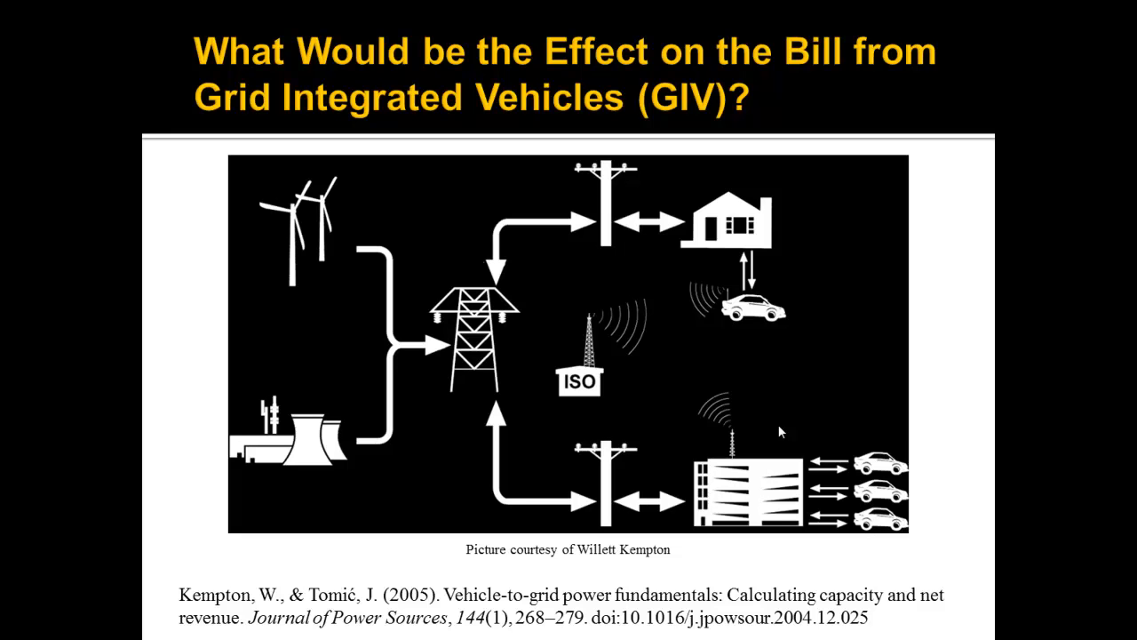
{"action": "mouse_move", "coordinate": [747, 283]}
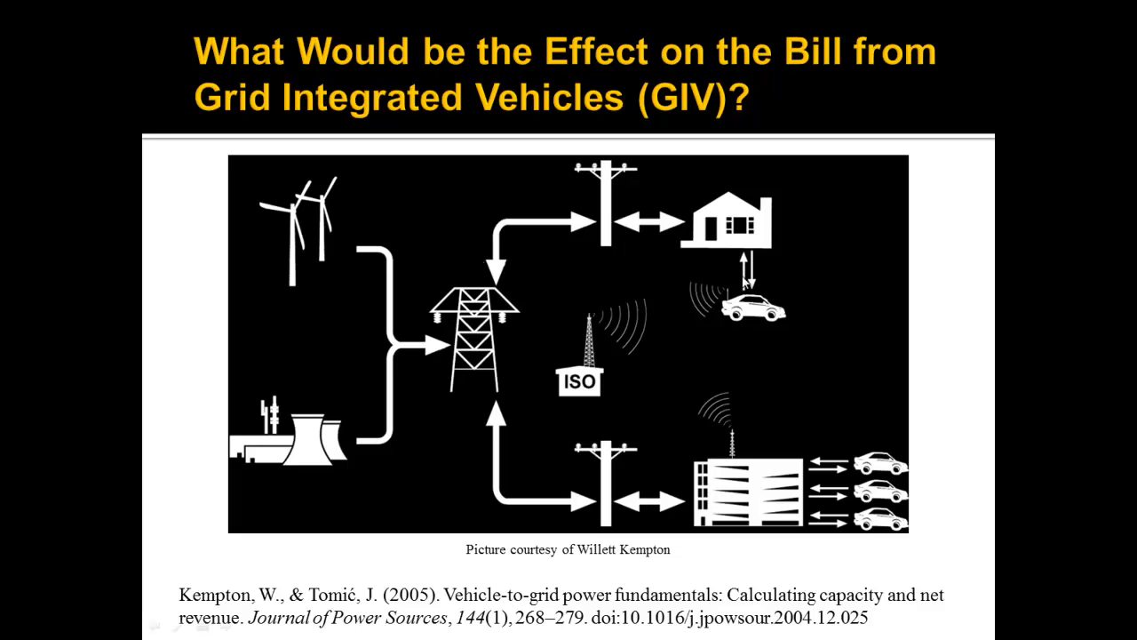
{"action": "mouse_move", "coordinate": [766, 390]}
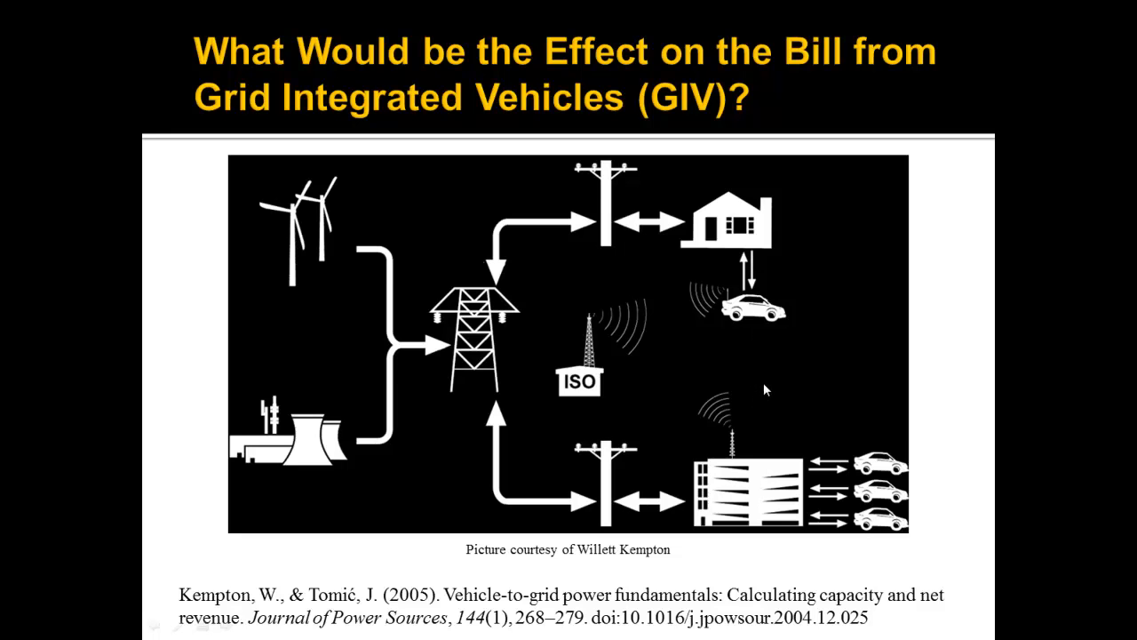
{"action": "mouse_move", "coordinate": [762, 391]}
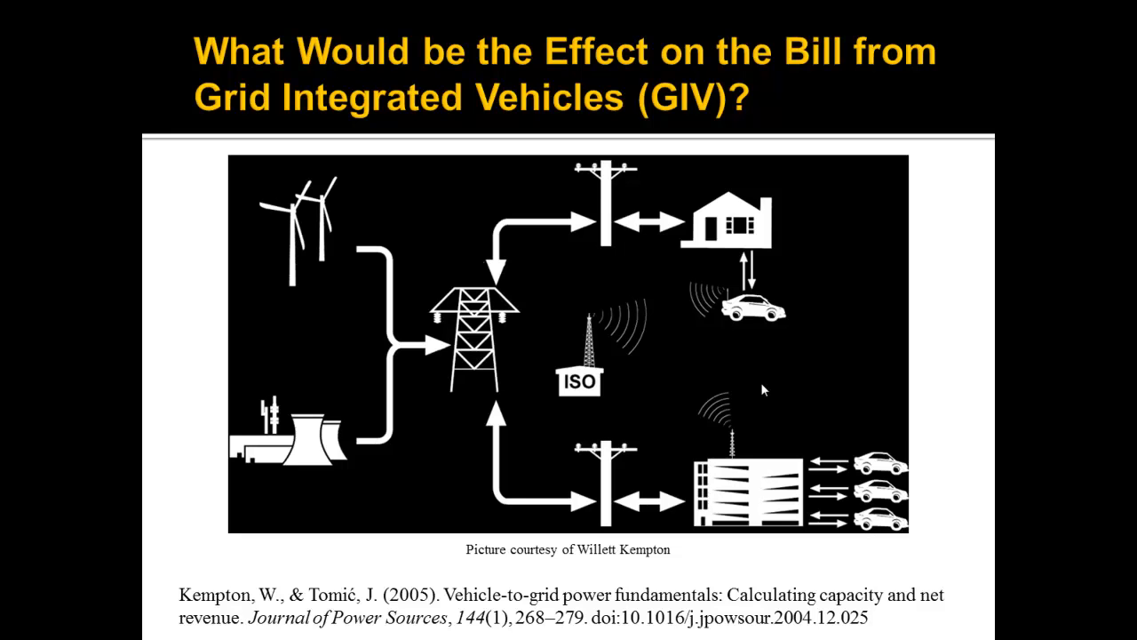
{"action": "mouse_move", "coordinate": [772, 391]}
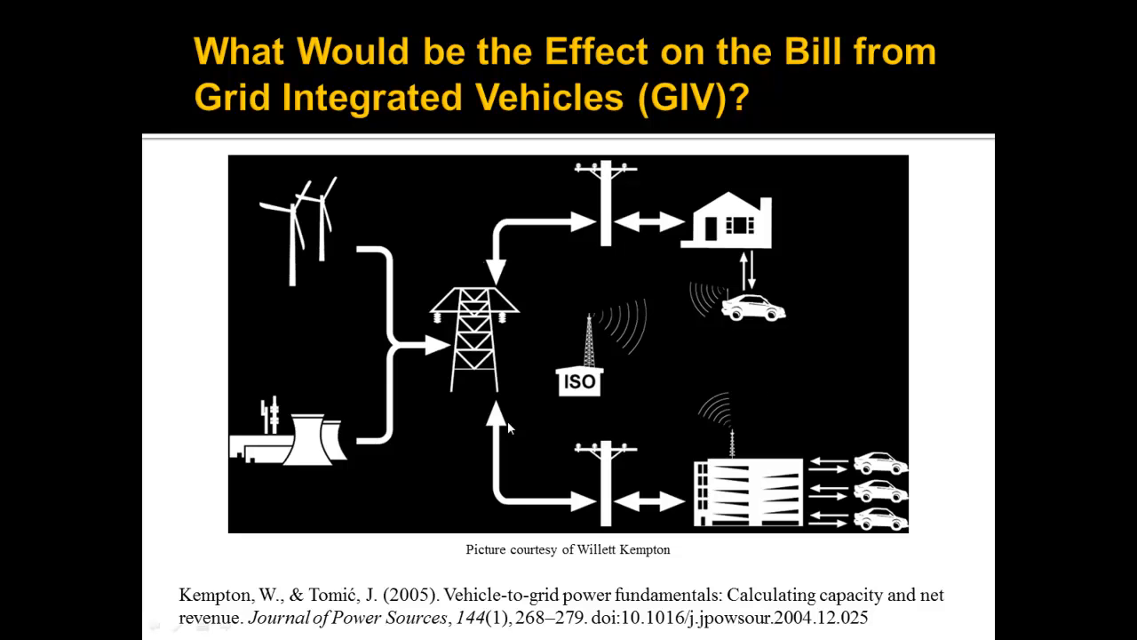
{"action": "mouse_move", "coordinate": [224, 572]}
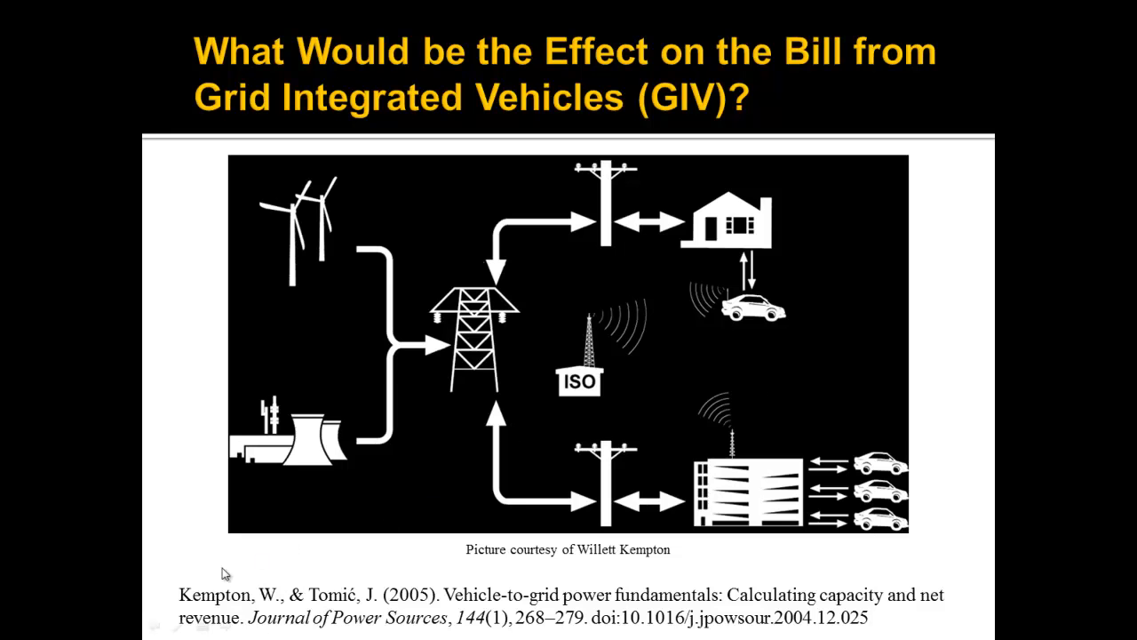
{"action": "mouse_move", "coordinate": [860, 562]}
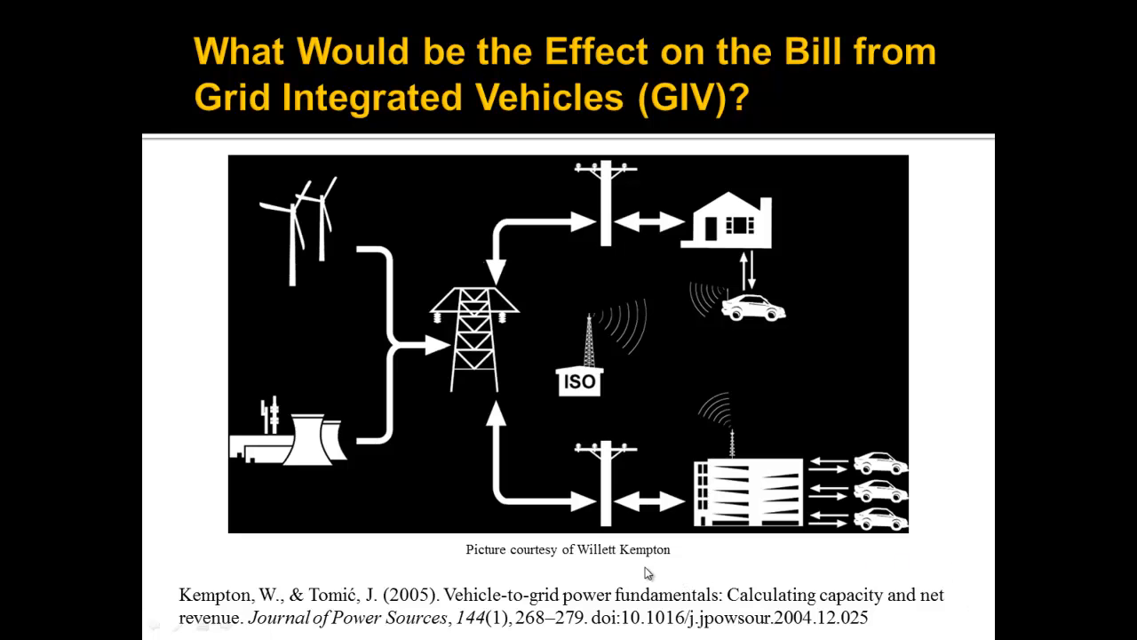
{"action": "mouse_move", "coordinate": [624, 584]}
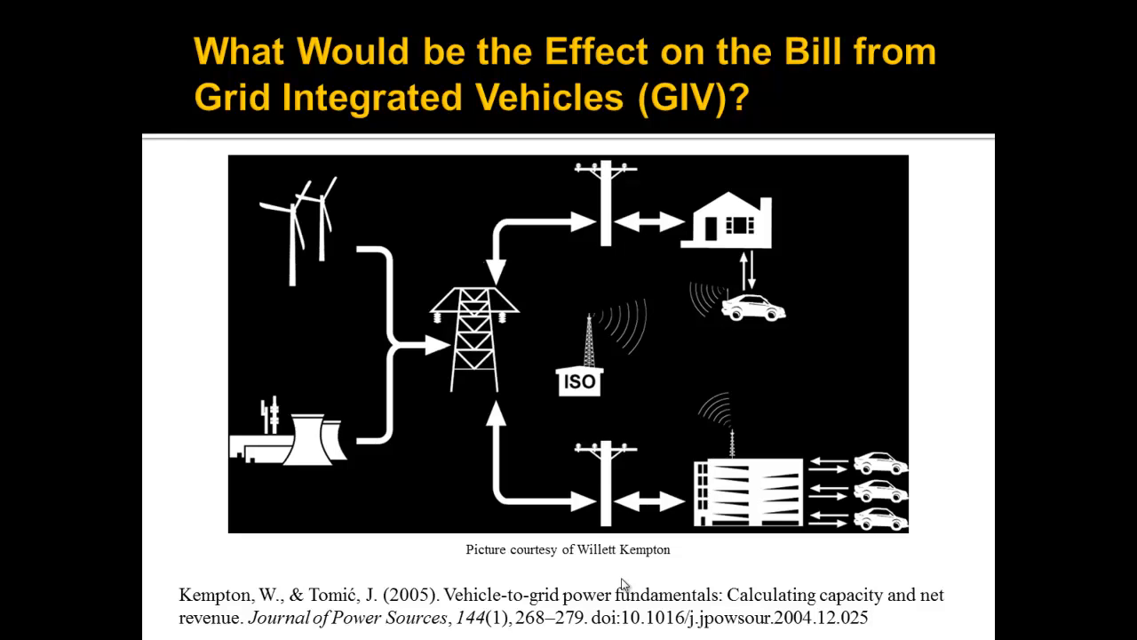
{"action": "mouse_move", "coordinate": [835, 526]}
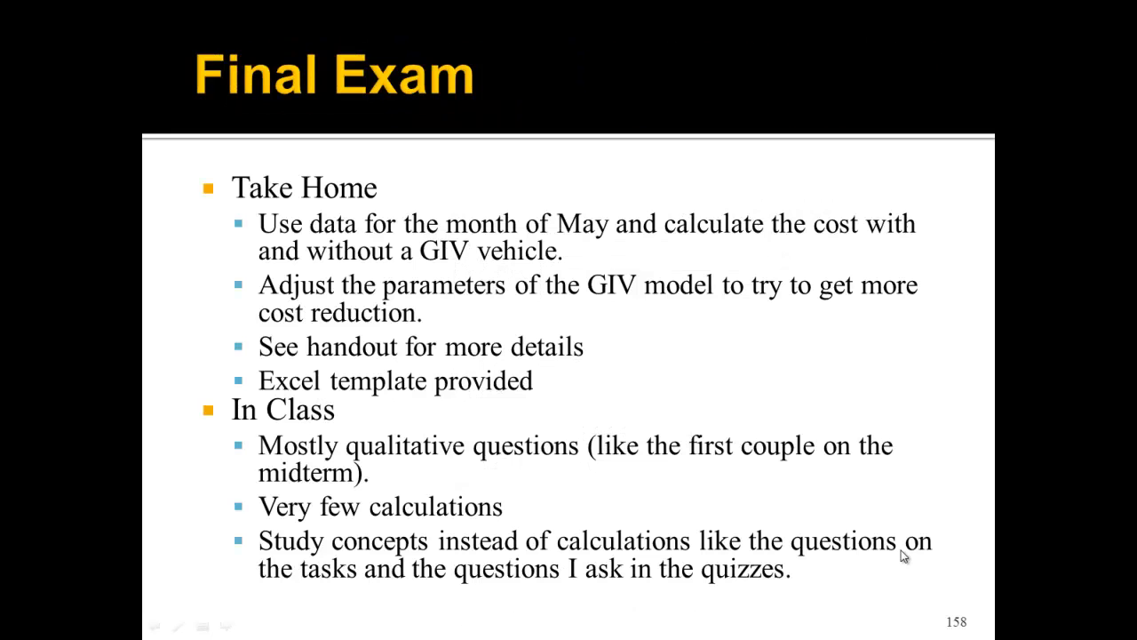
{"action": "mouse_move", "coordinate": [476, 85]}
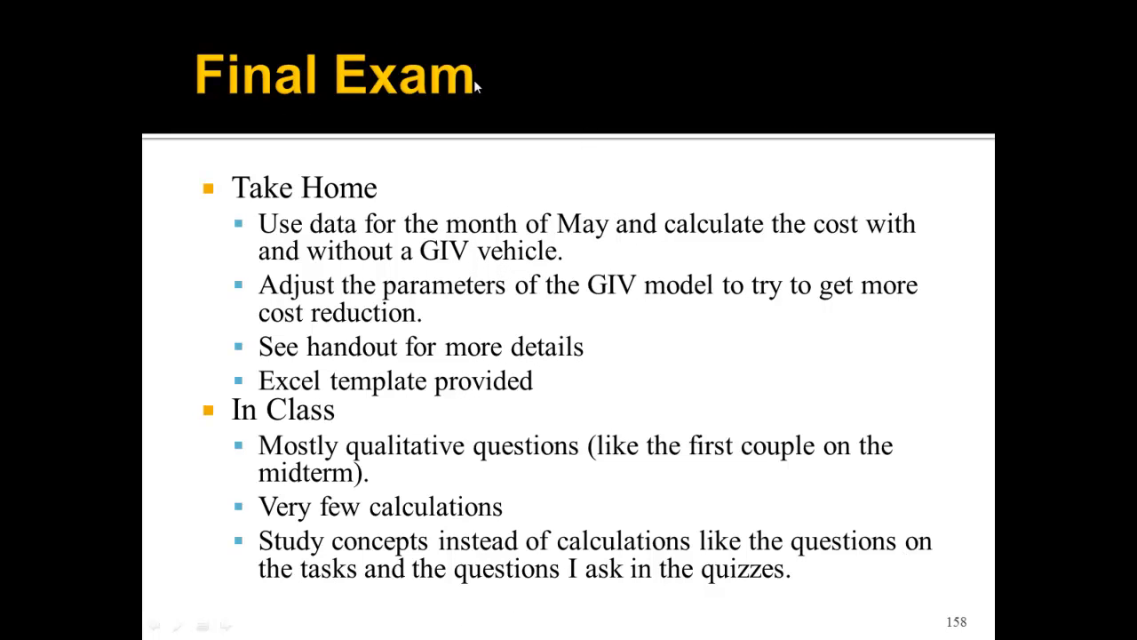
{"action": "mouse_move", "coordinate": [281, 247]}
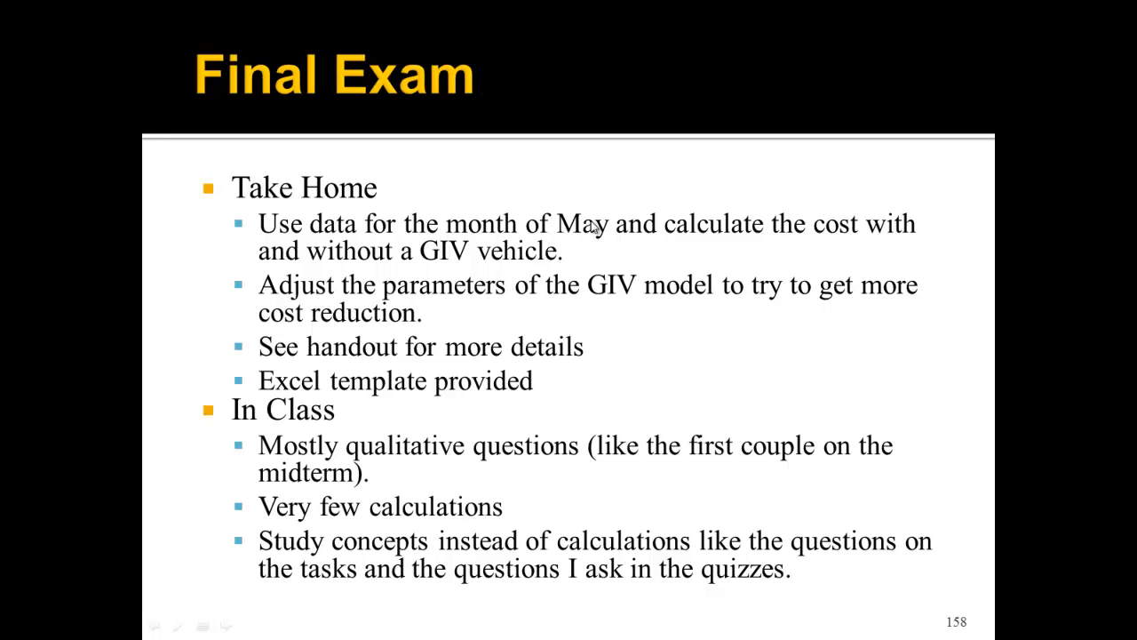
{"action": "mouse_move", "coordinate": [625, 229]}
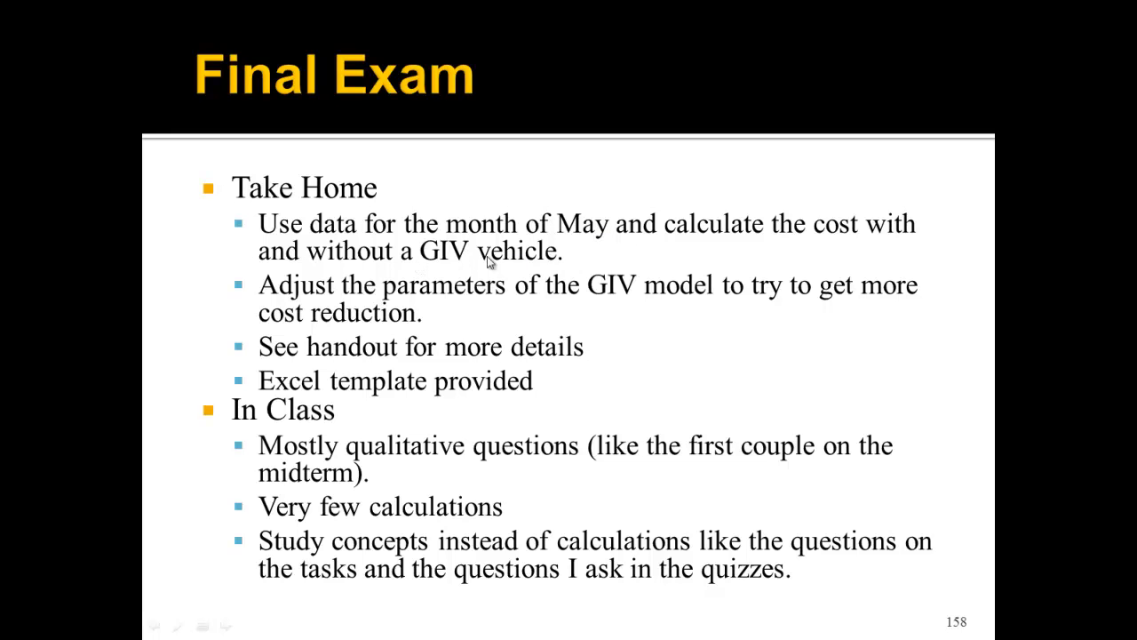
{"action": "mouse_move", "coordinate": [301, 294]}
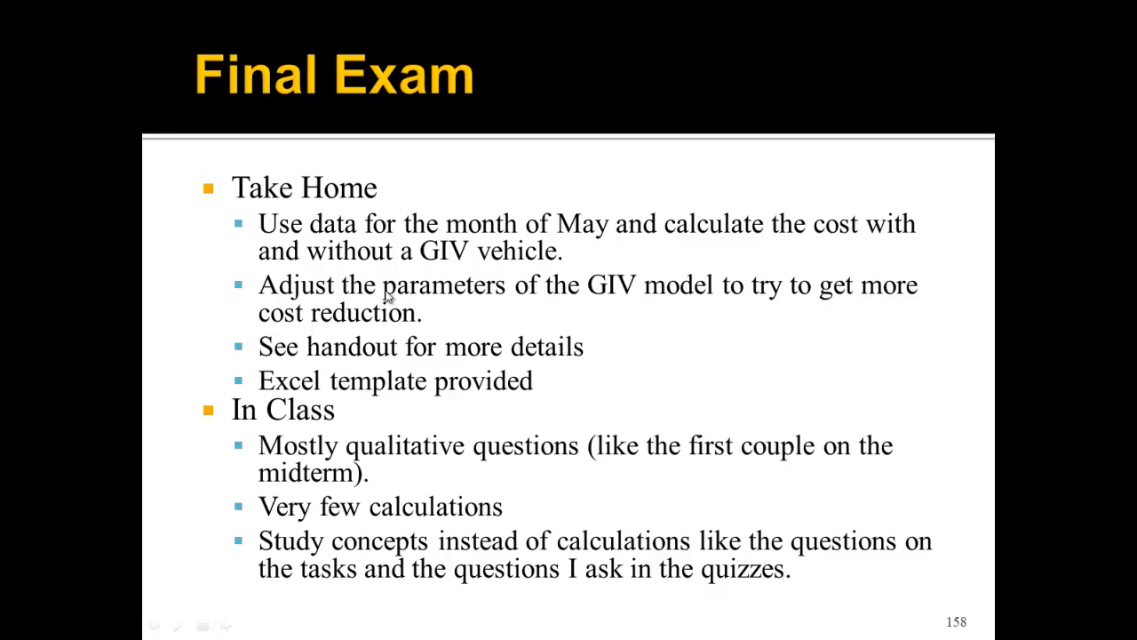
{"action": "mouse_move", "coordinate": [405, 288]}
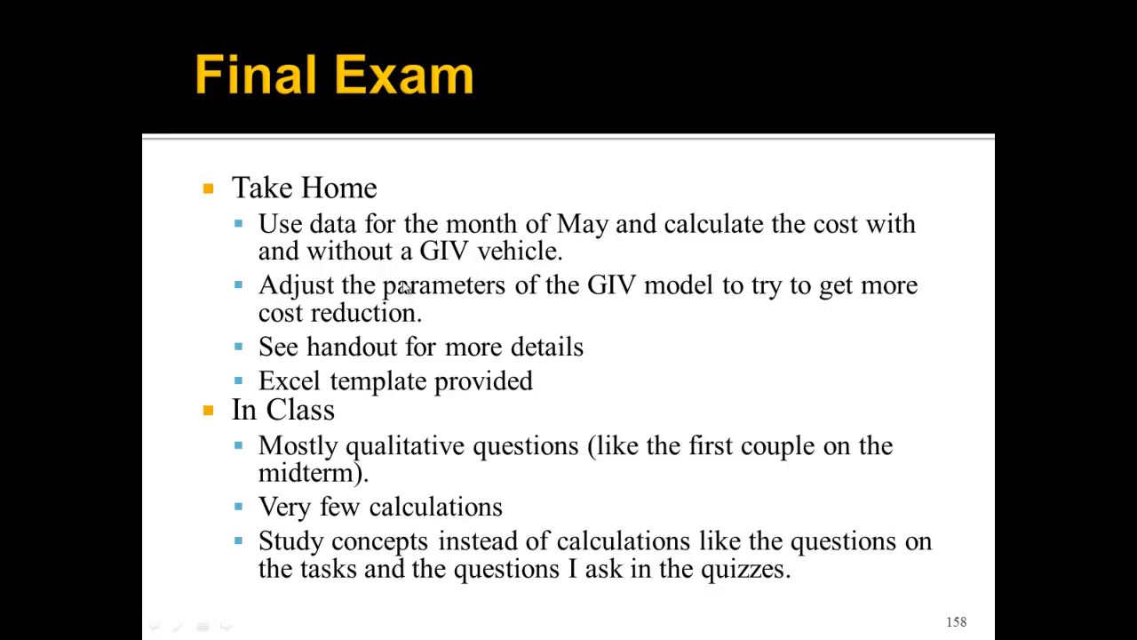
{"action": "mouse_move", "coordinate": [416, 347]}
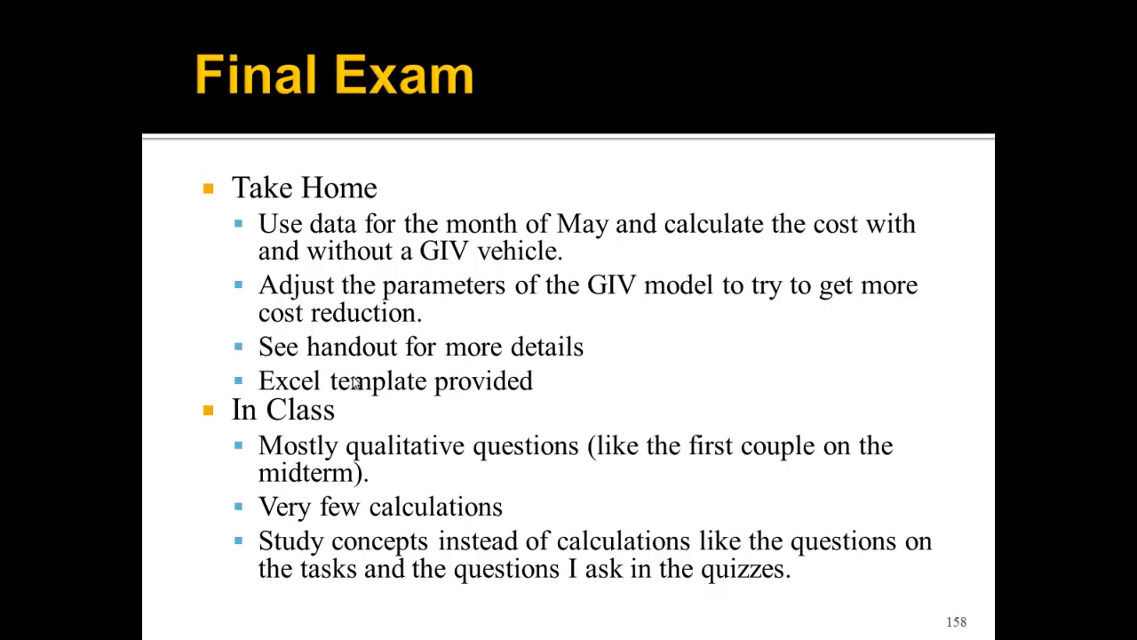
{"action": "mouse_move", "coordinate": [311, 455]}
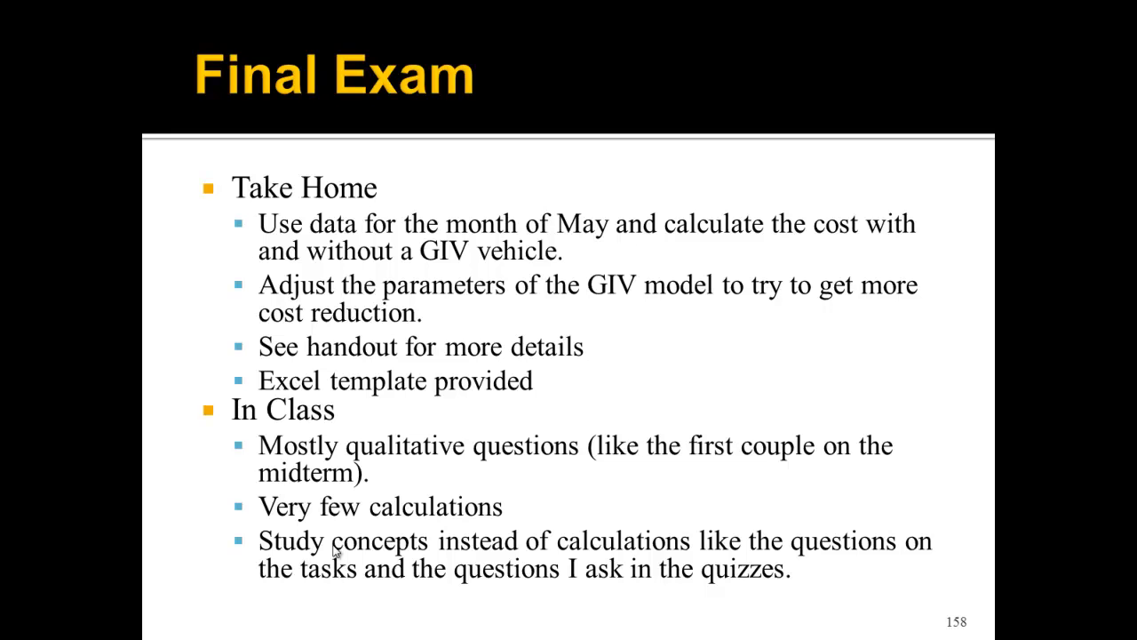
{"action": "mouse_move", "coordinate": [479, 426]}
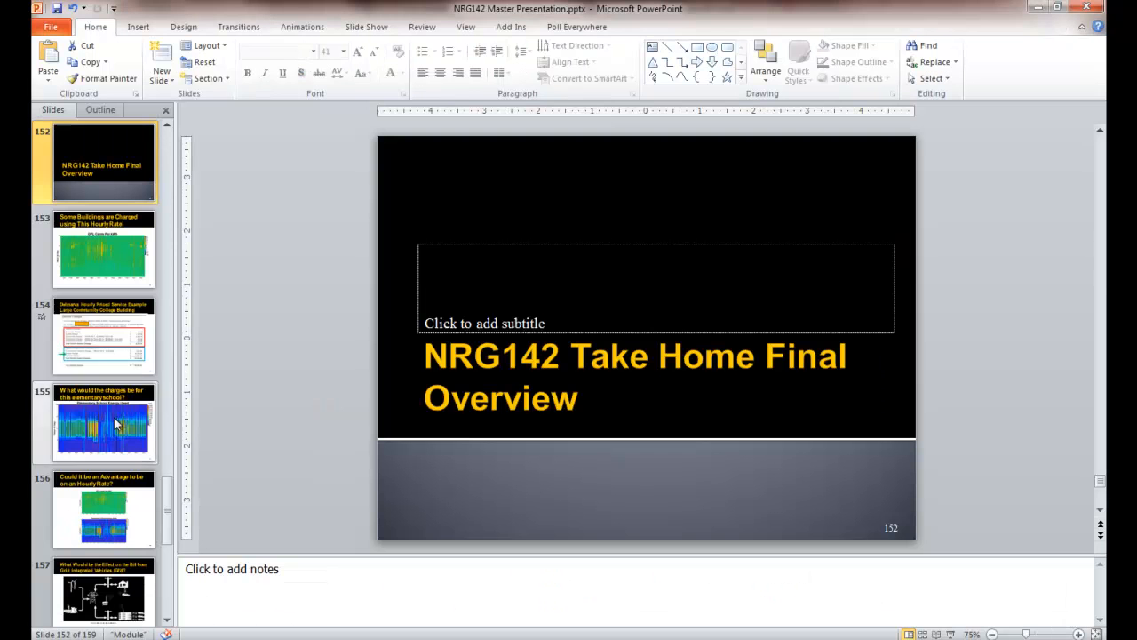
Show slide 154, the Delmarva Hourly Priced Service Example with the college building's charges
{"action": "left_click", "coordinate": [104, 336]}
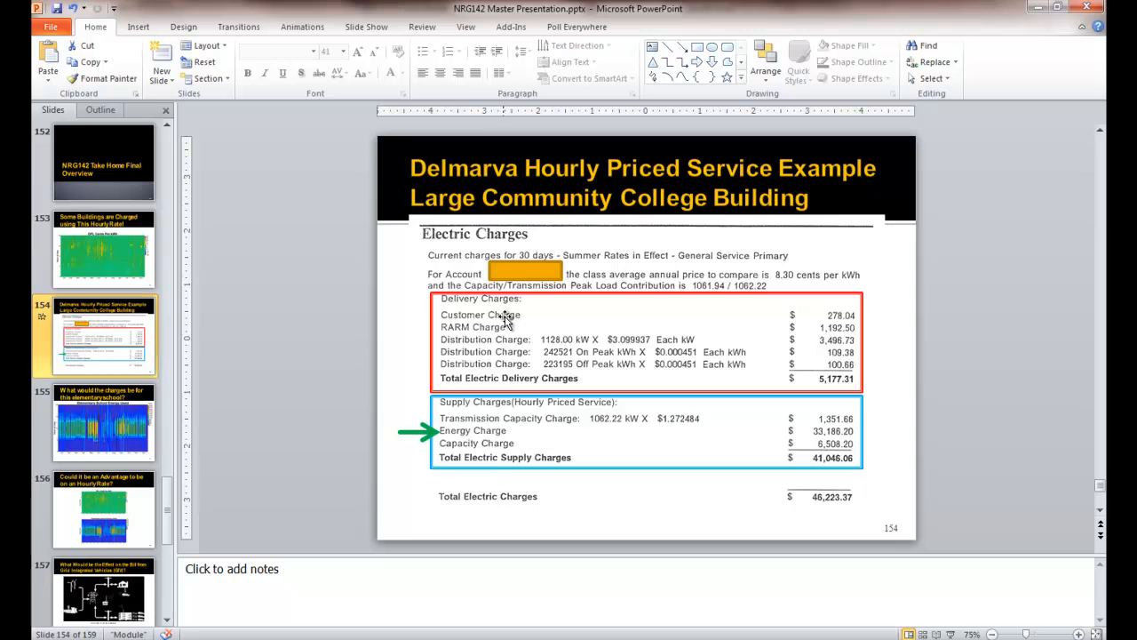
{"action": "mouse_move", "coordinate": [519, 316]}
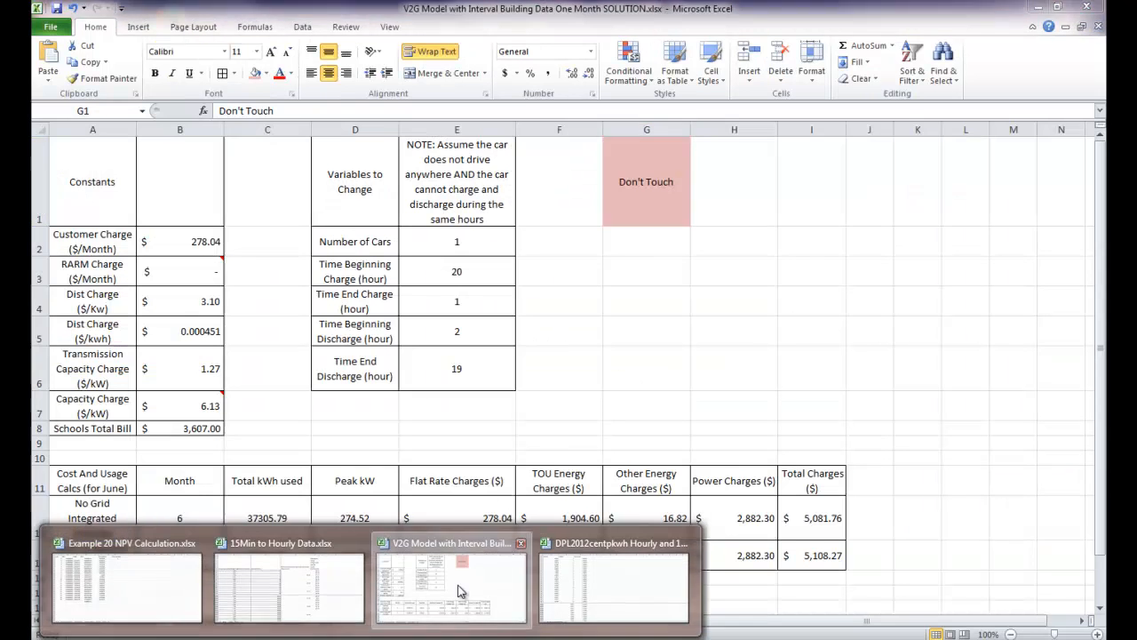
Review the Cost Calculation constants: the RARM Charge in B3 and the schools $3,607.00 total bill in B8
{"action": "left_click", "coordinate": [452, 578]}
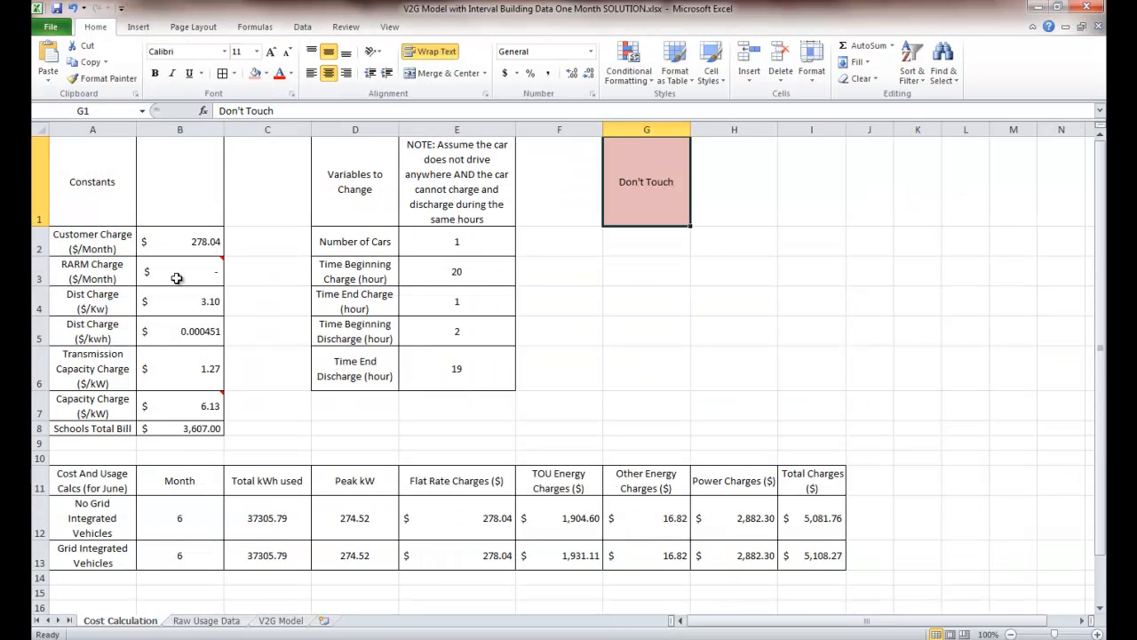
{"action": "mouse_move", "coordinate": [190, 270]}
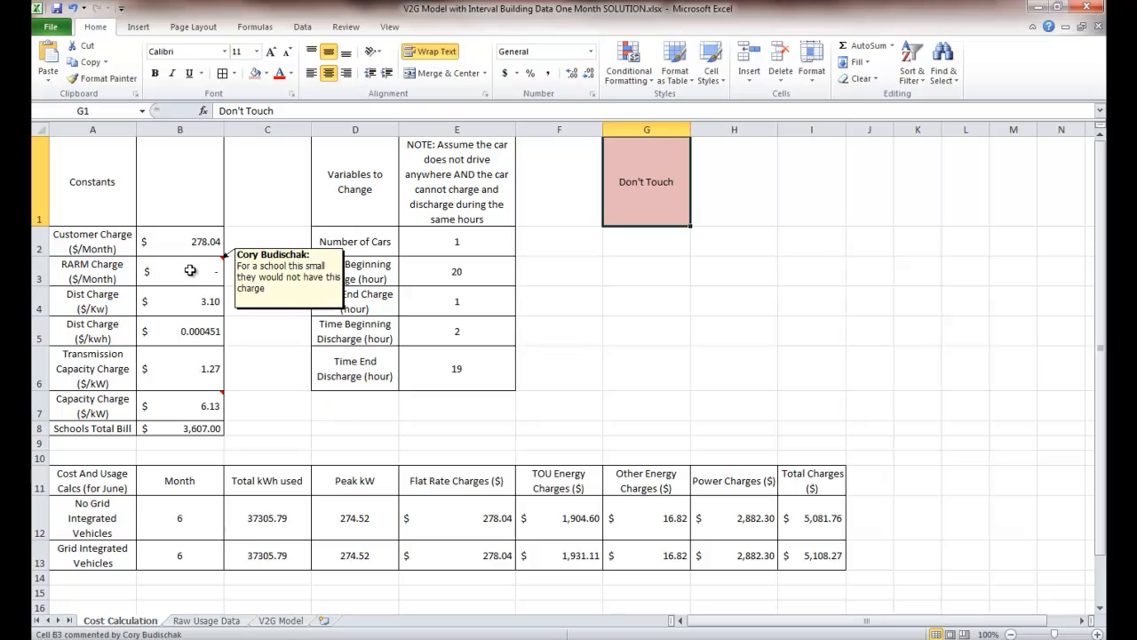
{"action": "left_click", "coordinate": [180, 270]}
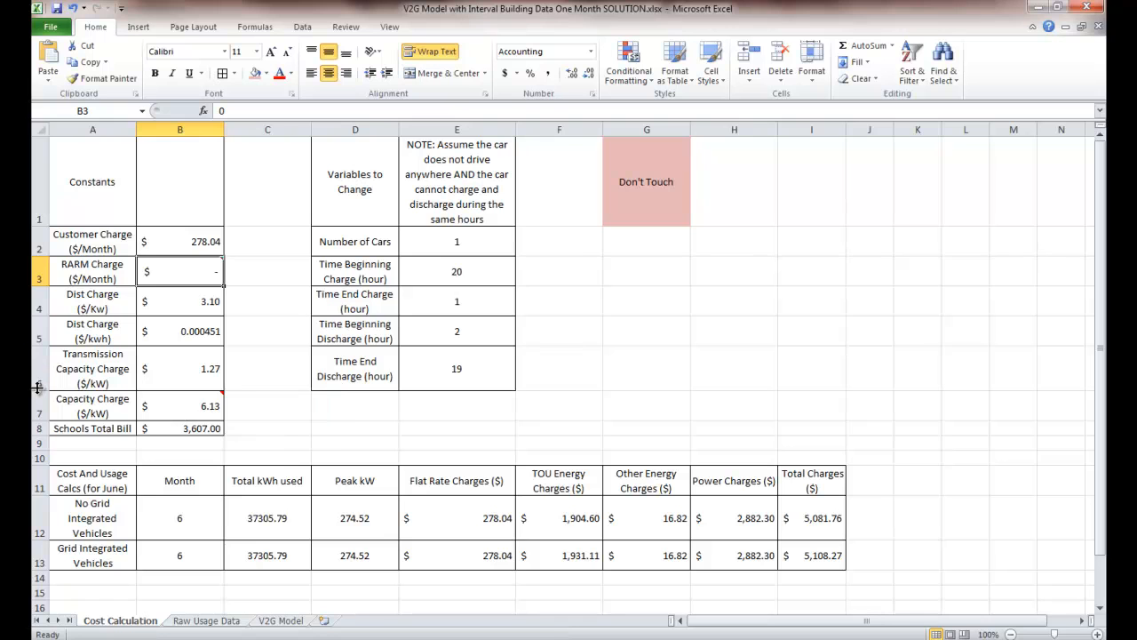
{"action": "mouse_move", "coordinate": [160, 405]}
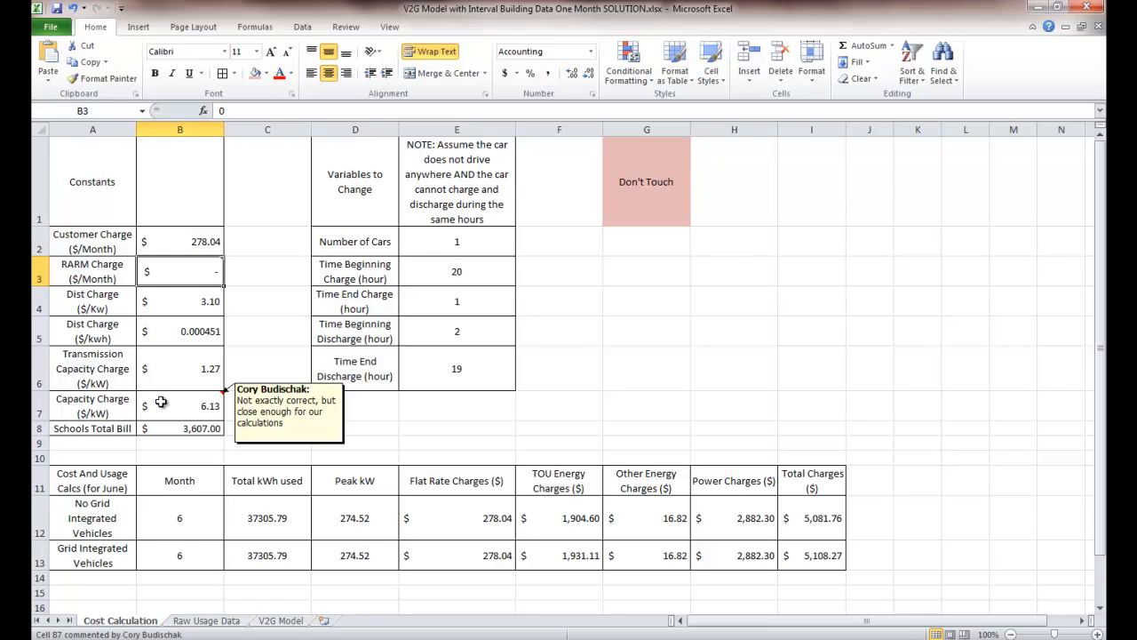
{"action": "mouse_move", "coordinate": [181, 416]}
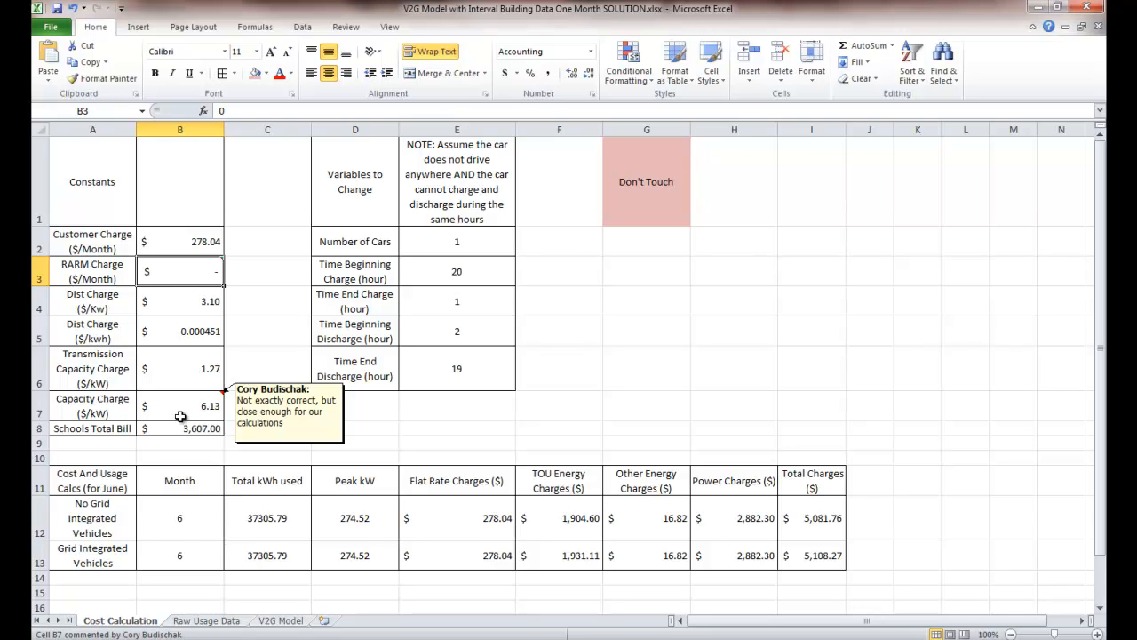
{"action": "mouse_move", "coordinate": [174, 402]}
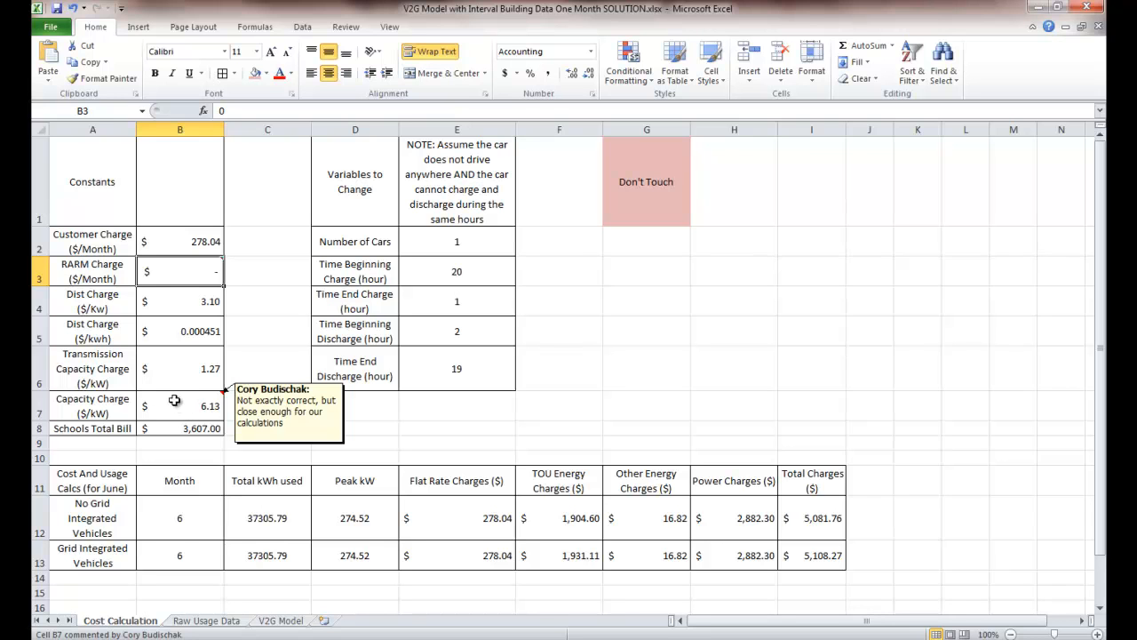
{"action": "mouse_move", "coordinate": [175, 434]}
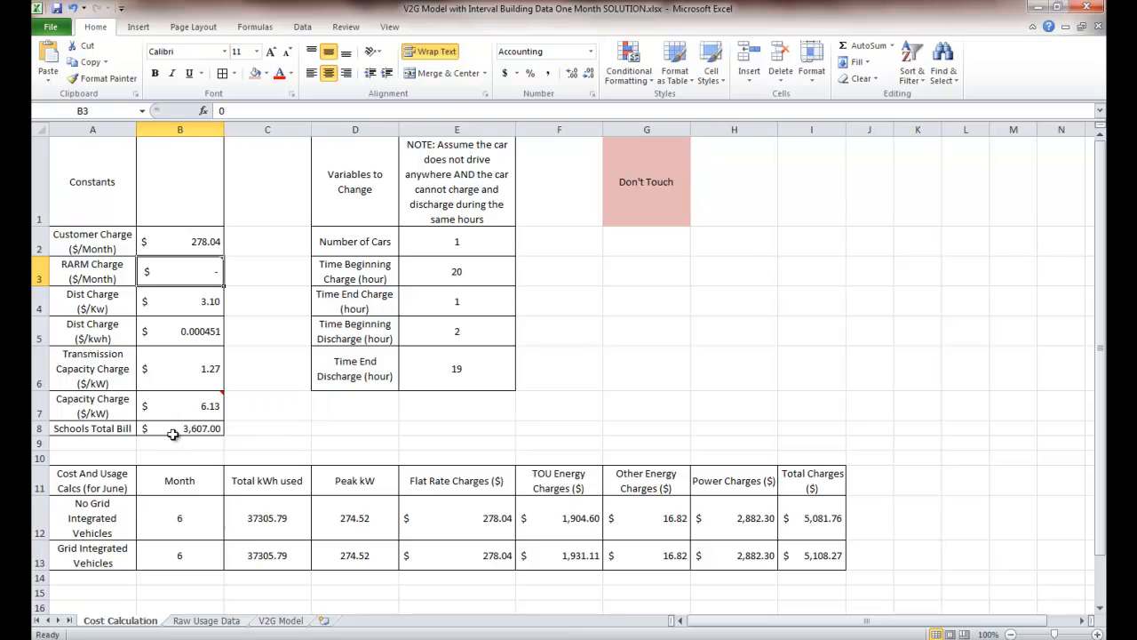
{"action": "left_click", "coordinate": [180, 428]}
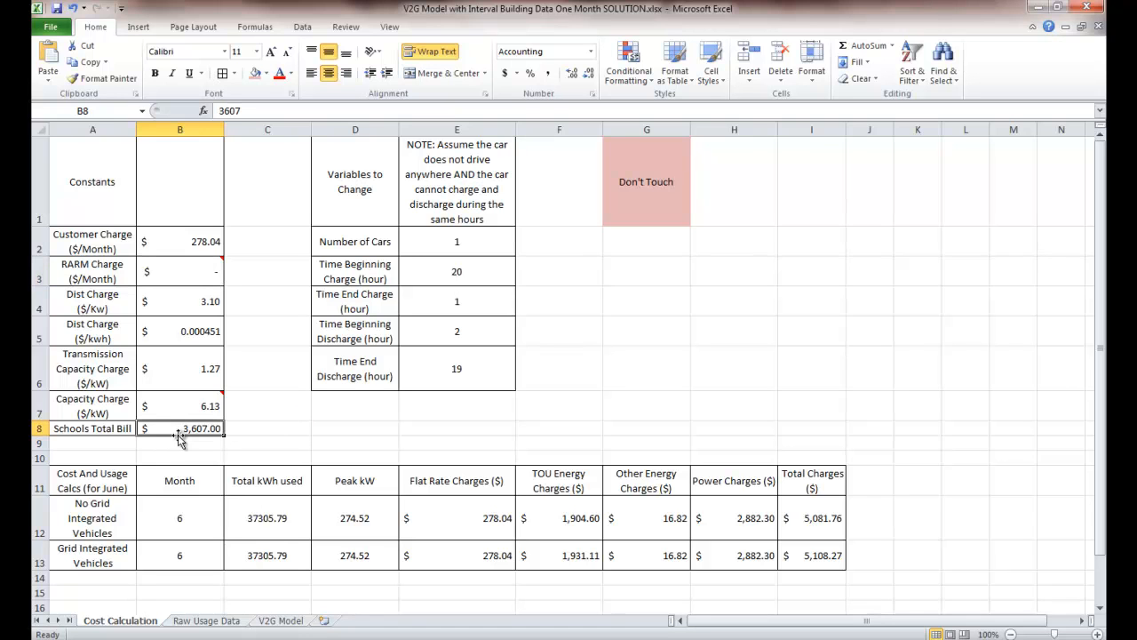
{"action": "mouse_move", "coordinate": [182, 448]}
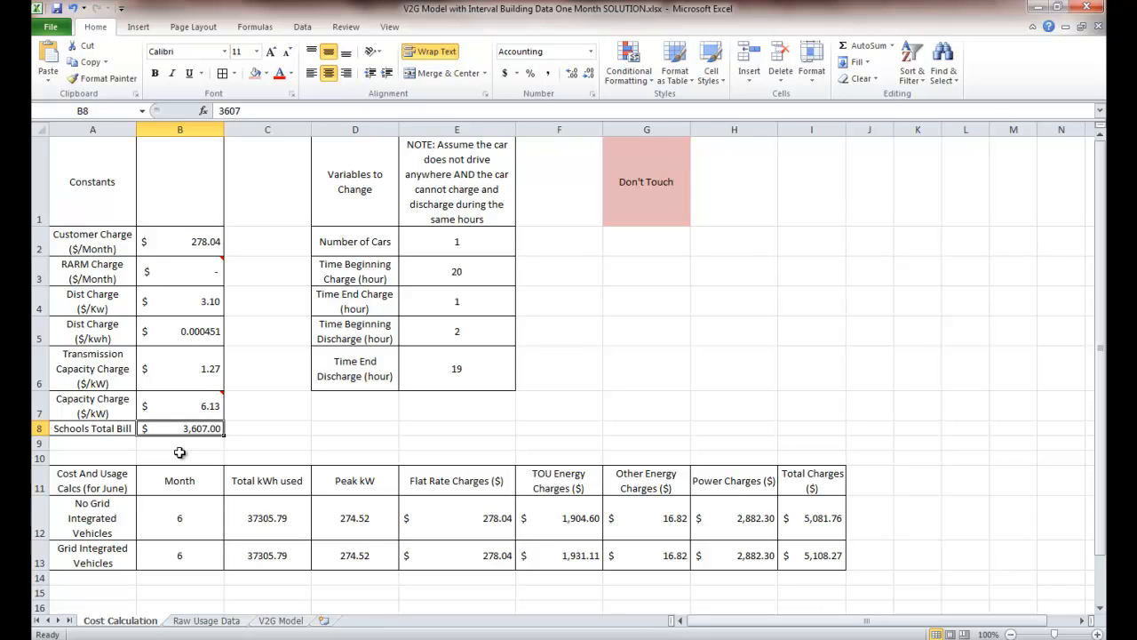
{"action": "mouse_move", "coordinate": [334, 200]}
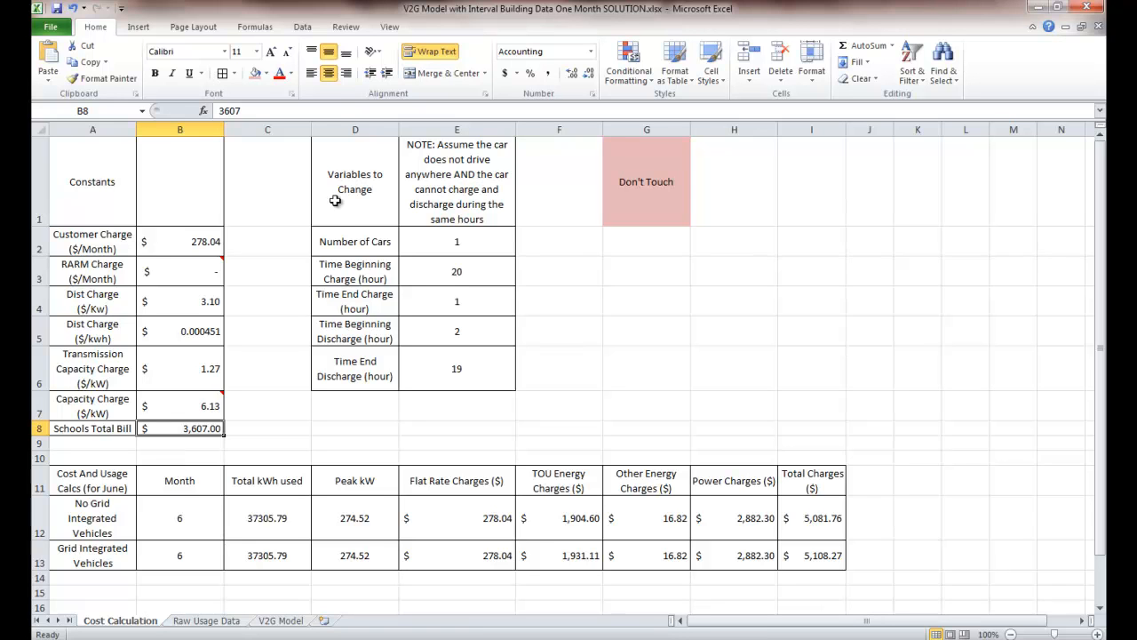
{"action": "mouse_move", "coordinate": [355, 214]}
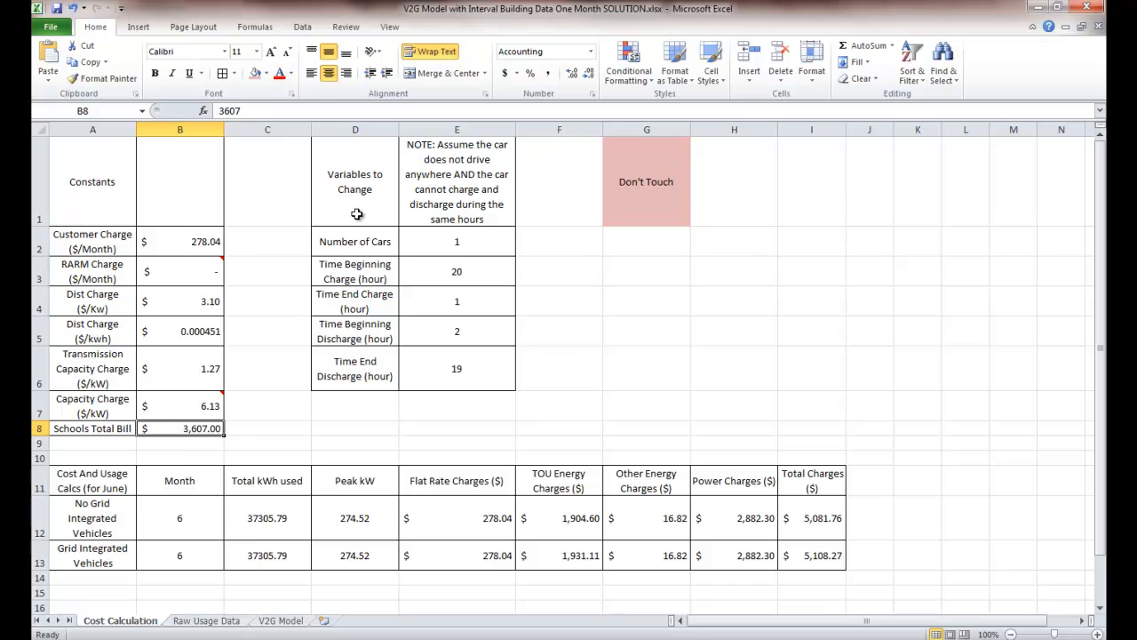
{"action": "mouse_move", "coordinate": [366, 242]}
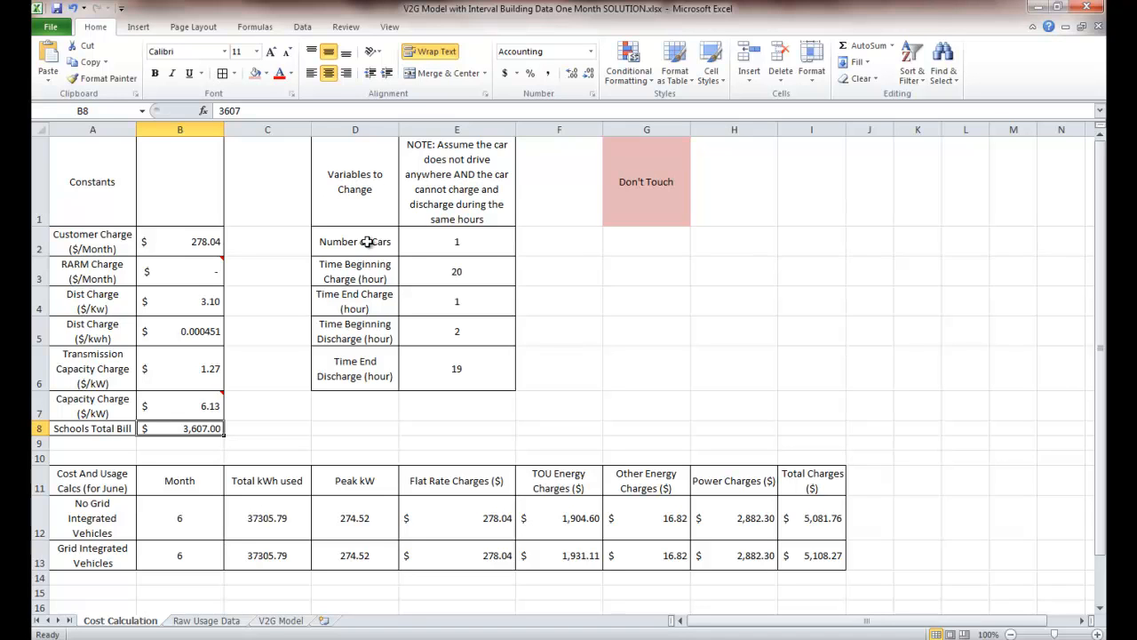
{"action": "mouse_move", "coordinate": [448, 223]}
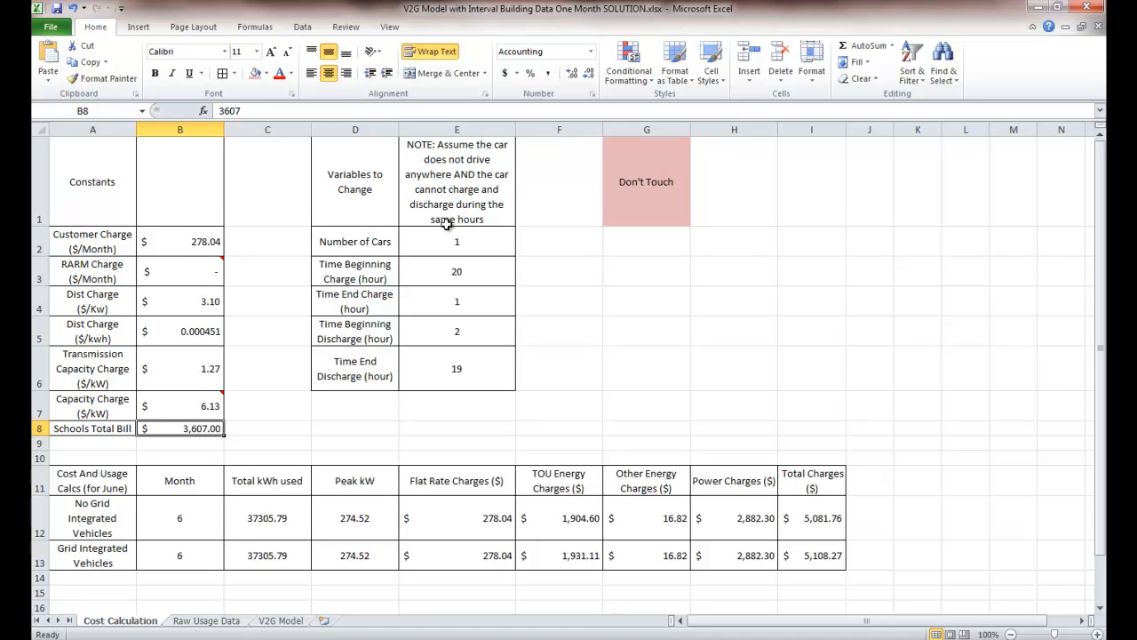
{"action": "mouse_move", "coordinate": [354, 272]}
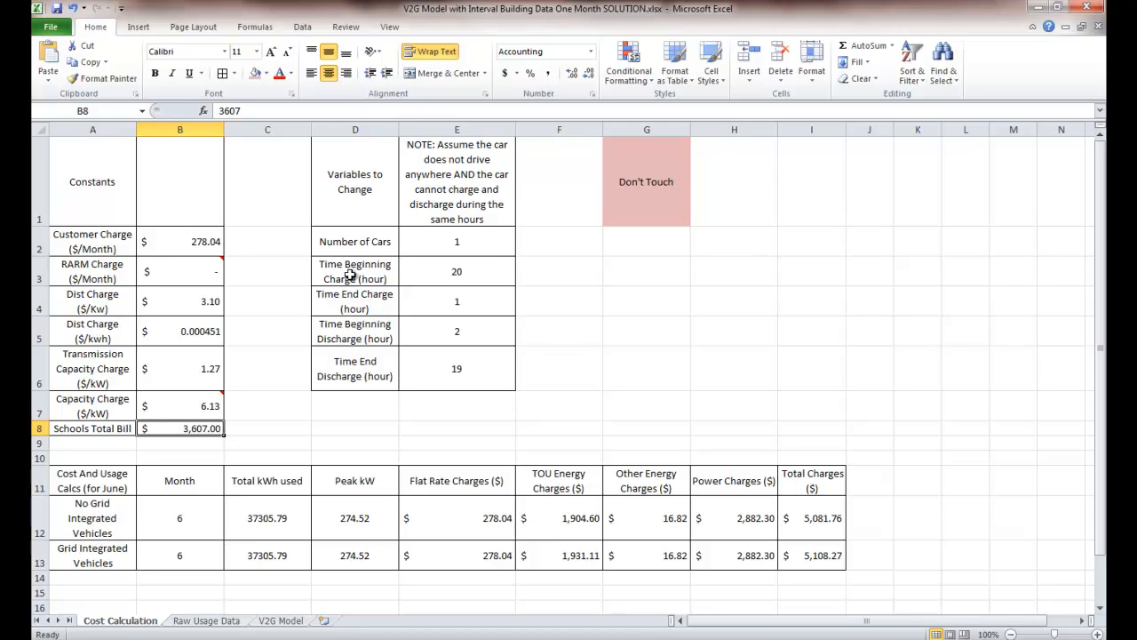
{"action": "mouse_move", "coordinate": [480, 313]}
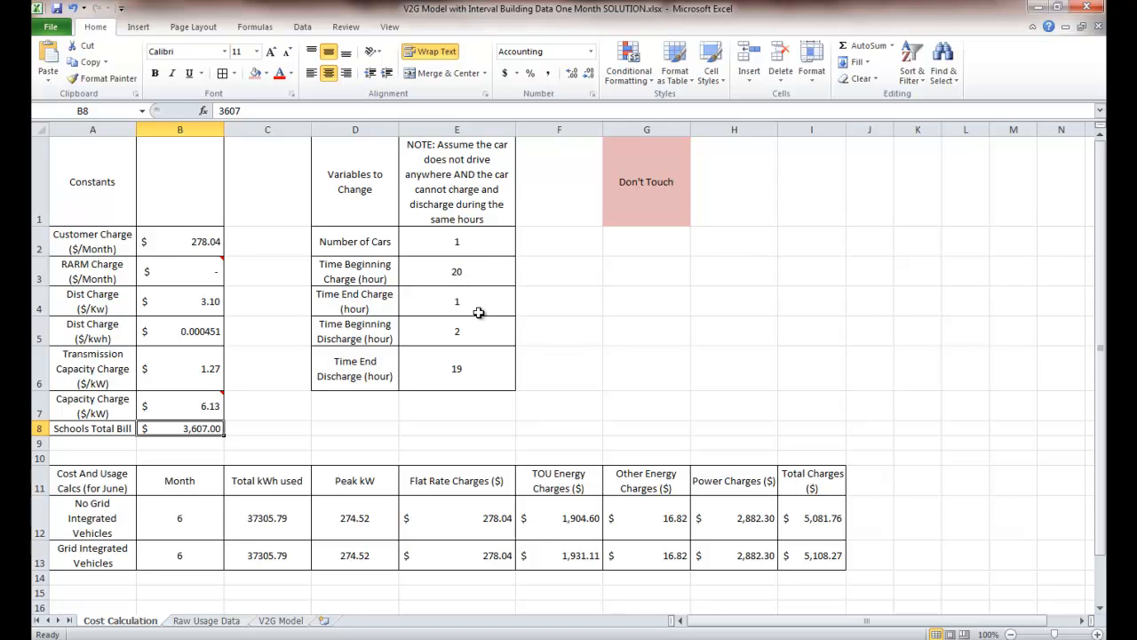
{"action": "mouse_move", "coordinate": [348, 270]}
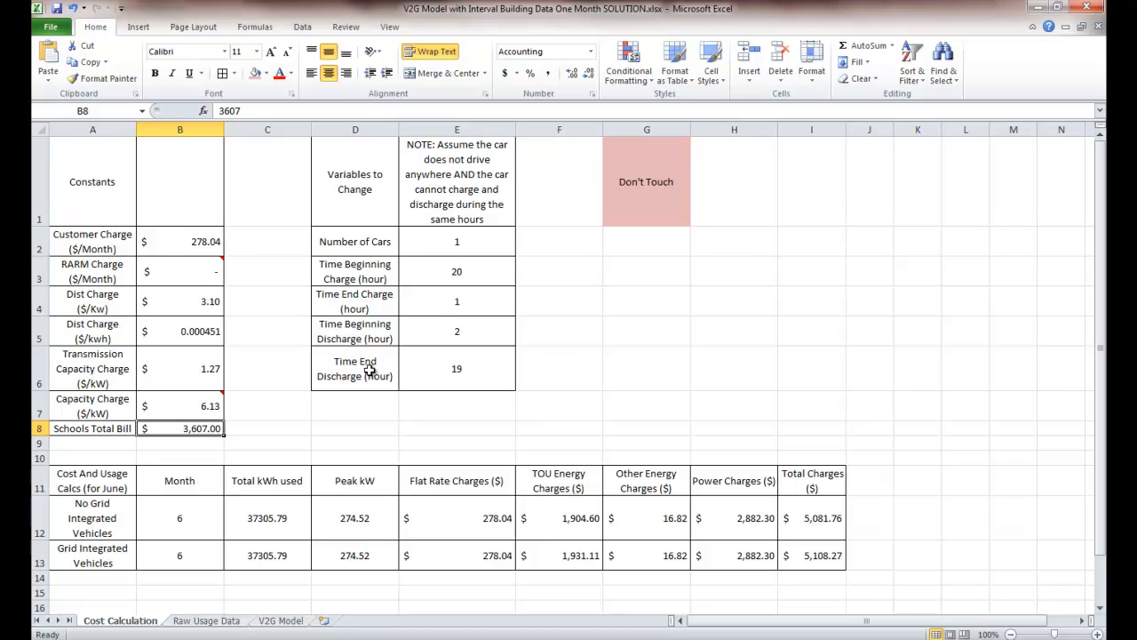
{"action": "mouse_move", "coordinate": [455, 374]}
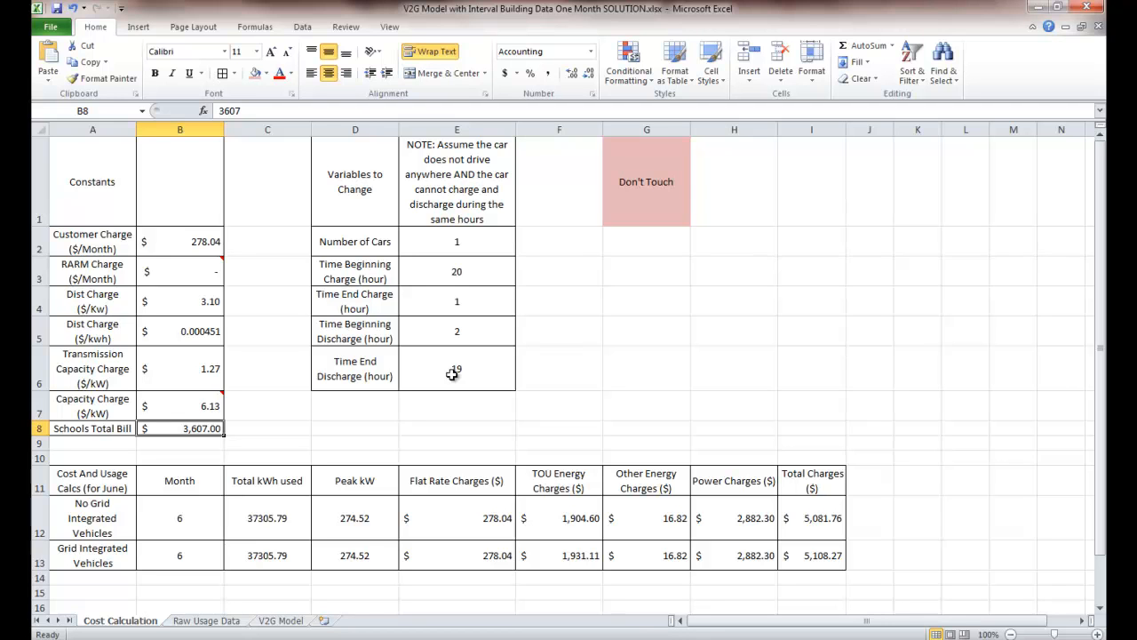
{"action": "mouse_move", "coordinate": [344, 337]}
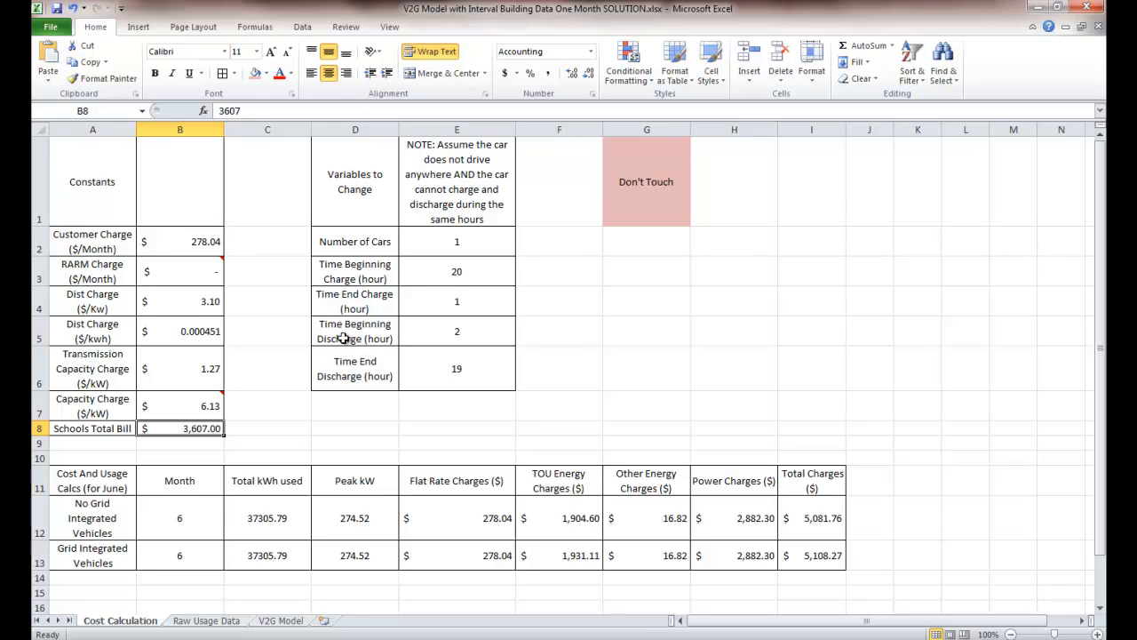
{"action": "mouse_move", "coordinate": [409, 186]}
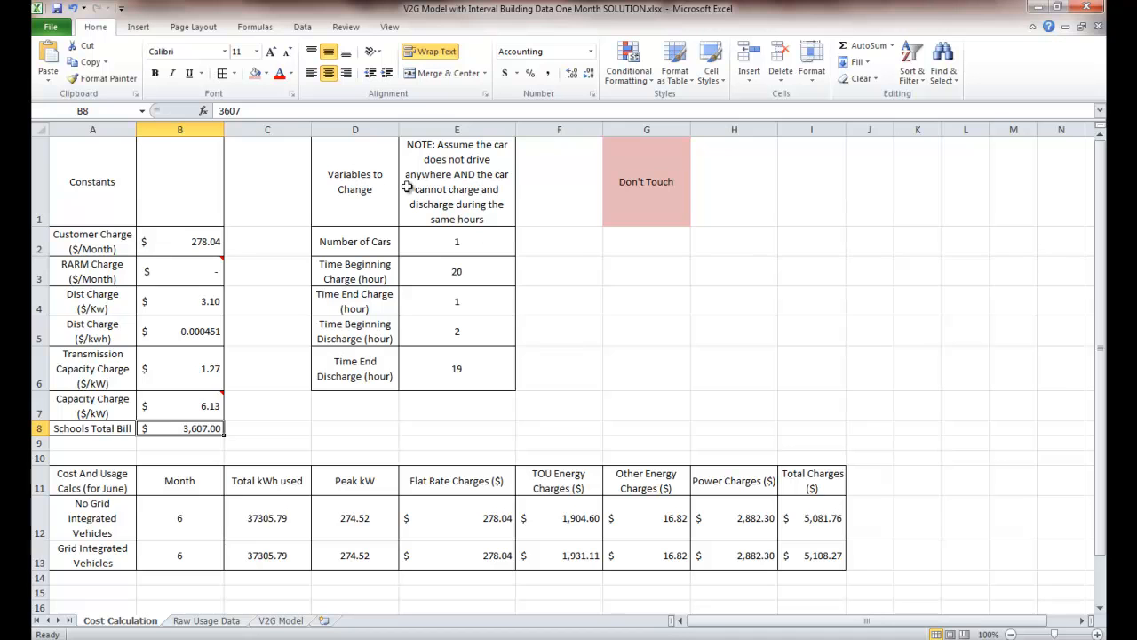
{"action": "mouse_move", "coordinate": [350, 332]}
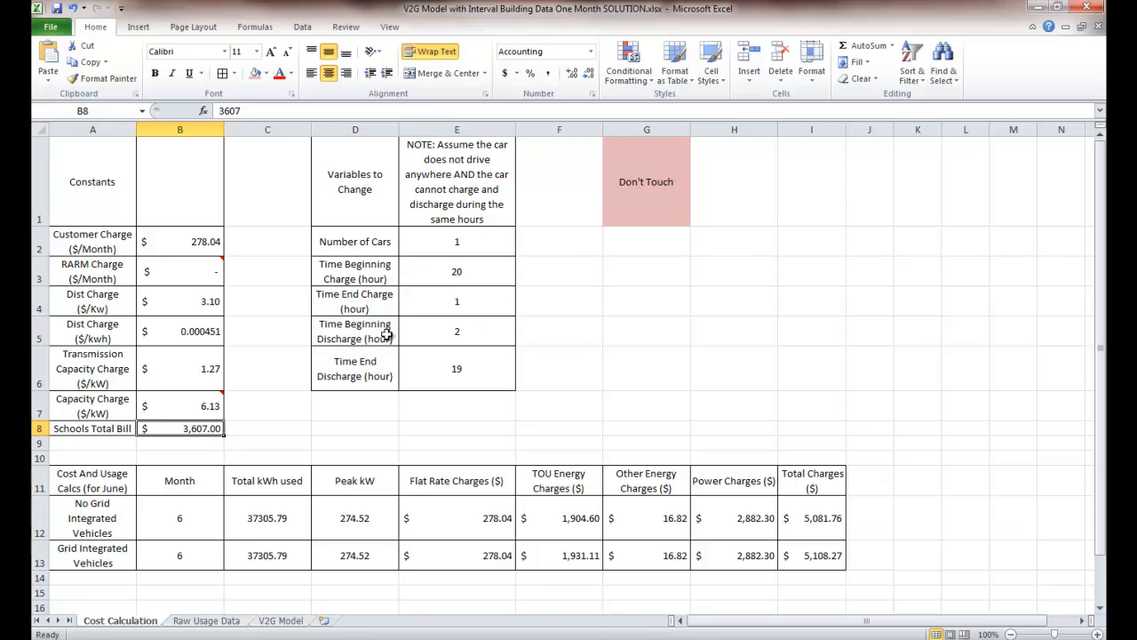
Reveal rows 17–18 with the $(26.51) cost difference overall and per car
{"action": "scroll", "scroll_direction": "down", "scroll_amount": 3}
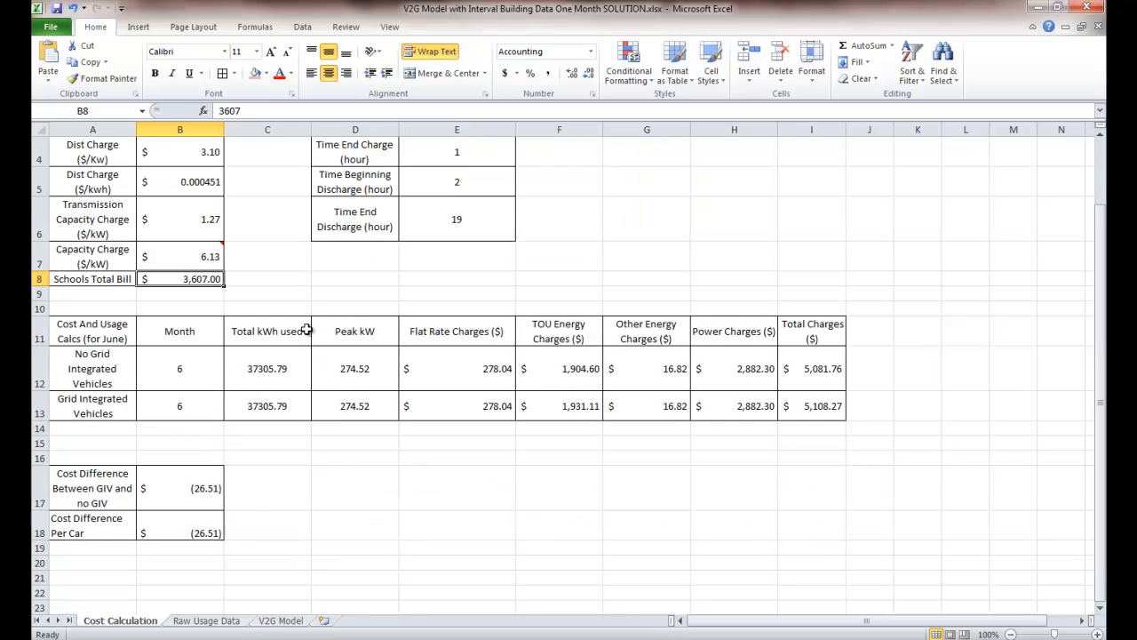
Return to the cost and usage table, then move to the V2G Model sheet
{"action": "scroll", "scroll_direction": "up", "scroll_amount": 3}
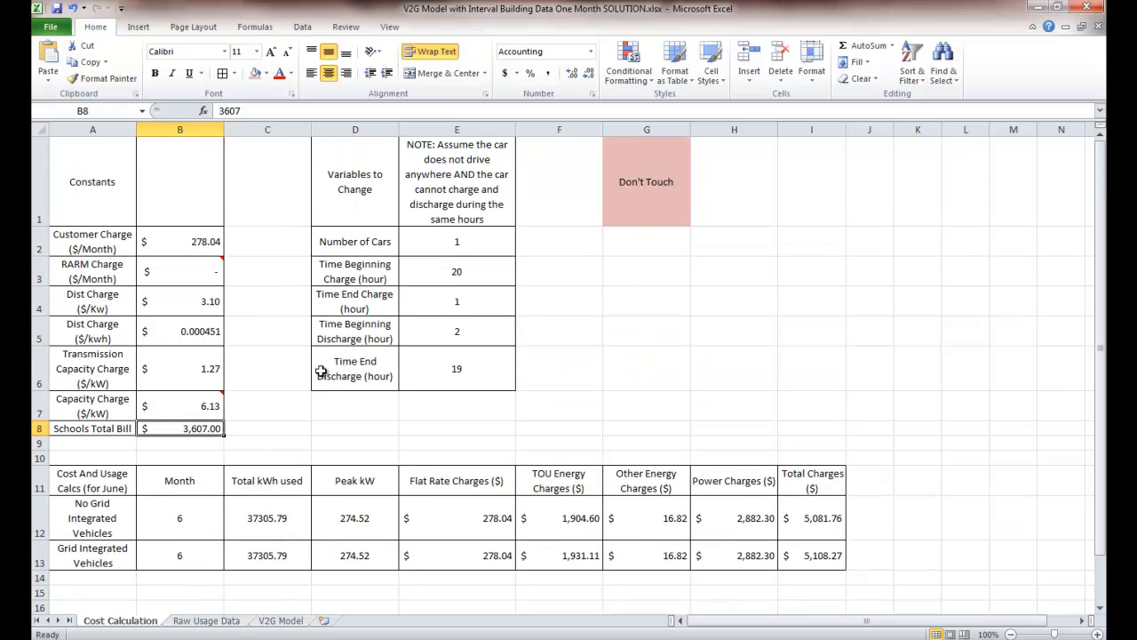
{"action": "mouse_move", "coordinate": [85, 494]}
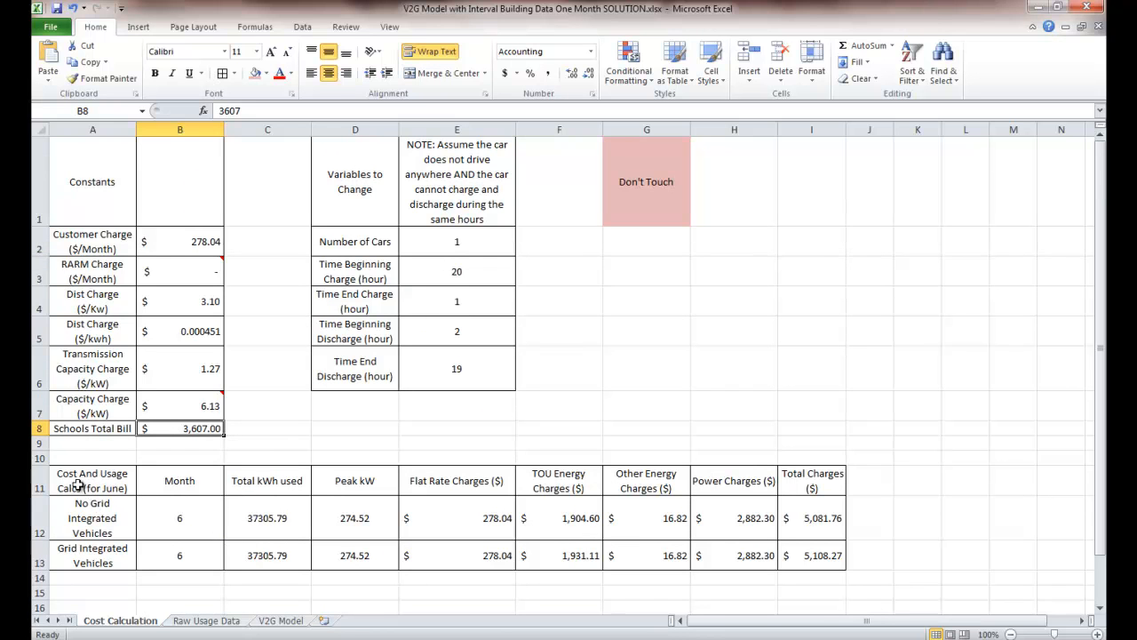
{"action": "mouse_move", "coordinate": [167, 542]}
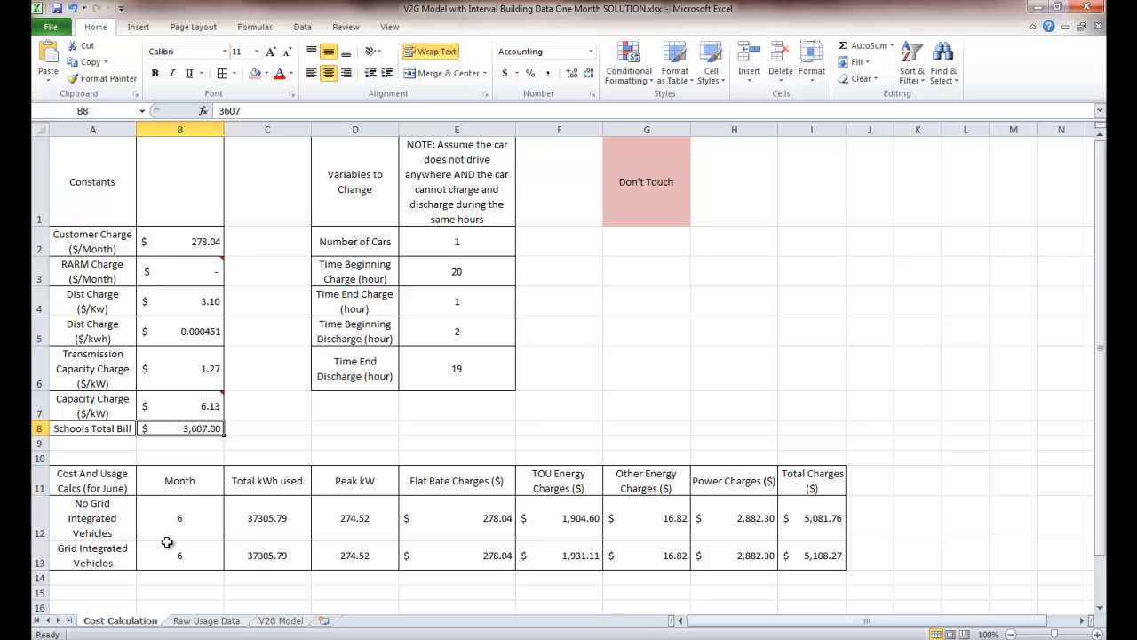
{"action": "mouse_move", "coordinate": [460, 567]}
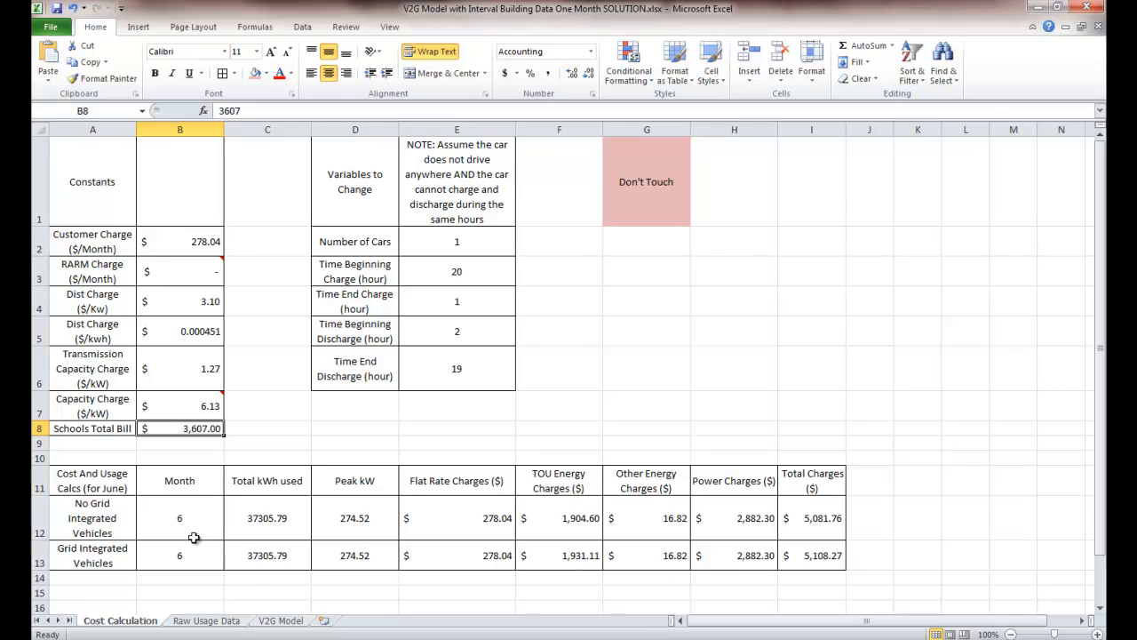
{"action": "mouse_move", "coordinate": [276, 548]}
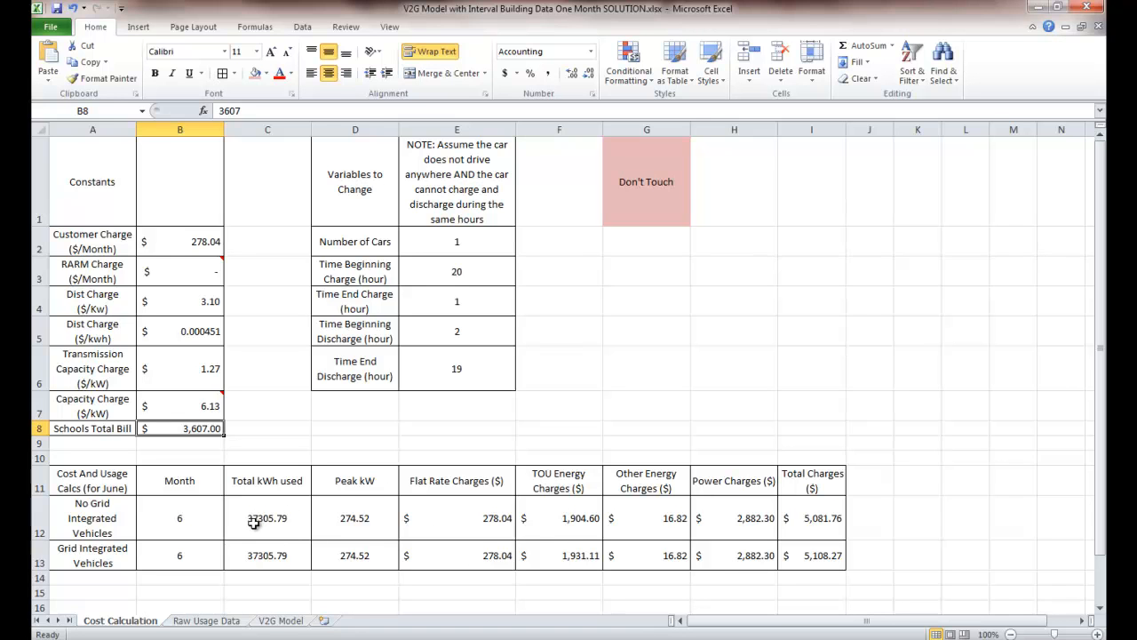
{"action": "mouse_move", "coordinate": [277, 626]}
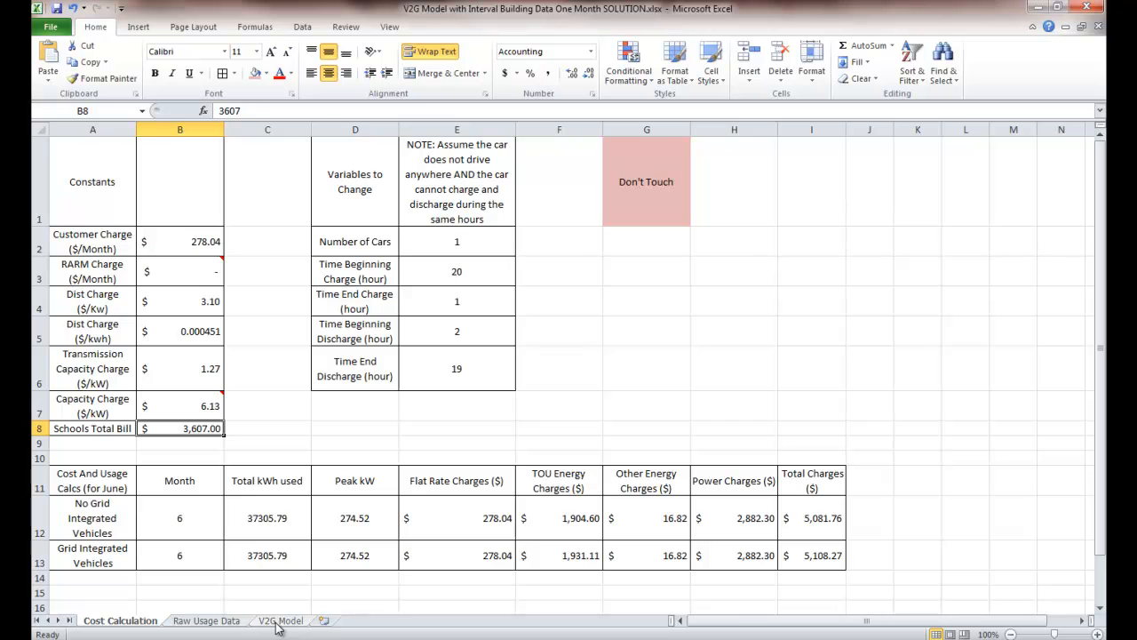
{"action": "left_click", "coordinate": [281, 620]}
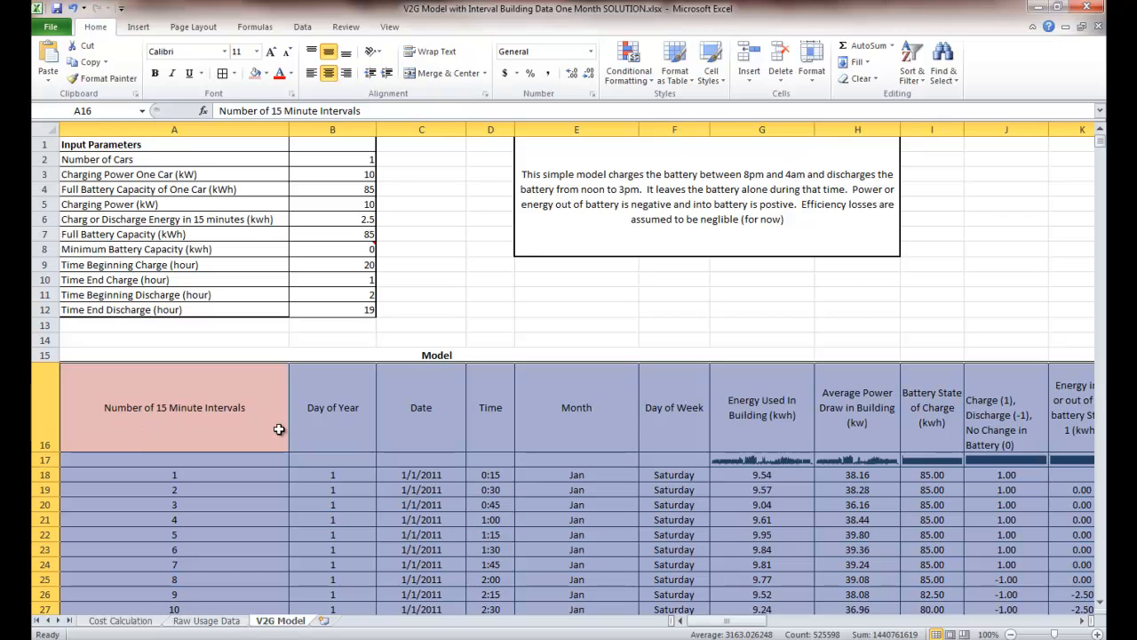
Inspect the month-name formula in E19 and scan columns D through Q of the battery model table
{"action": "left_click", "coordinate": [576, 491]}
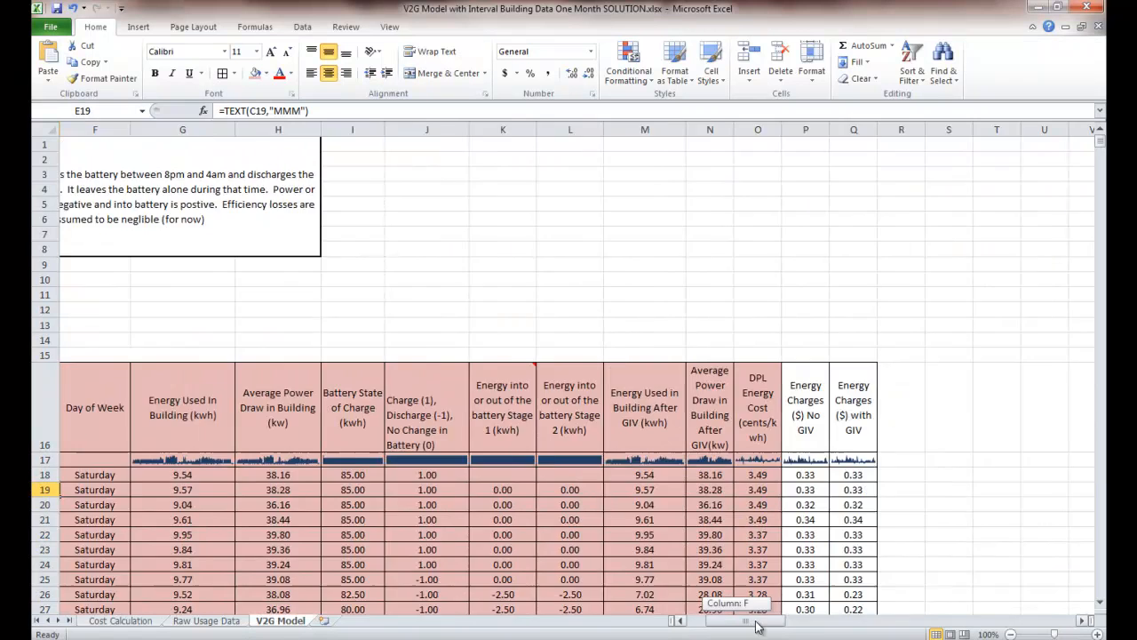
{"action": "scroll", "scroll_direction": "left", "scroll_amount": 3}
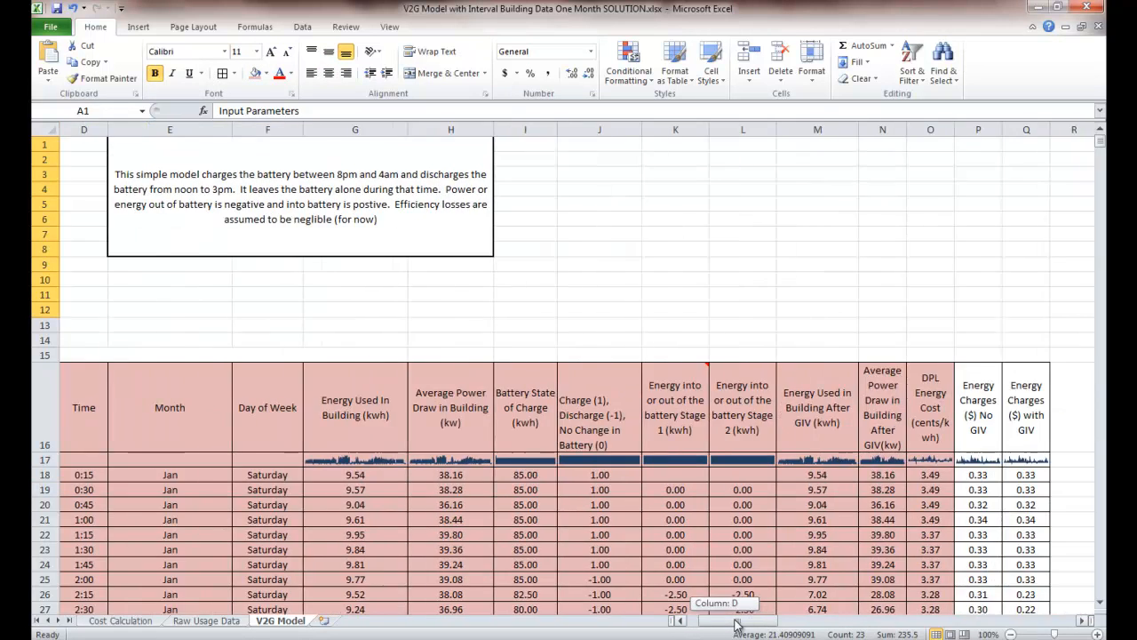
{"action": "scroll", "scroll_direction": "left", "scroll_amount": 3}
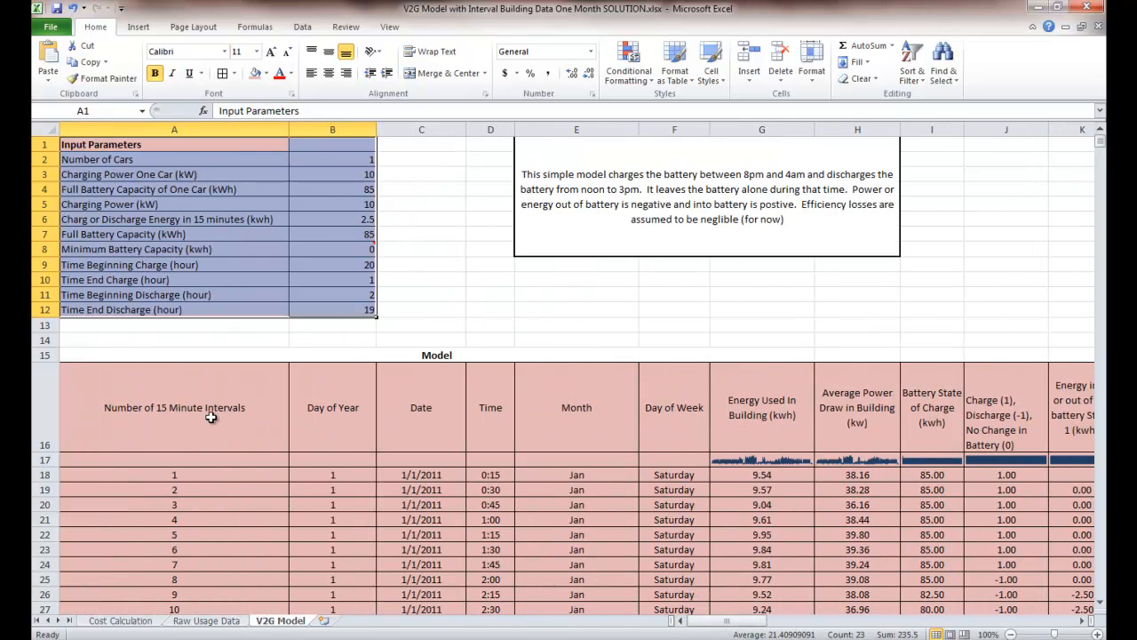
{"action": "mouse_move", "coordinate": [560, 447]}
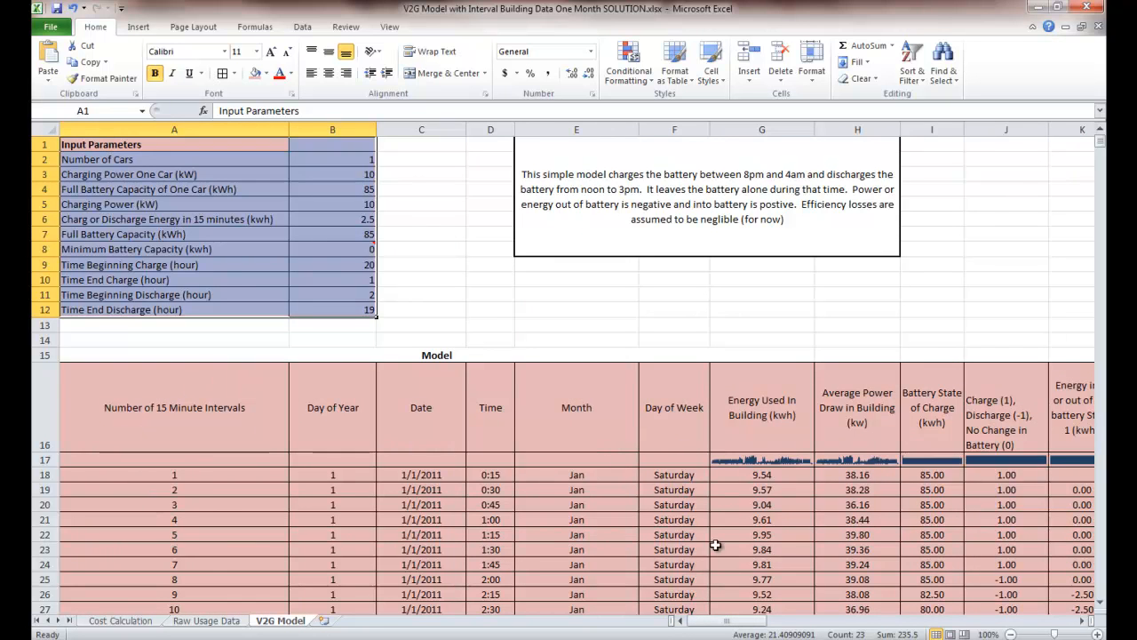
{"action": "scroll", "scroll_direction": "right", "scroll_amount": 3}
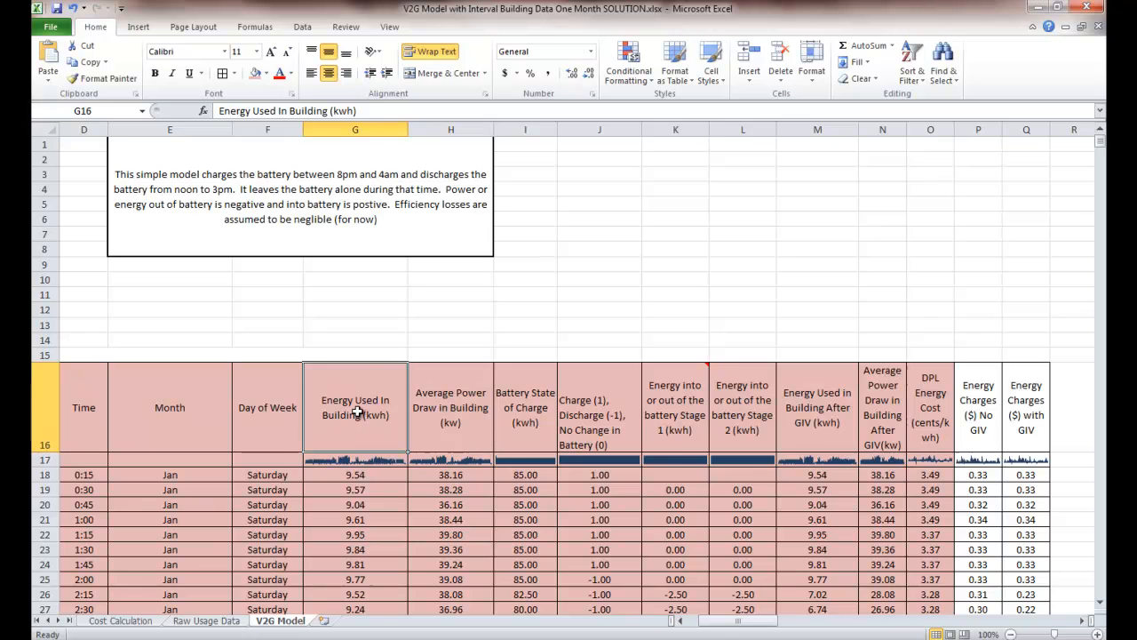
{"action": "scroll", "scroll_direction": "down", "scroll_amount": 3}
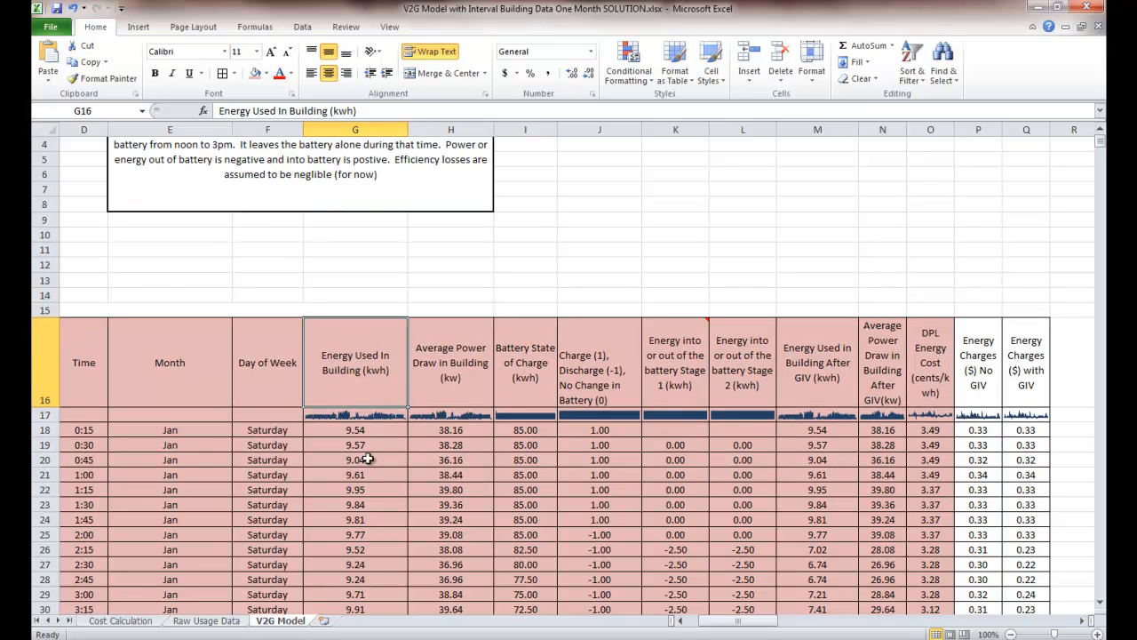
{"action": "mouse_move", "coordinate": [460, 364]}
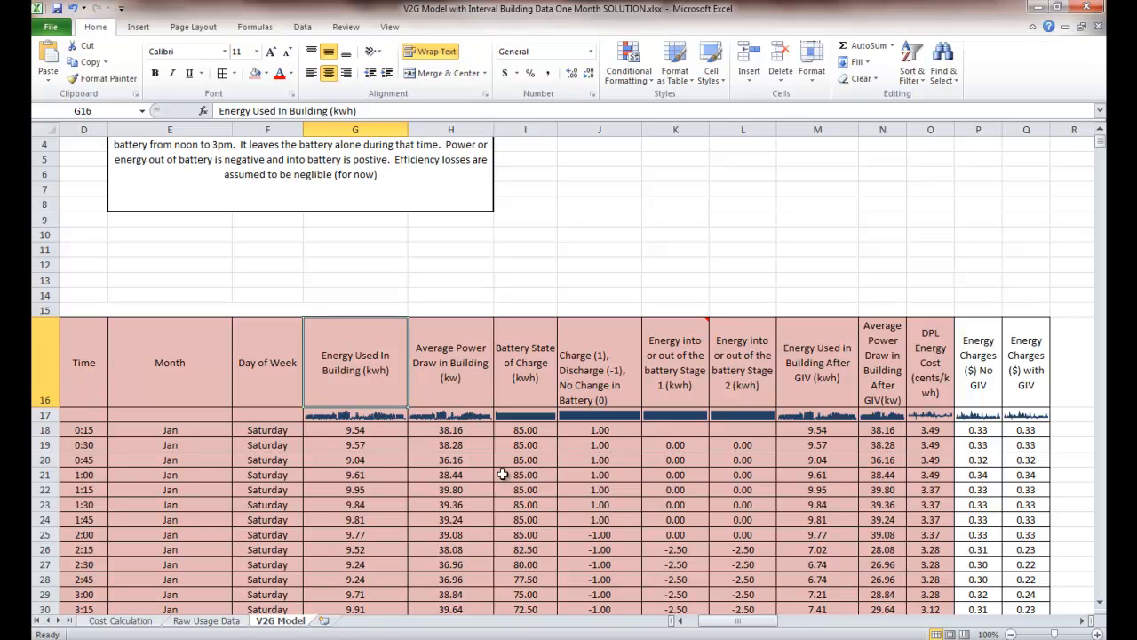
{"action": "mouse_move", "coordinate": [530, 373]}
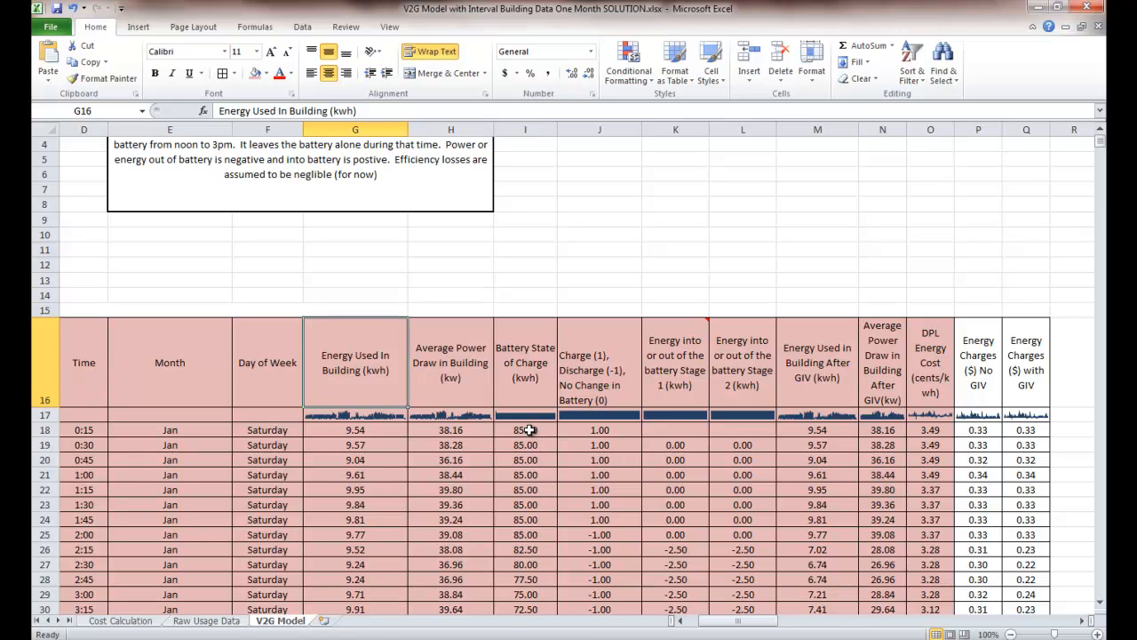
{"action": "mouse_move", "coordinate": [590, 362]}
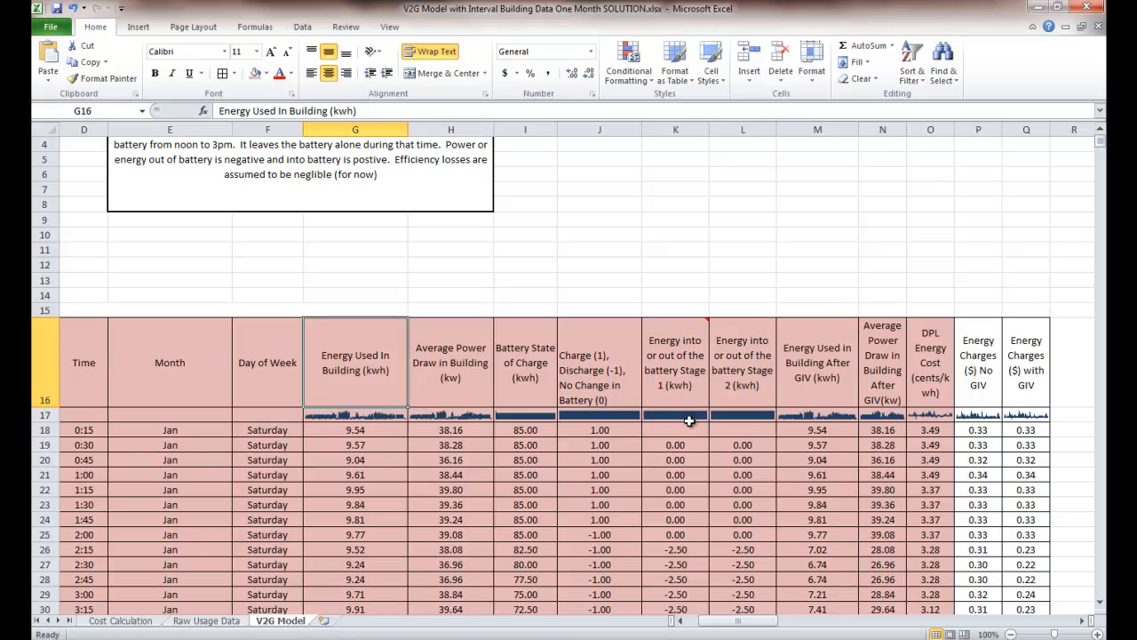
{"action": "mouse_move", "coordinate": [755, 471]}
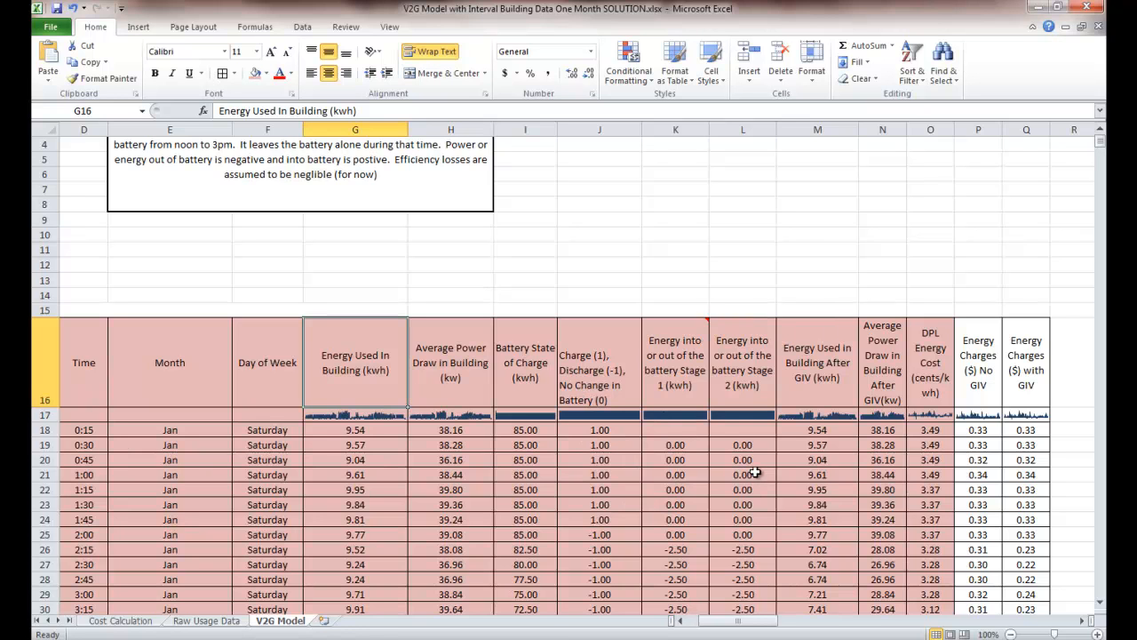
{"action": "mouse_move", "coordinate": [757, 462]}
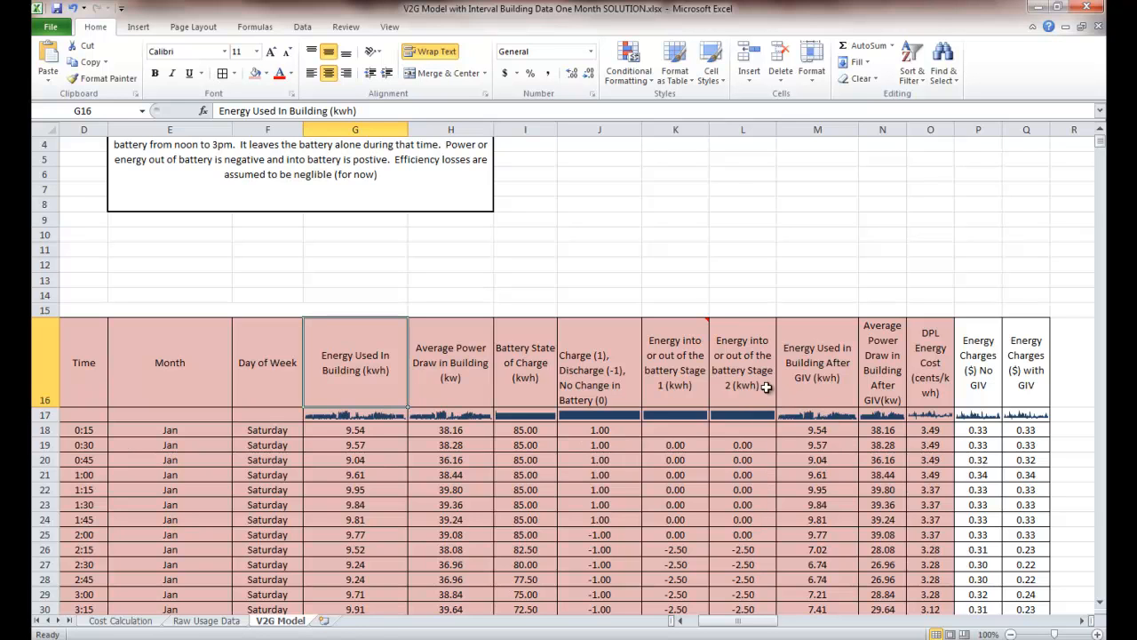
{"action": "left_click", "coordinate": [817, 430]}
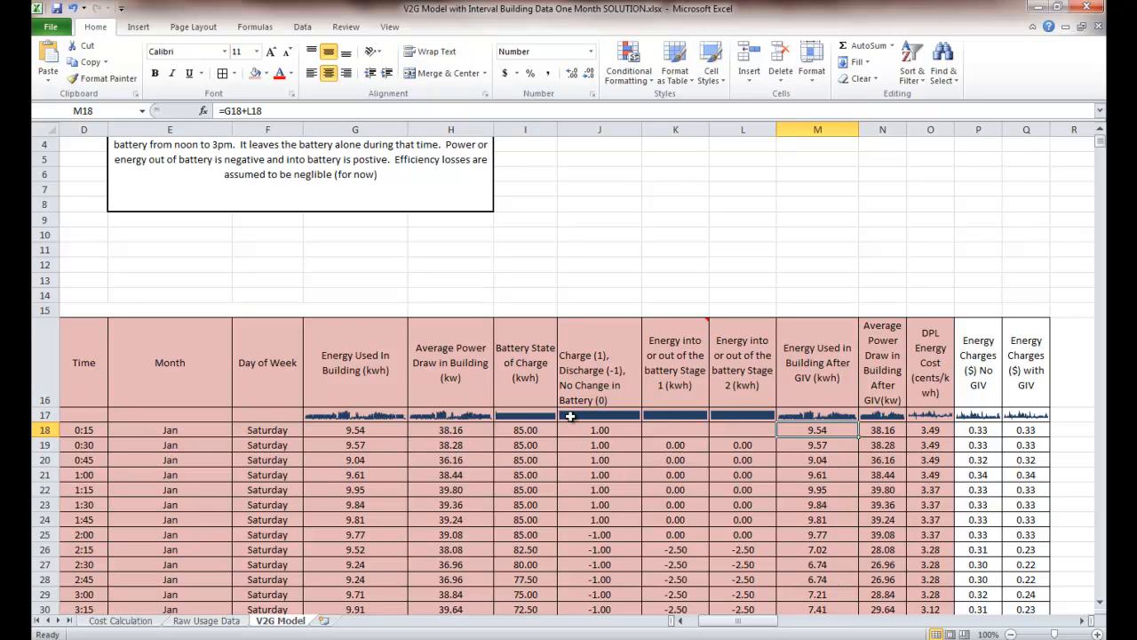
{"action": "left_click", "coordinate": [355, 362]}
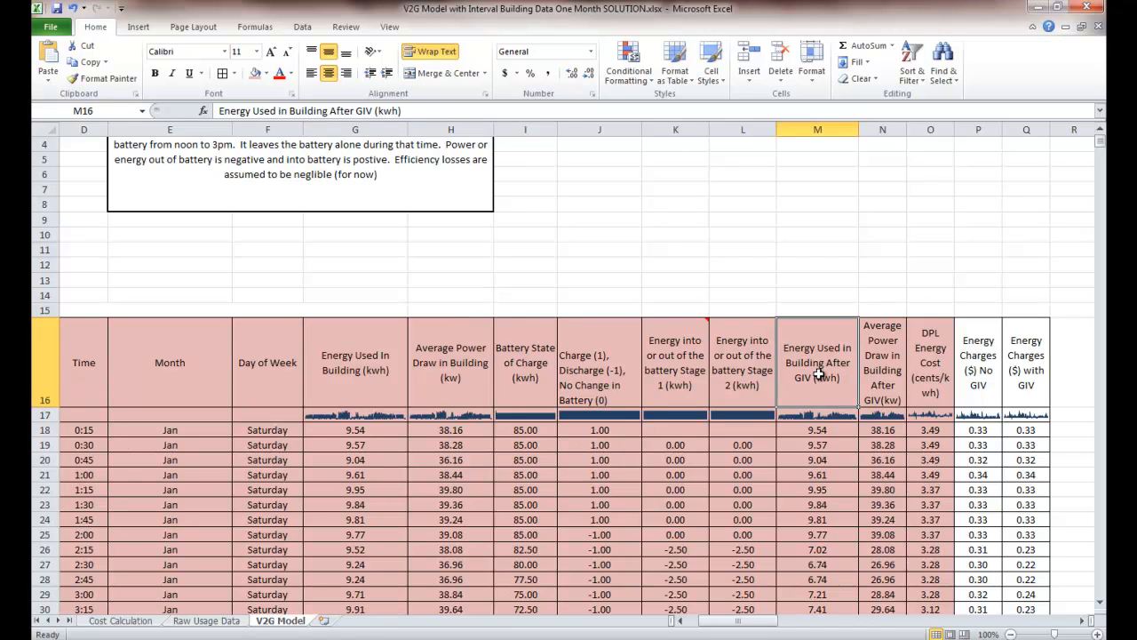
{"action": "mouse_move", "coordinate": [803, 383]}
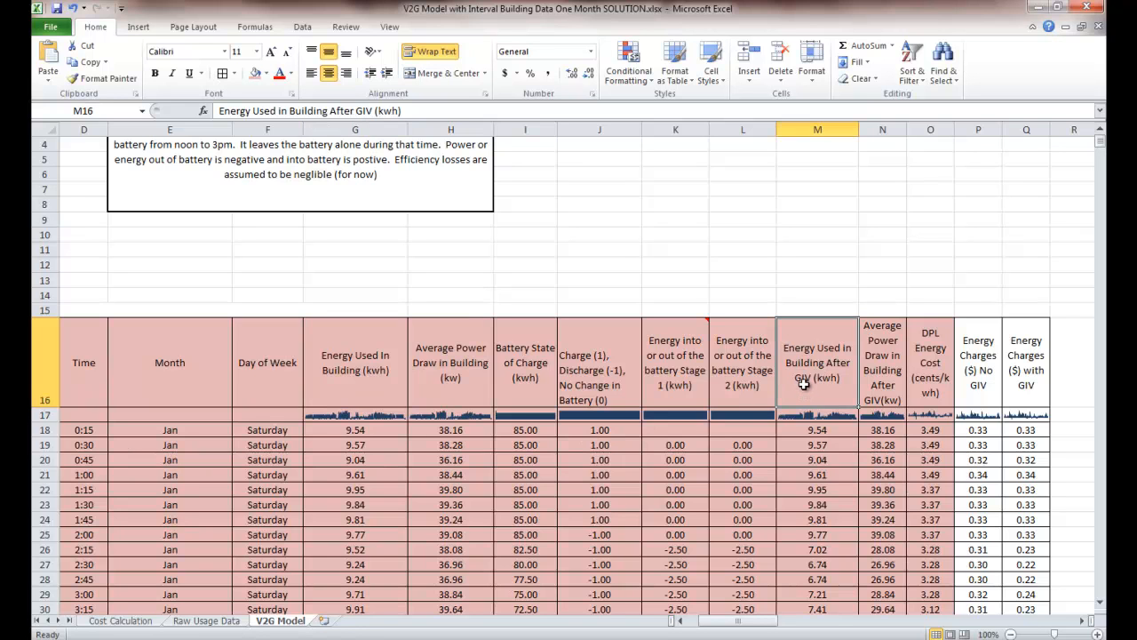
{"action": "mouse_move", "coordinate": [816, 441]}
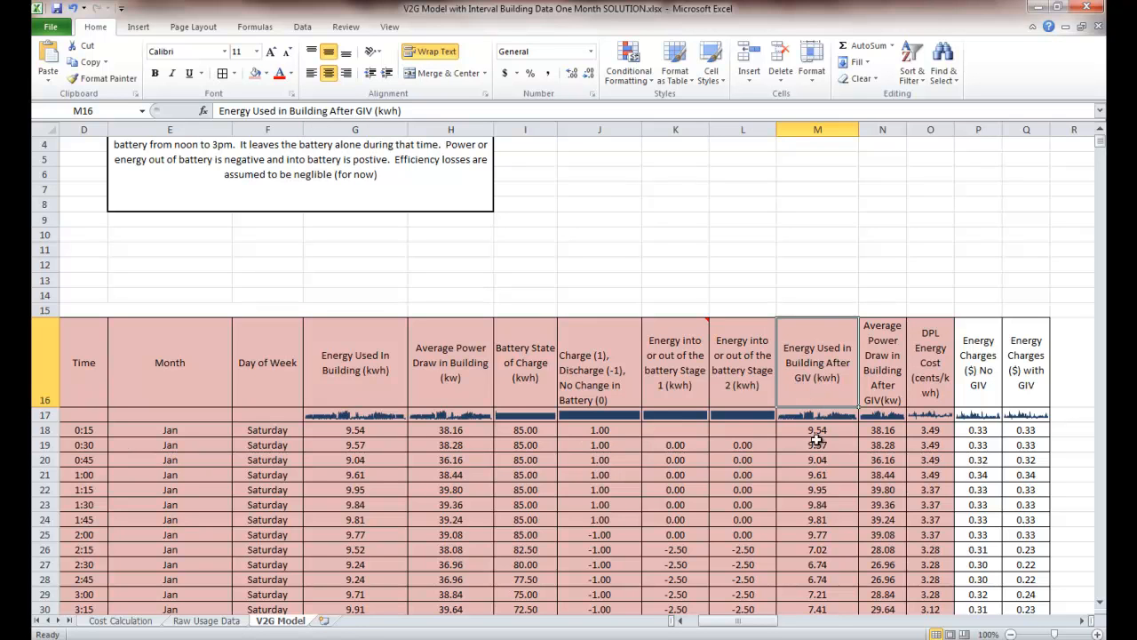
{"action": "mouse_move", "coordinate": [835, 612]}
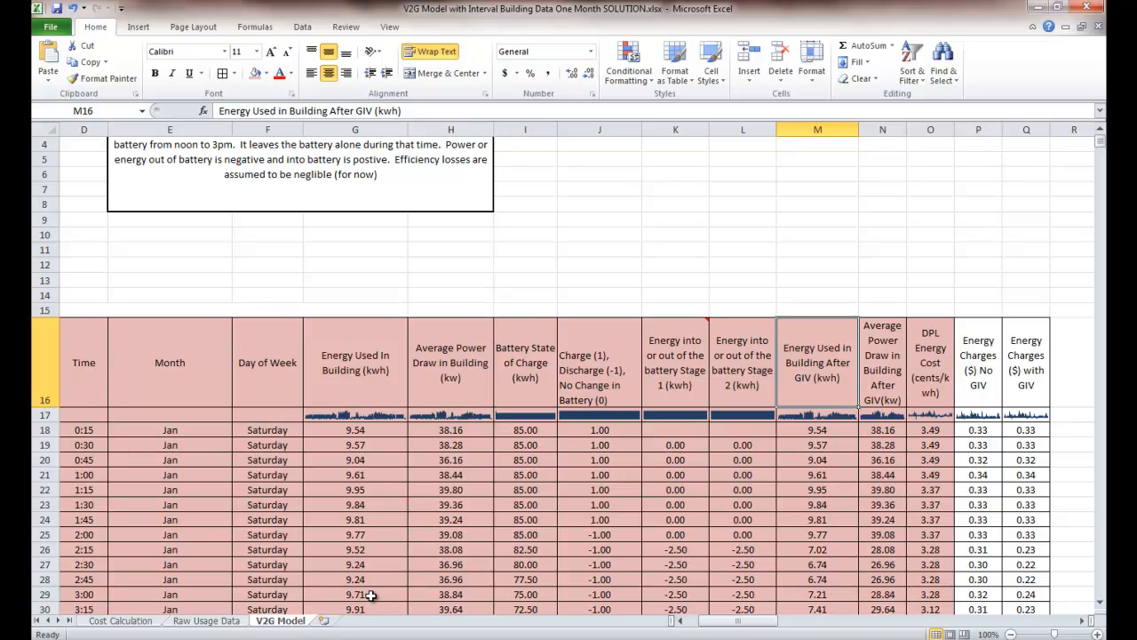
{"action": "left_click", "coordinate": [83, 593]}
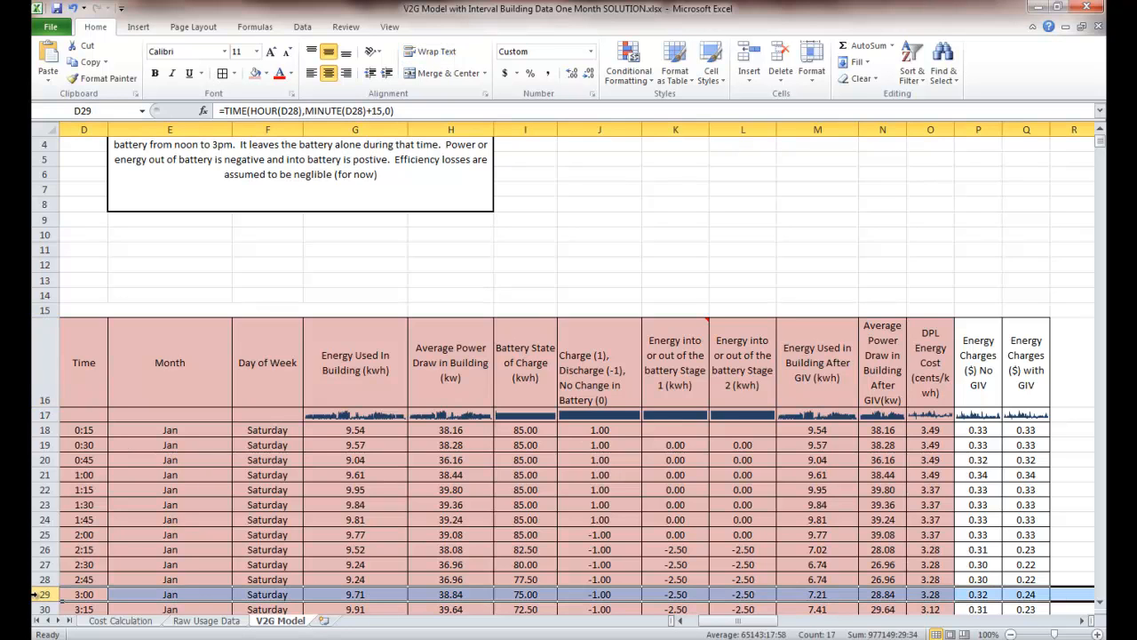
{"action": "mouse_move", "coordinate": [365, 595]}
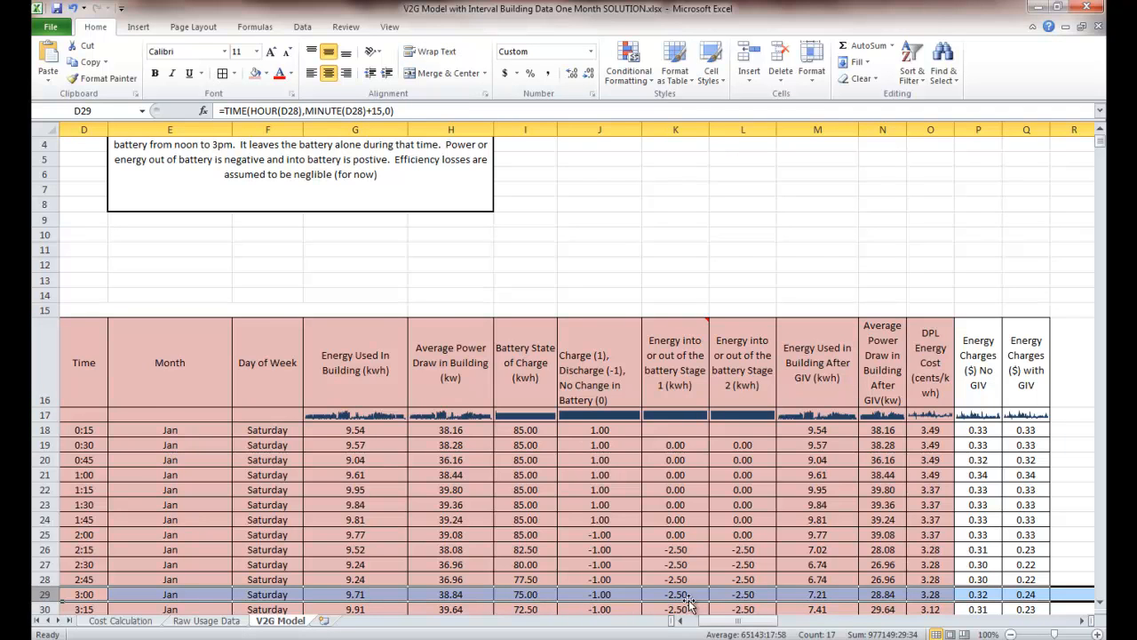
{"action": "mouse_move", "coordinate": [814, 595]}
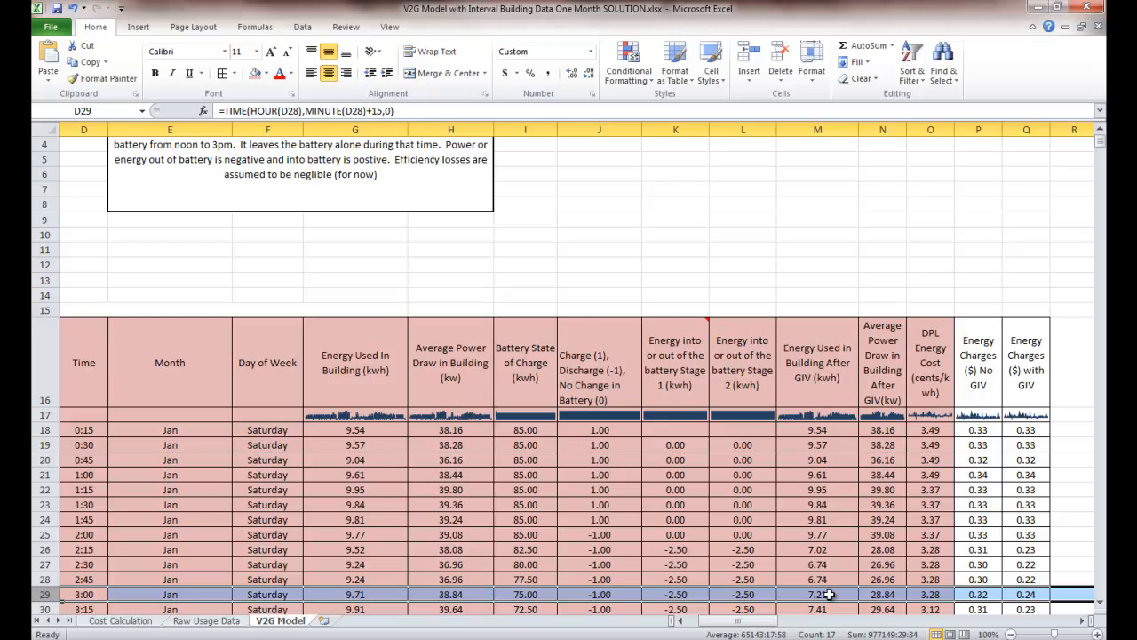
{"action": "mouse_move", "coordinate": [790, 558]}
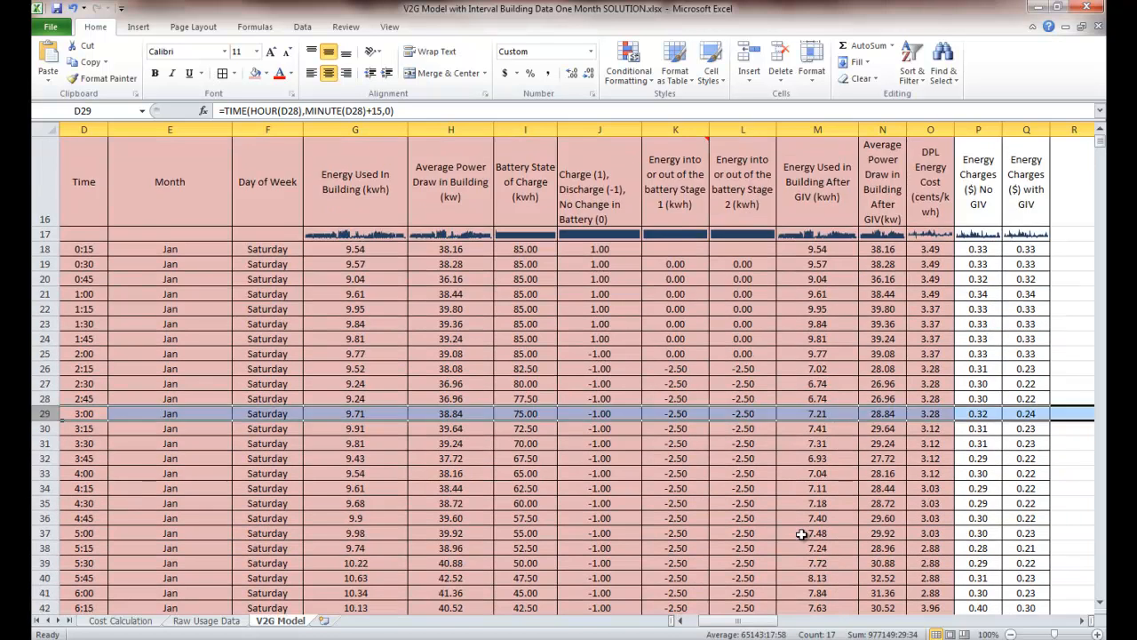
{"action": "scroll", "scroll_direction": "down", "scroll_amount": 3}
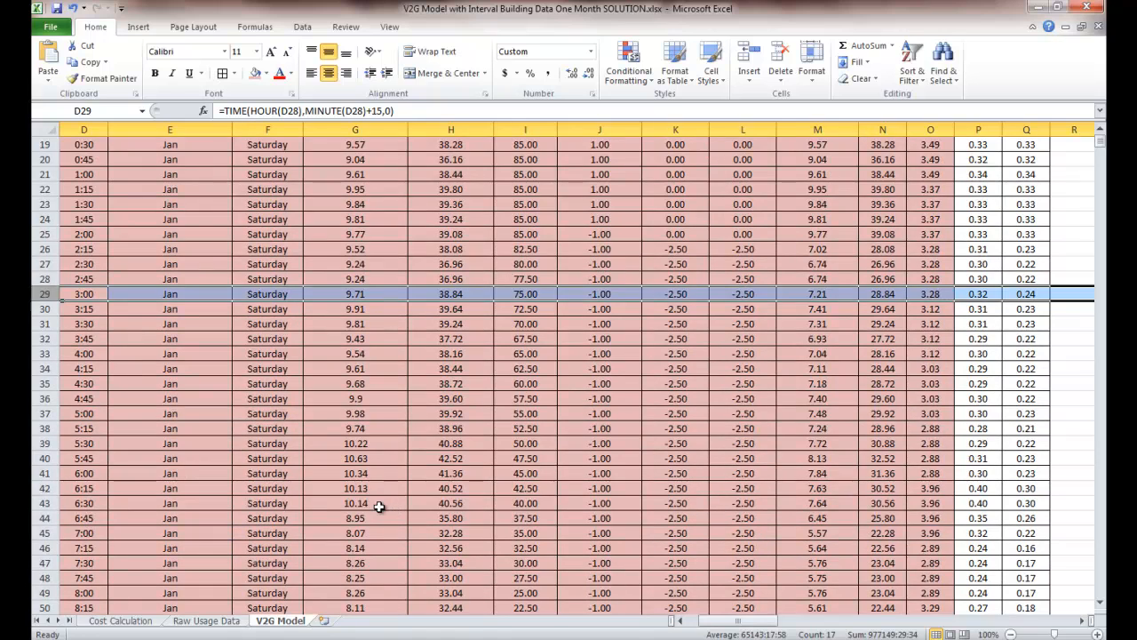
{"action": "scroll", "scroll_direction": "down", "scroll_amount": 3}
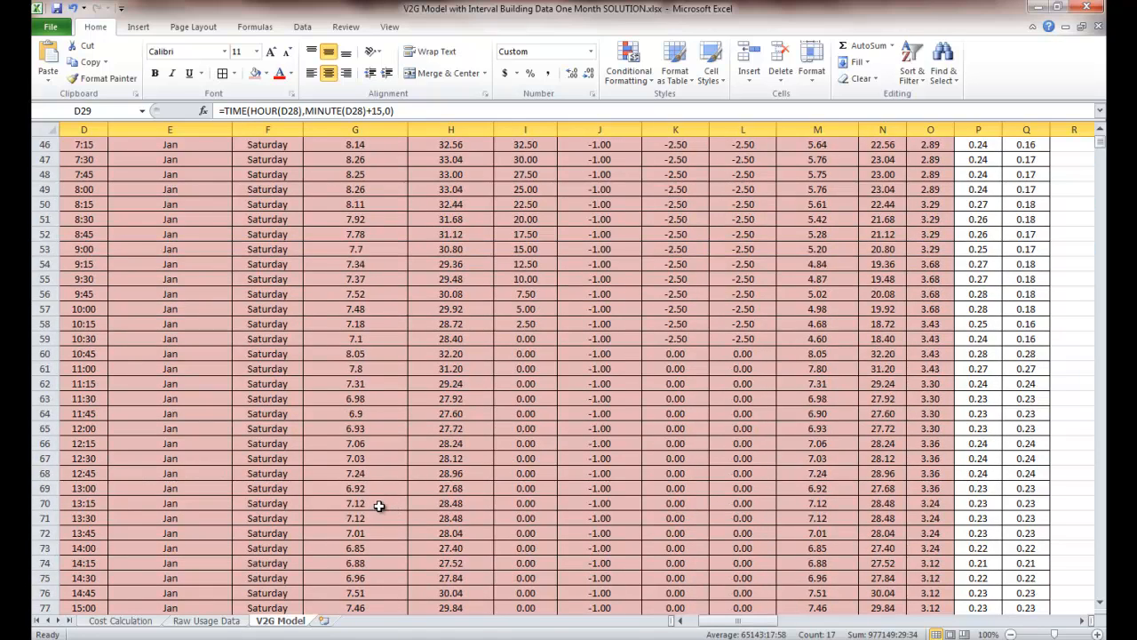
{"action": "scroll", "scroll_direction": "down", "scroll_amount": 3}
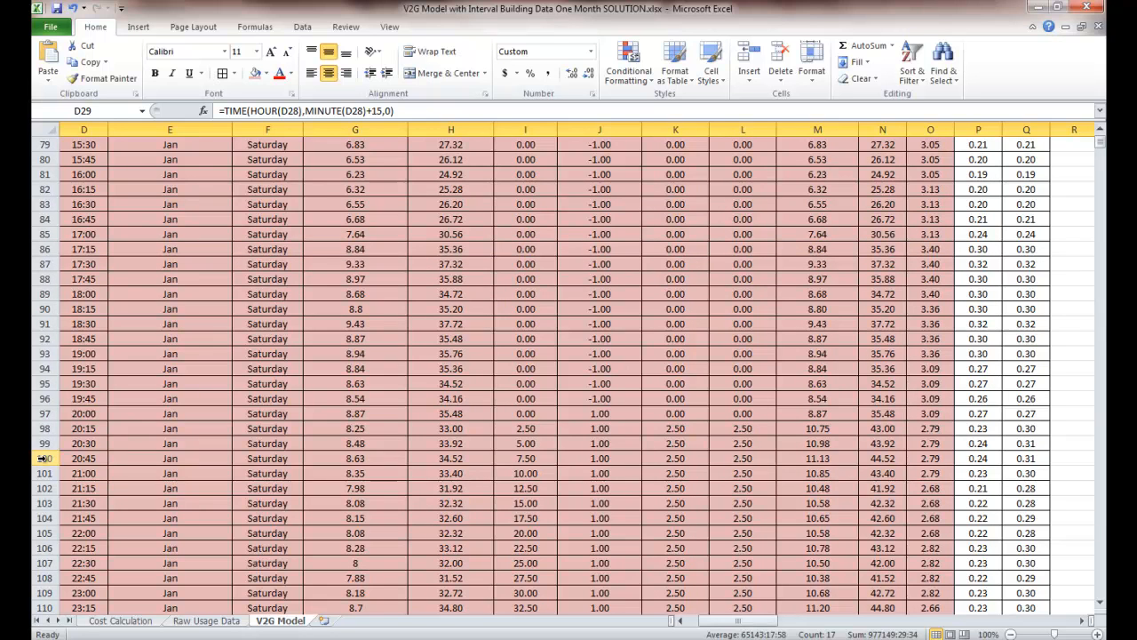
{"action": "left_click", "coordinate": [83, 459]}
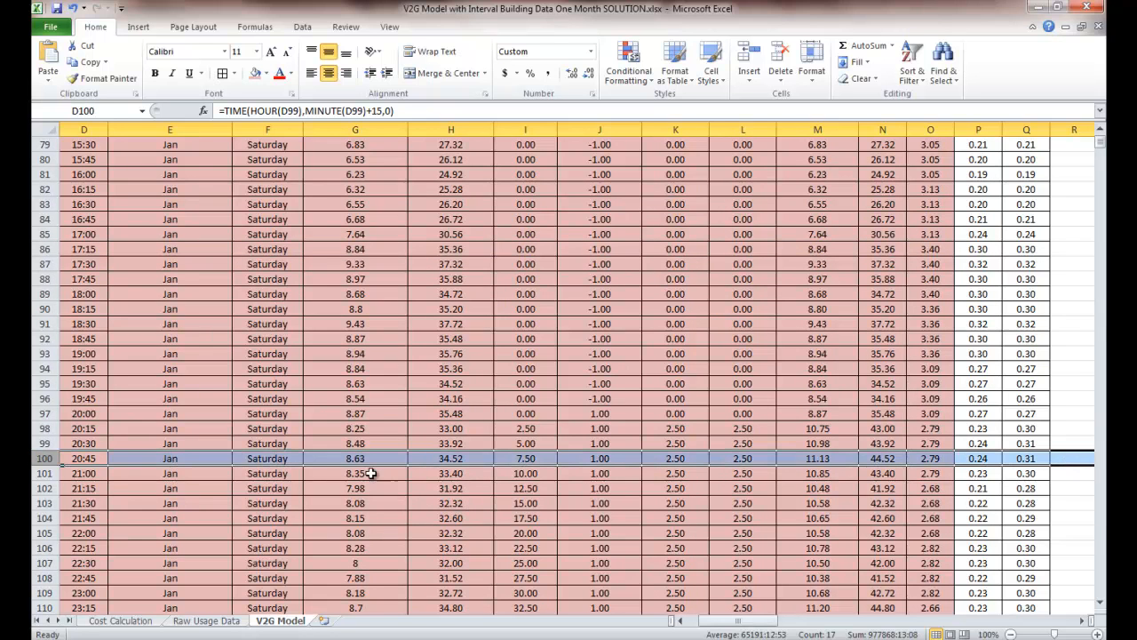
{"action": "mouse_move", "coordinate": [382, 478]}
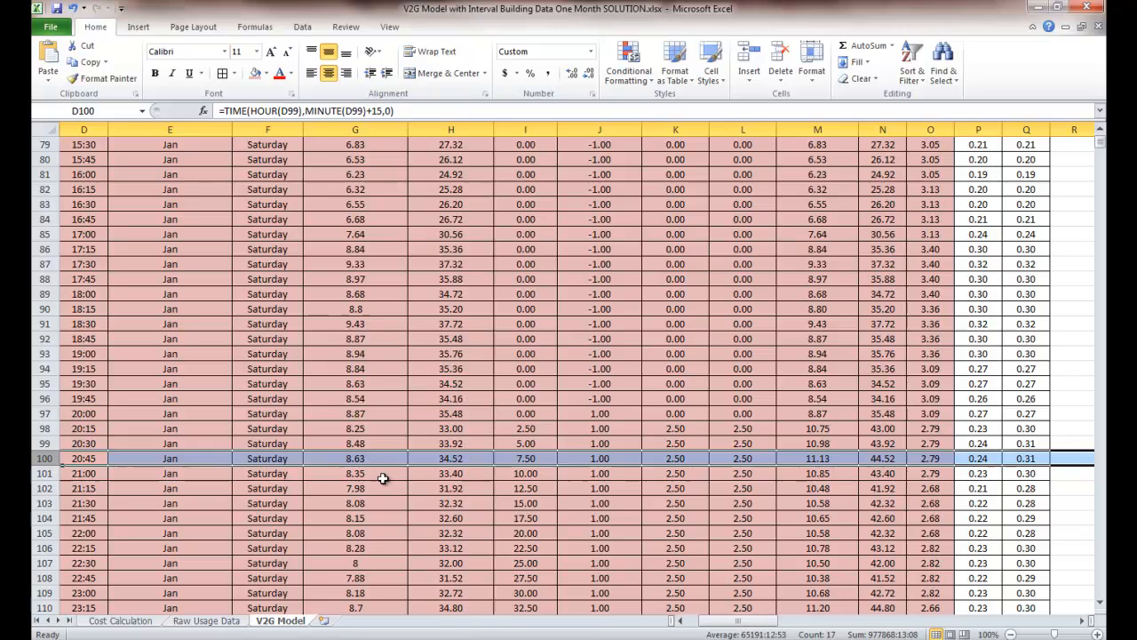
{"action": "scroll", "scroll_direction": "up", "scroll_amount": 3}
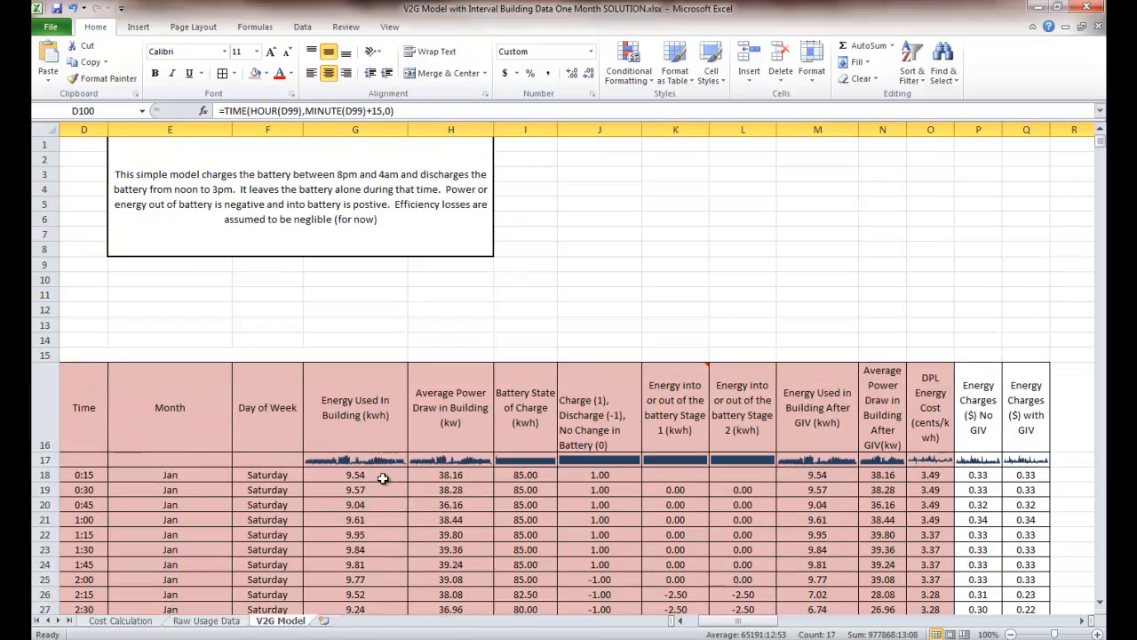
{"action": "scroll", "scroll_direction": "down", "scroll_amount": 3}
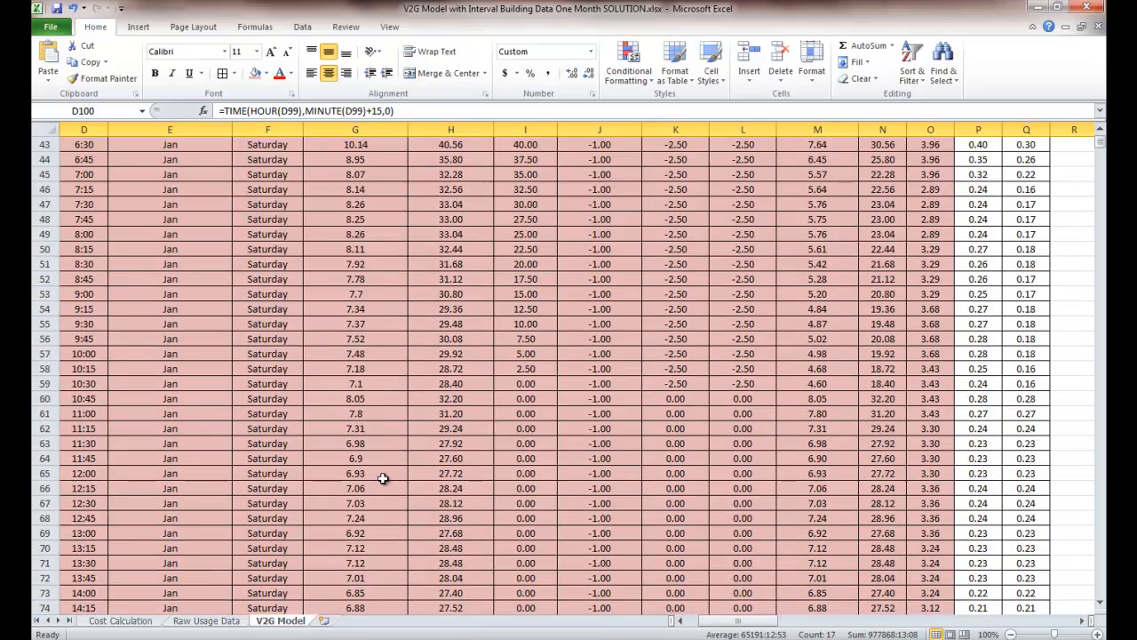
{"action": "scroll", "scroll_direction": "down", "scroll_amount": 3}
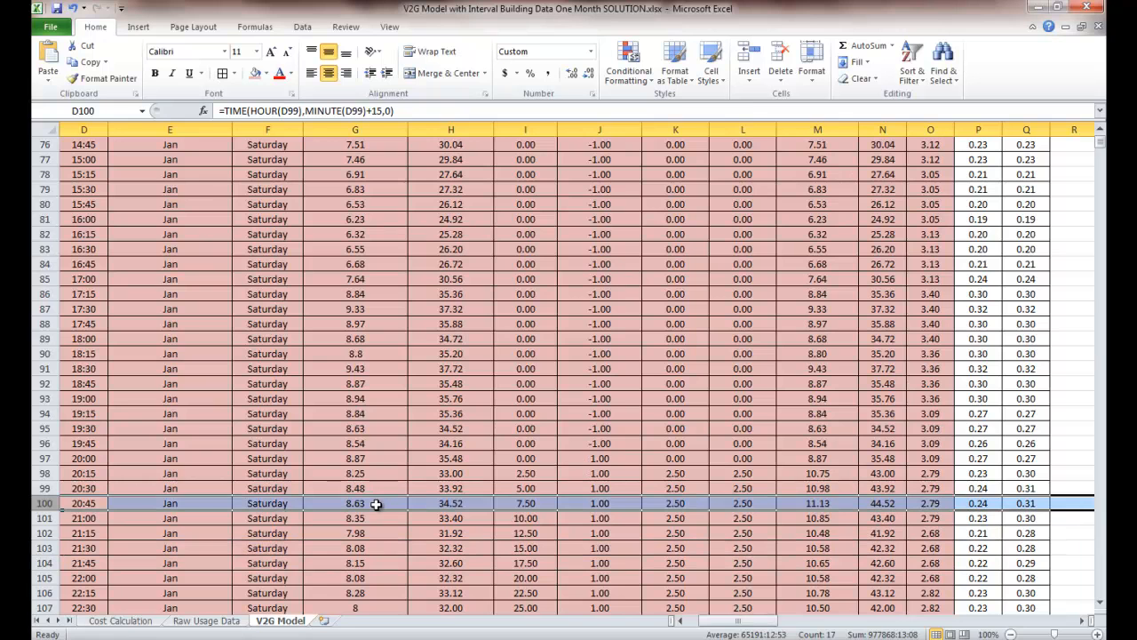
{"action": "mouse_move", "coordinate": [807, 503]}
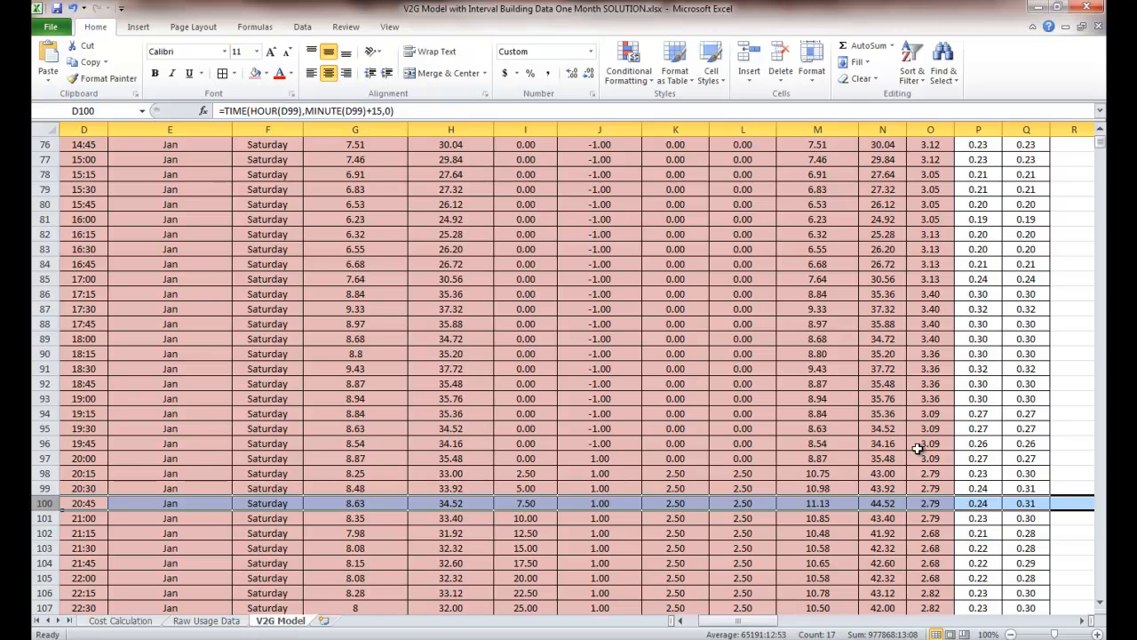
{"action": "scroll", "scroll_direction": "up", "scroll_amount": 3}
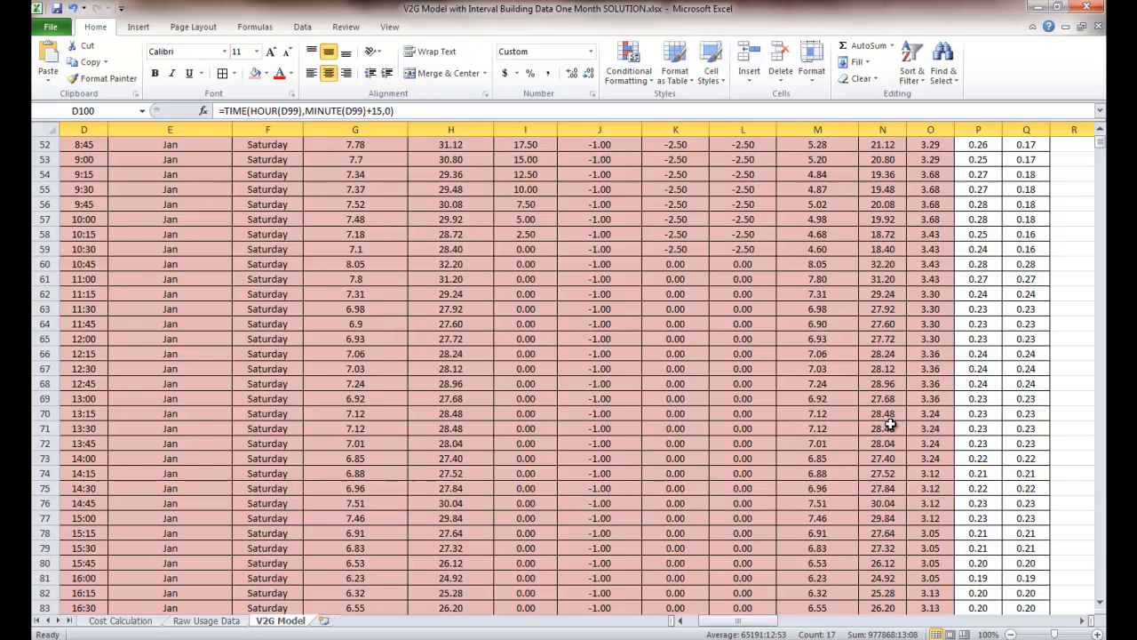
Point out the Energy Charges with GIV, Energy Used After GIV and DPL Energy Cost columns
{"action": "scroll", "scroll_direction": "up", "scroll_amount": 3}
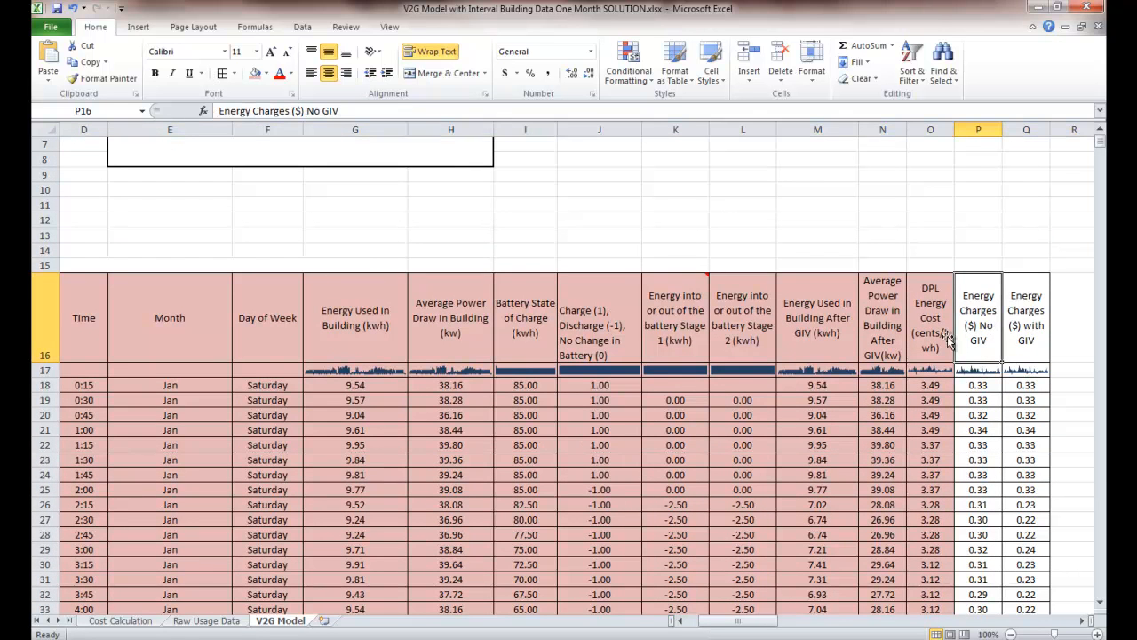
{"action": "left_click", "coordinate": [1027, 316]}
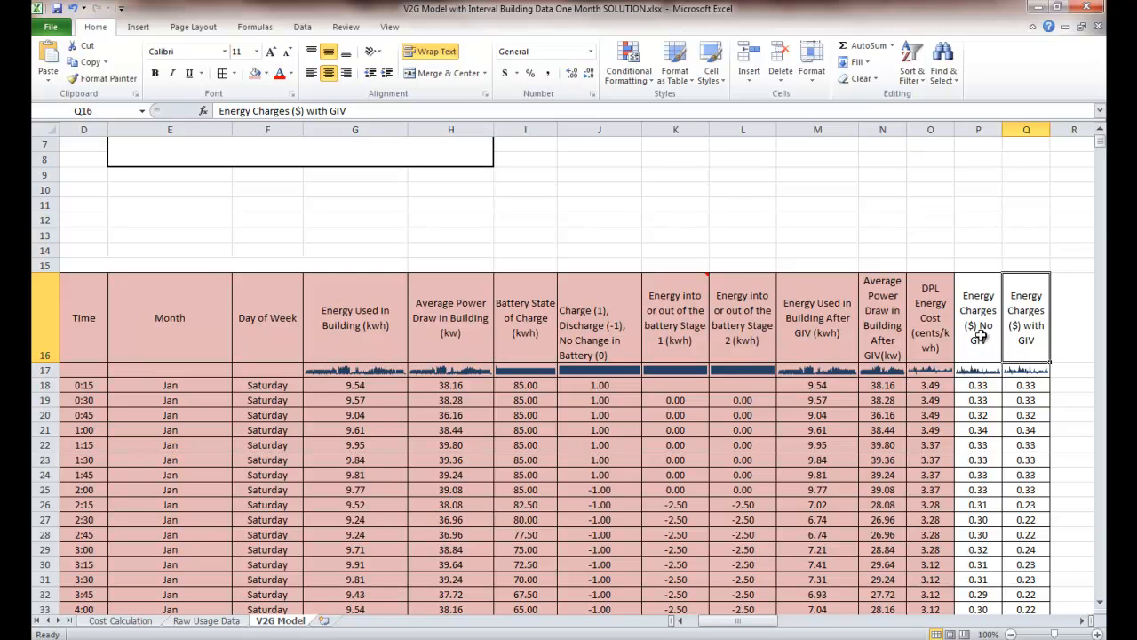
{"action": "mouse_move", "coordinate": [977, 344]}
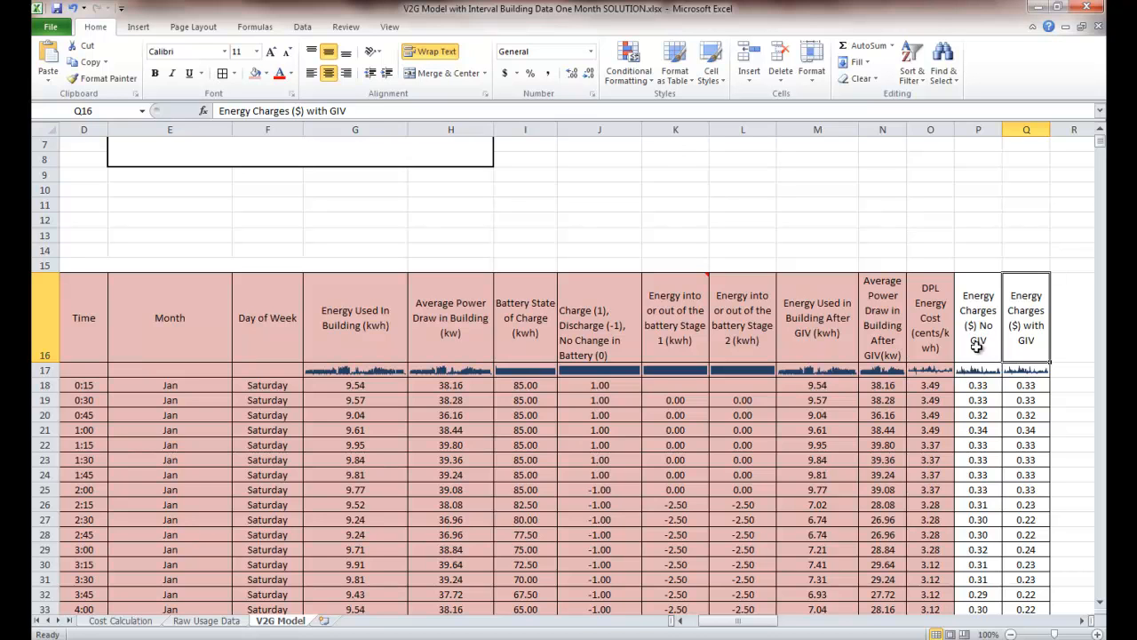
{"action": "left_click", "coordinate": [355, 316]}
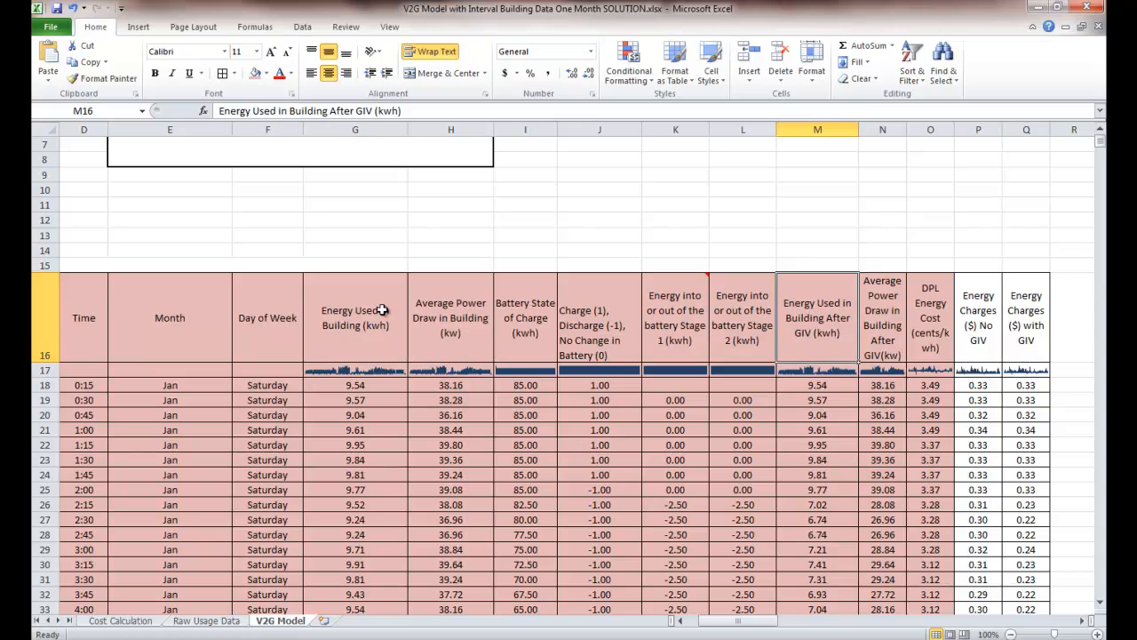
{"action": "mouse_move", "coordinate": [951, 311]}
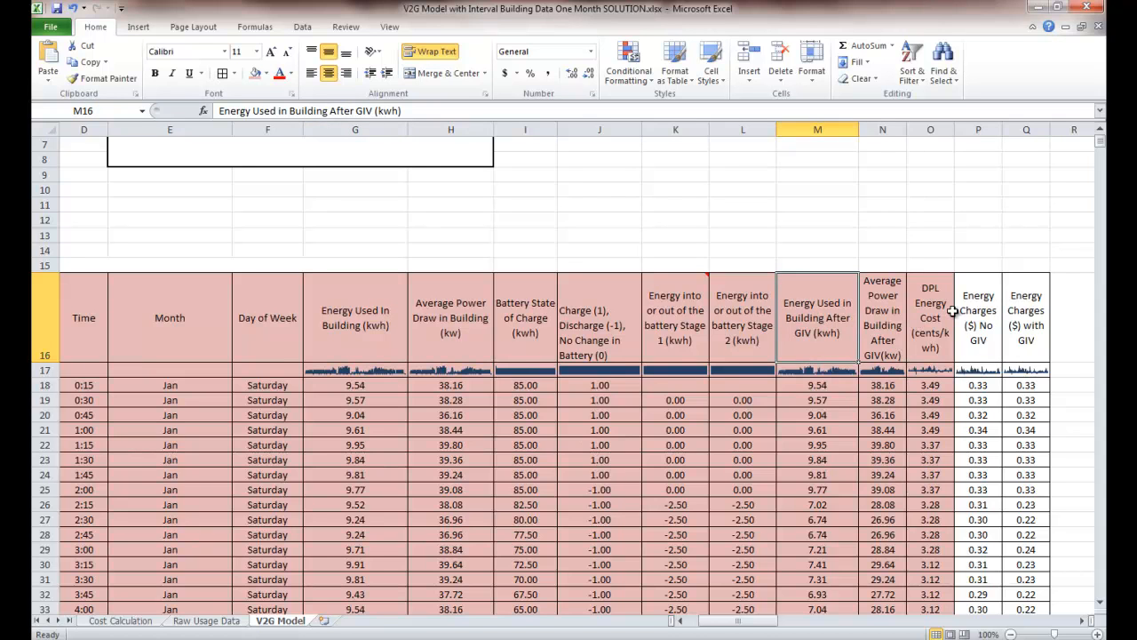
{"action": "left_click", "coordinate": [931, 317]}
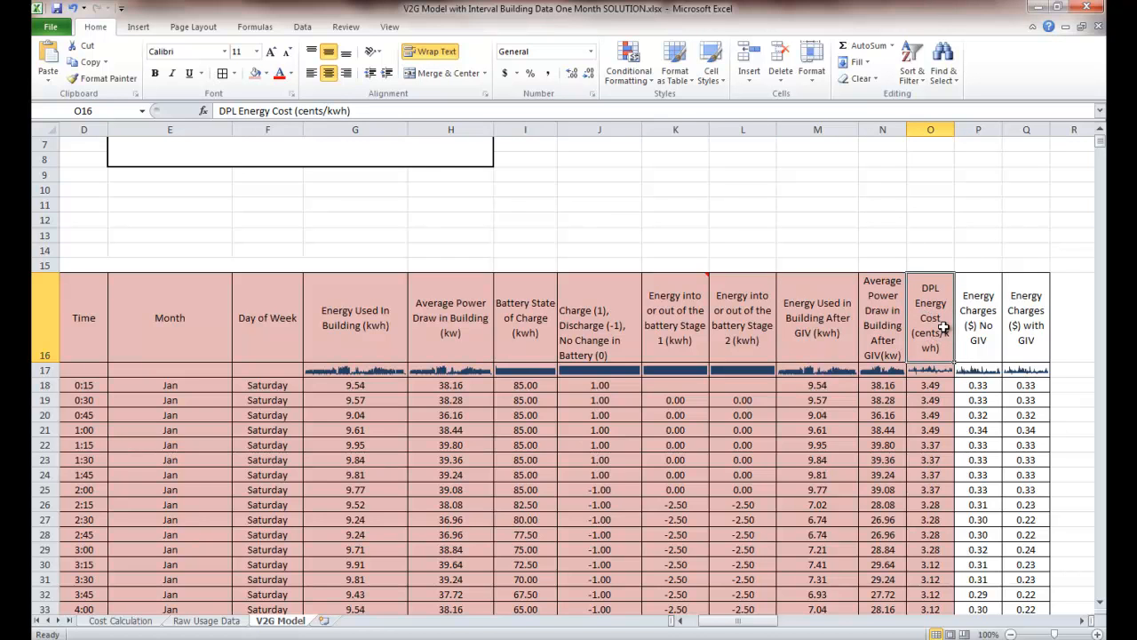
{"action": "mouse_move", "coordinate": [1036, 386]}
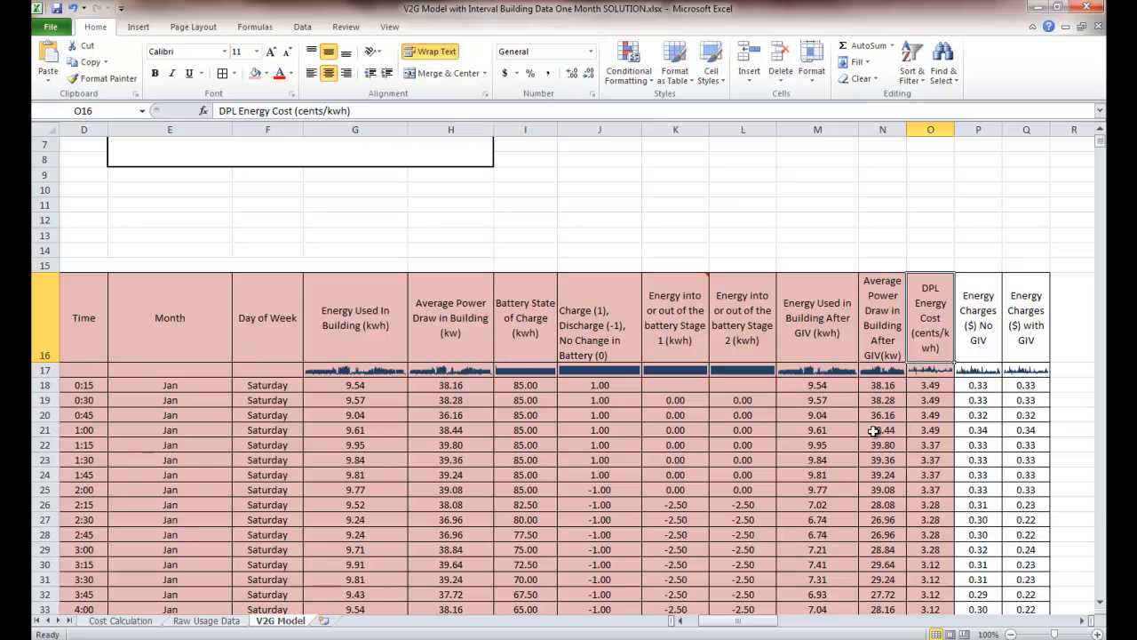
{"action": "mouse_move", "coordinate": [1006, 453]}
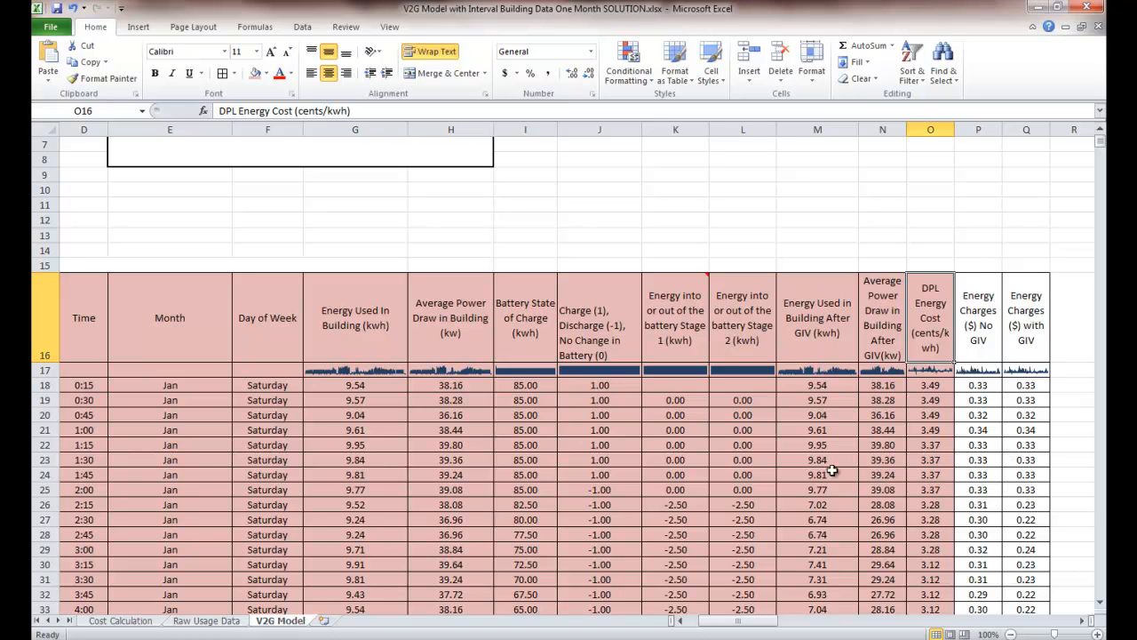
{"action": "mouse_move", "coordinate": [138, 631]}
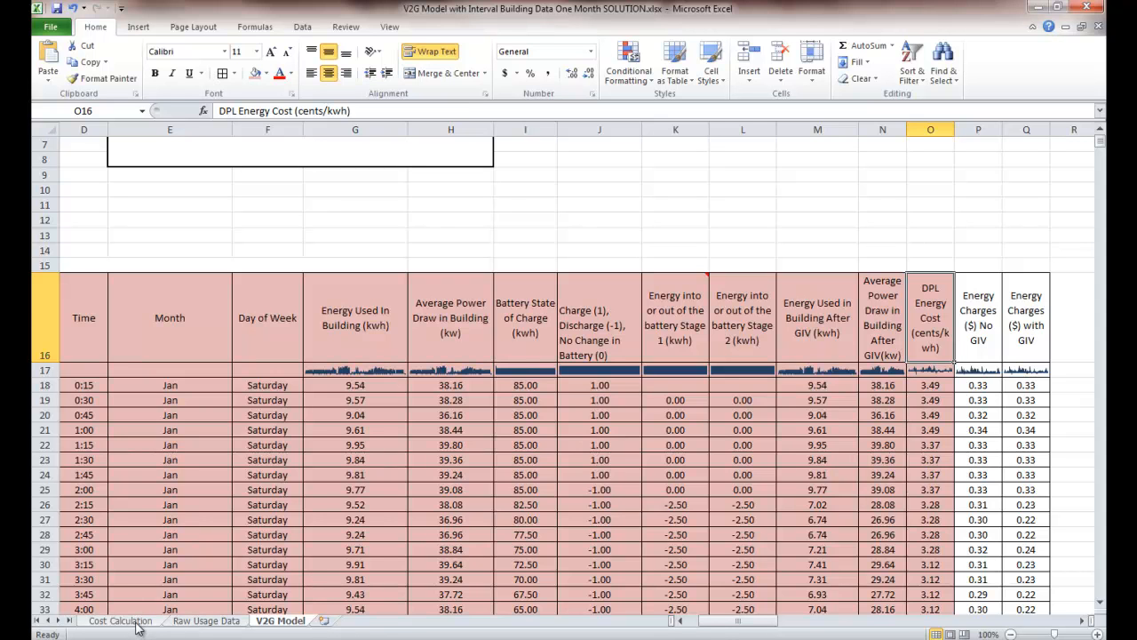
Return to the Cost Calculation sheet showing June totals $5,081.76 and $5,108.27
{"action": "left_click", "coordinate": [120, 620]}
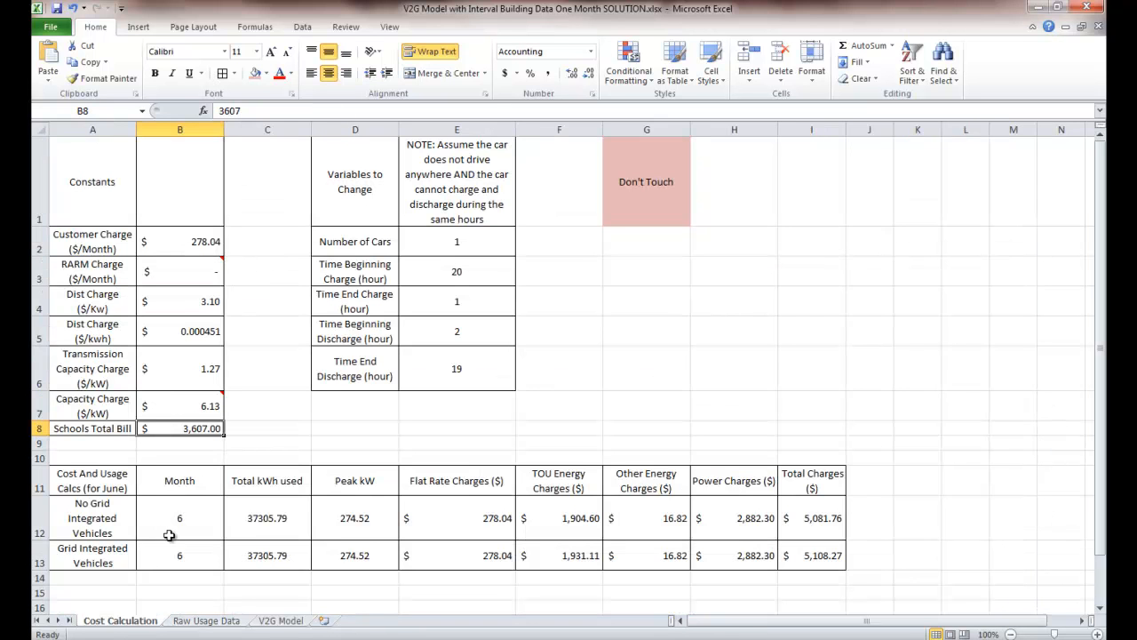
{"action": "mouse_move", "coordinate": [150, 516]}
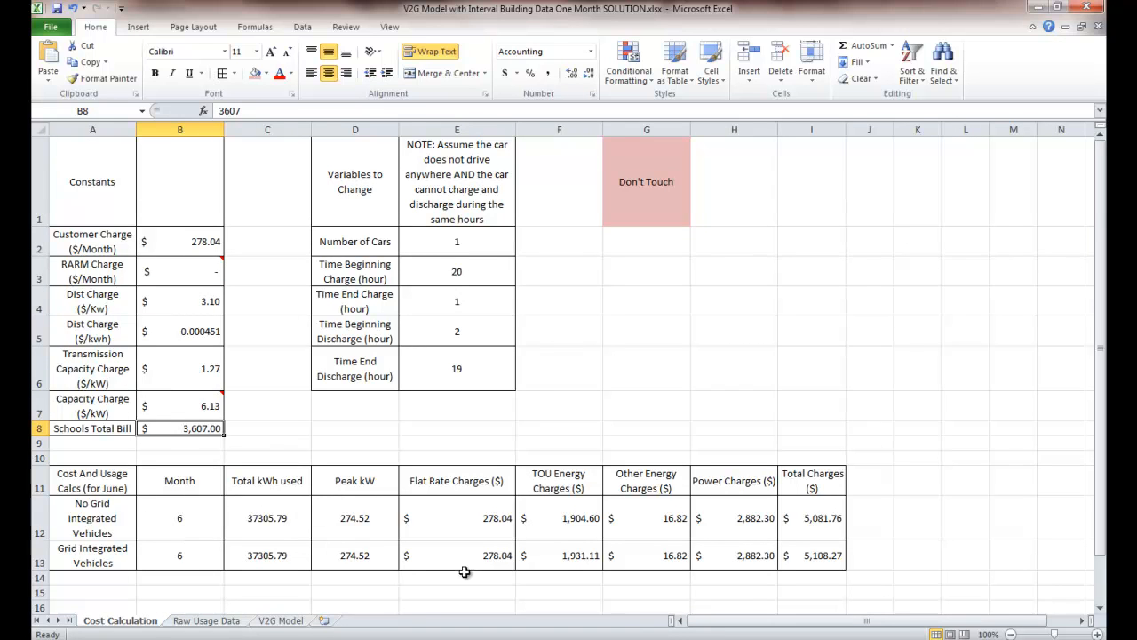
{"action": "left_click", "coordinate": [558, 479]}
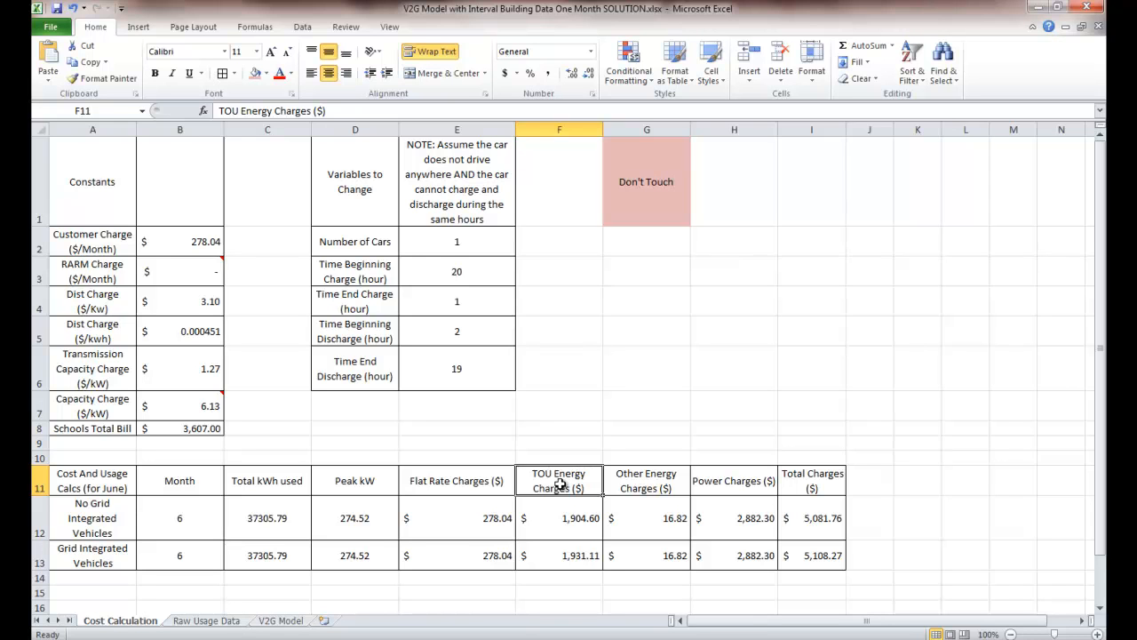
{"action": "mouse_move", "coordinate": [495, 490]}
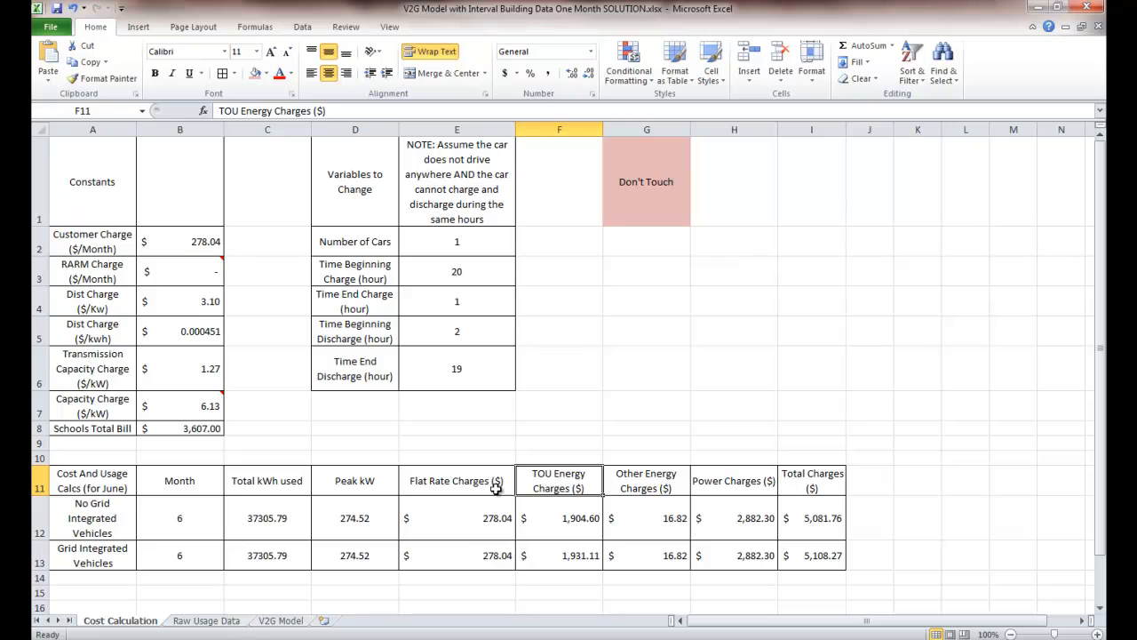
{"action": "left_click", "coordinate": [457, 479]}
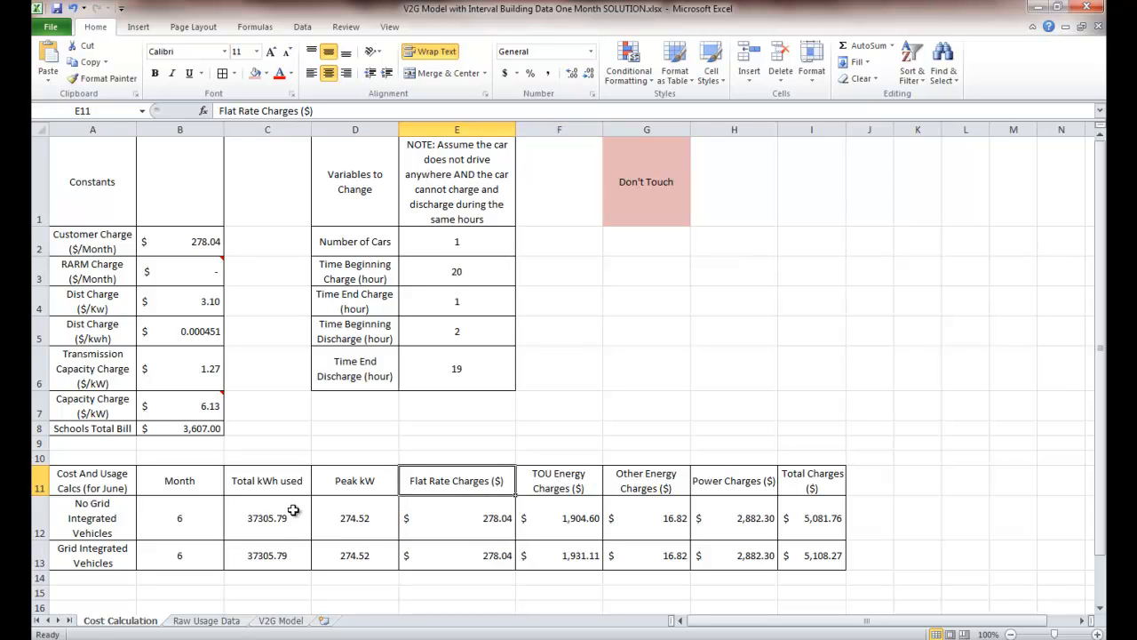
{"action": "mouse_move", "coordinate": [169, 267]}
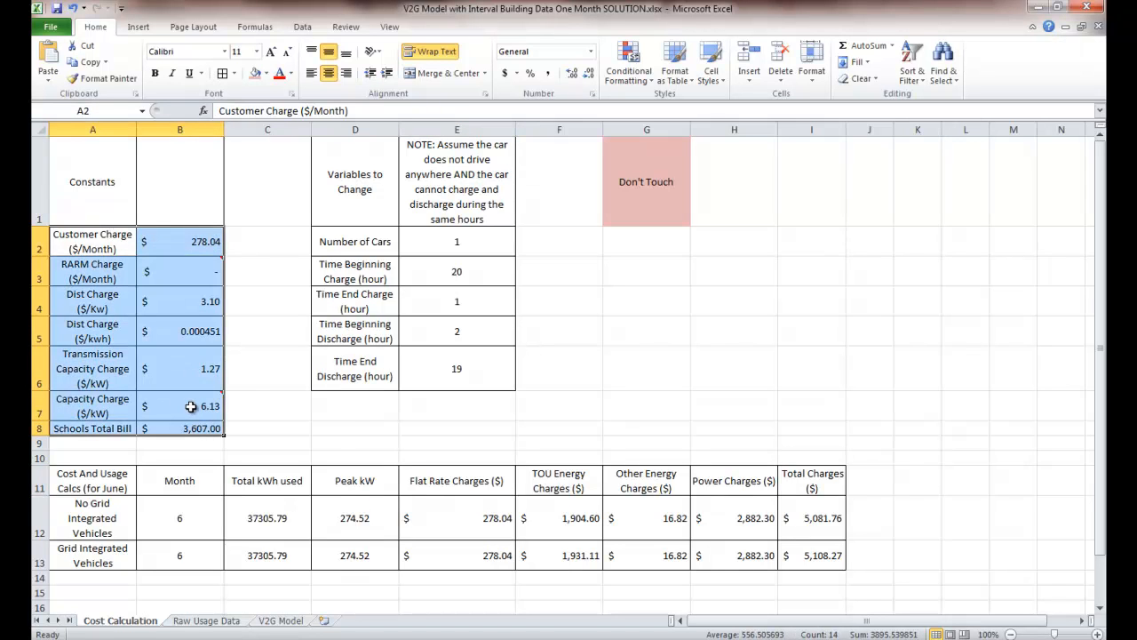
{"action": "mouse_move", "coordinate": [821, 475]}
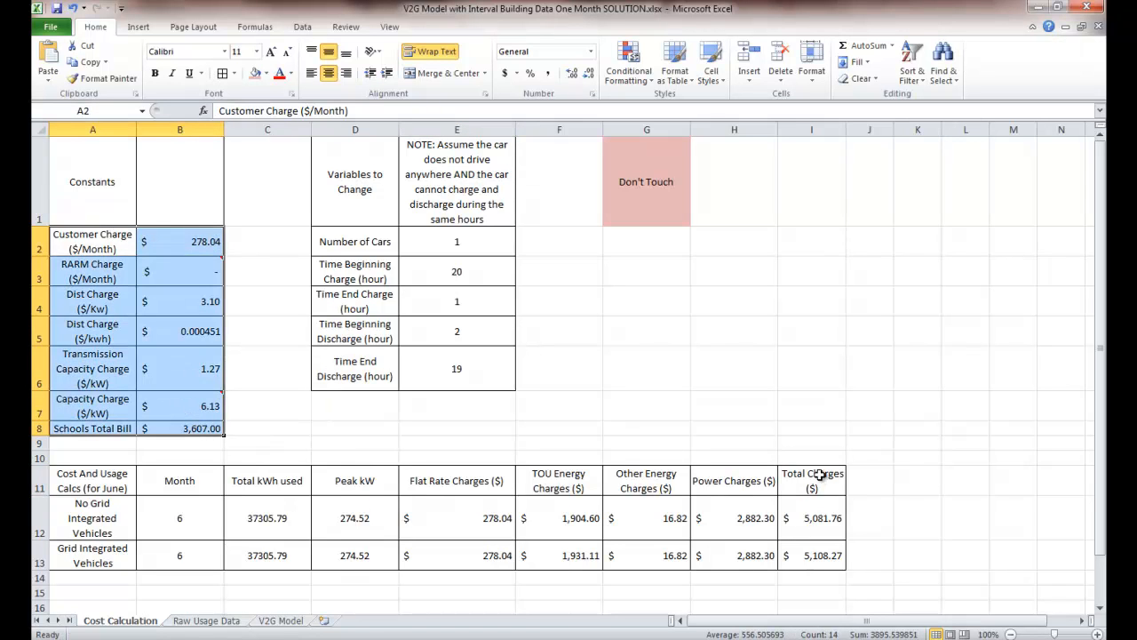
{"action": "mouse_move", "coordinate": [681, 389]}
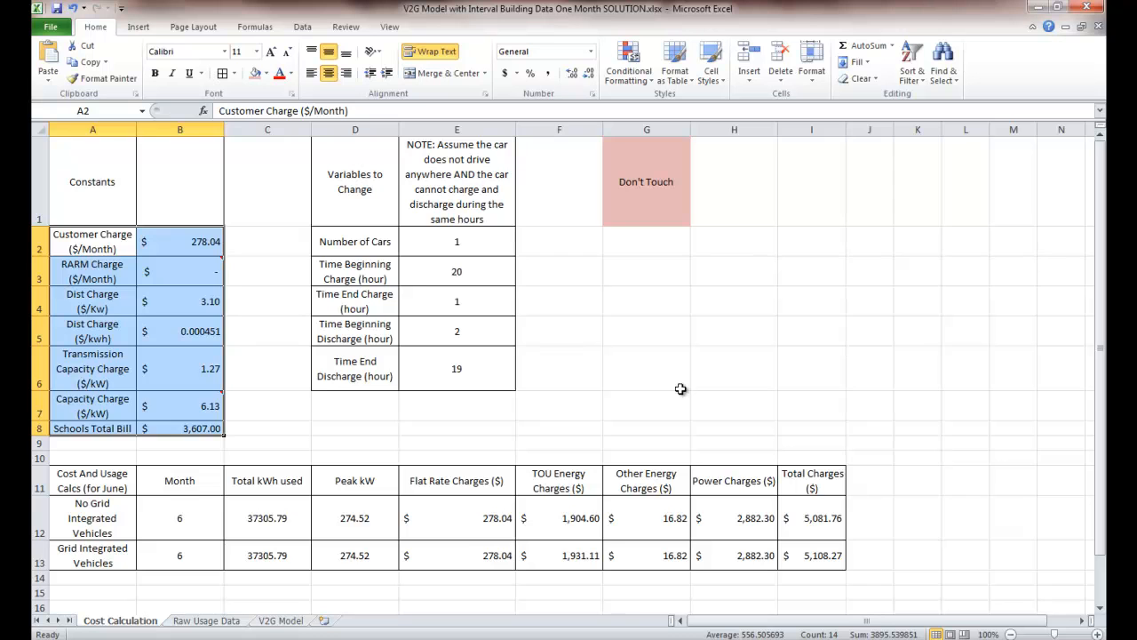
{"action": "scroll", "scroll_direction": "down", "scroll_amount": 3}
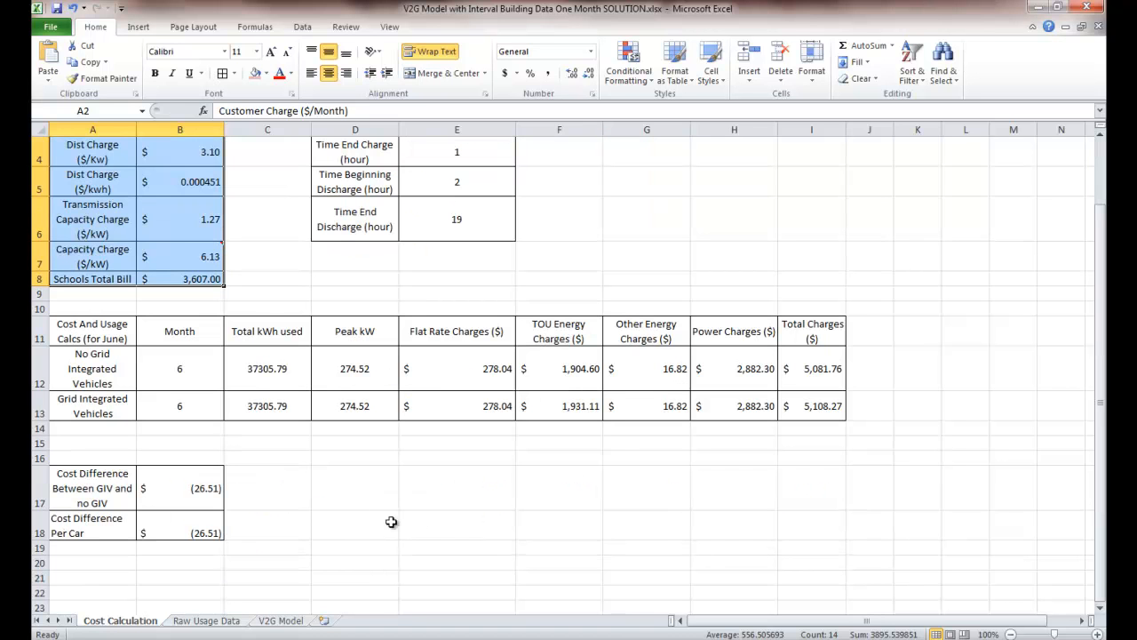
{"action": "mouse_move", "coordinate": [86, 494]}
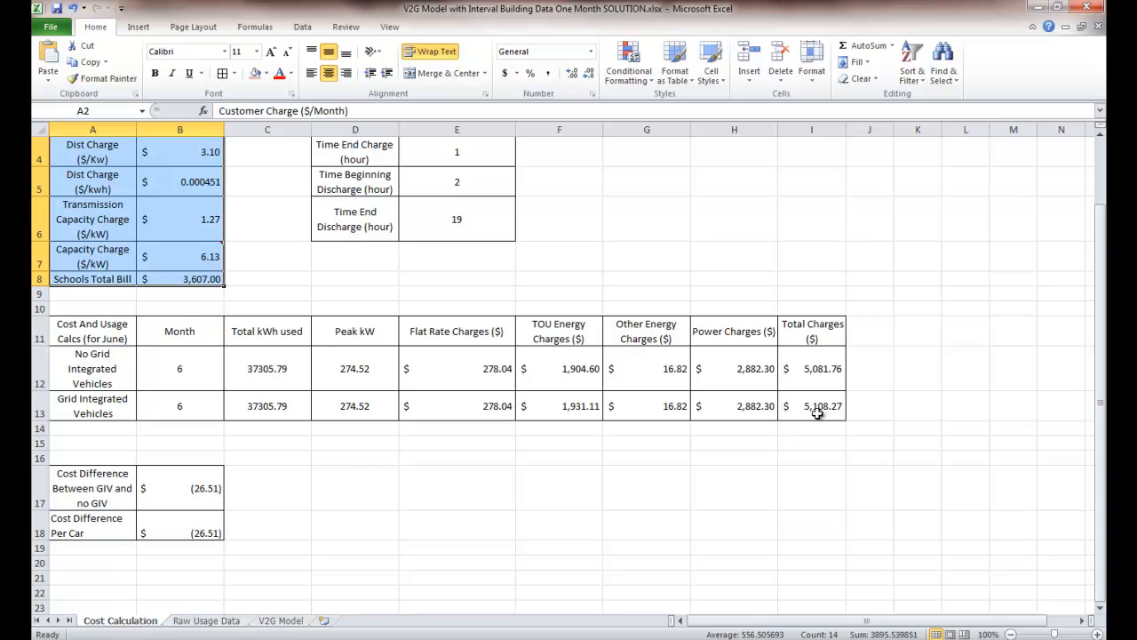
{"action": "mouse_move", "coordinate": [817, 374]}
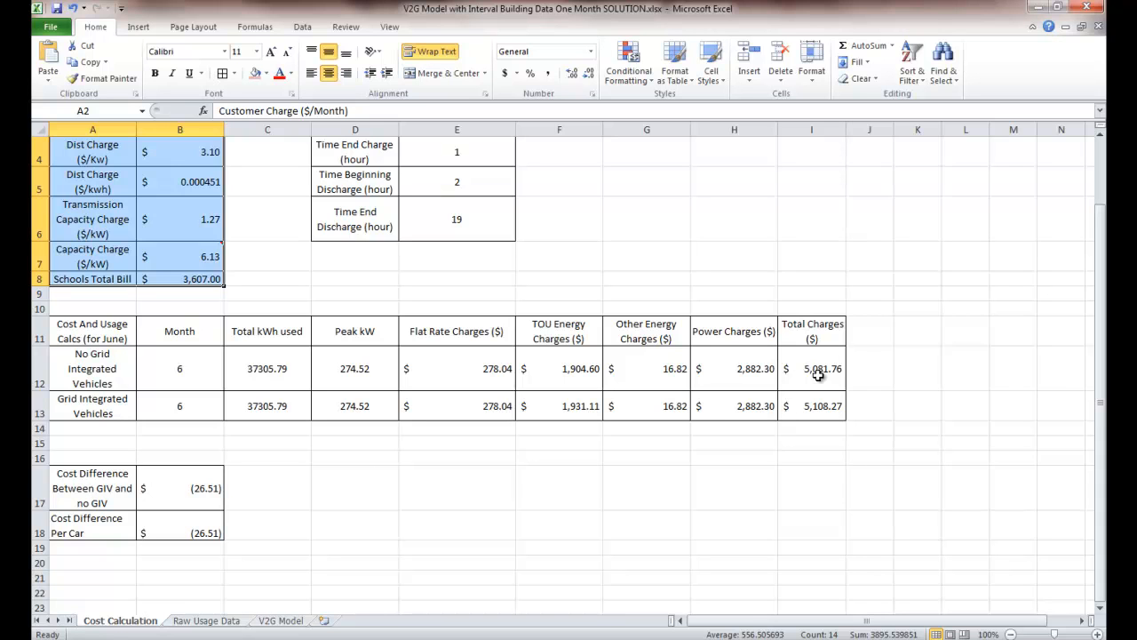
{"action": "mouse_move", "coordinate": [434, 473]}
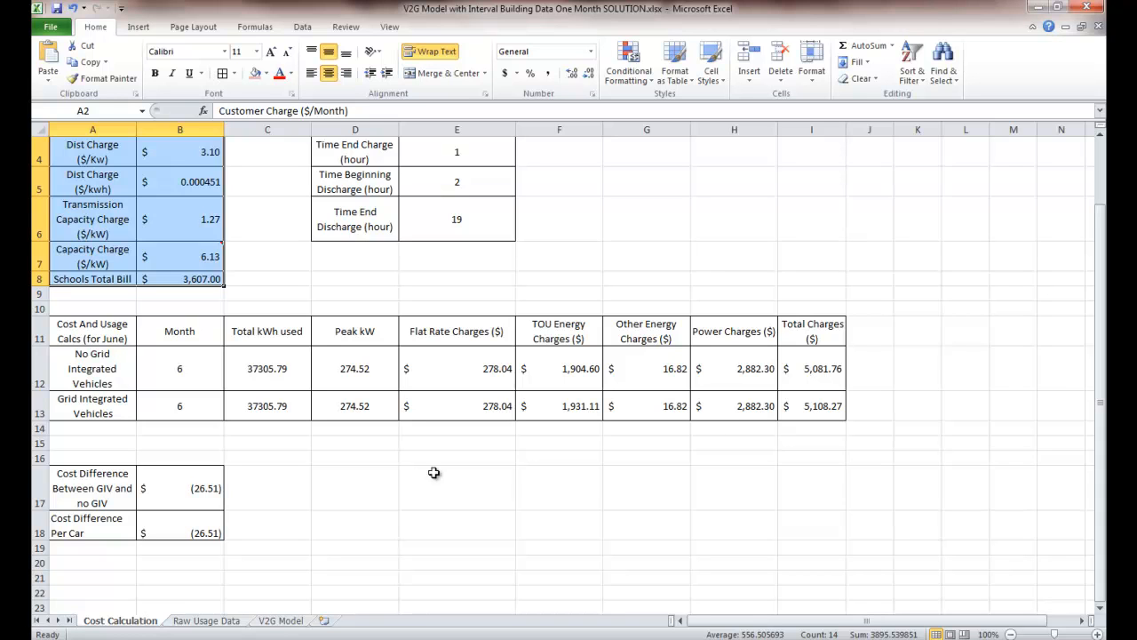
{"action": "mouse_move", "coordinate": [219, 545]}
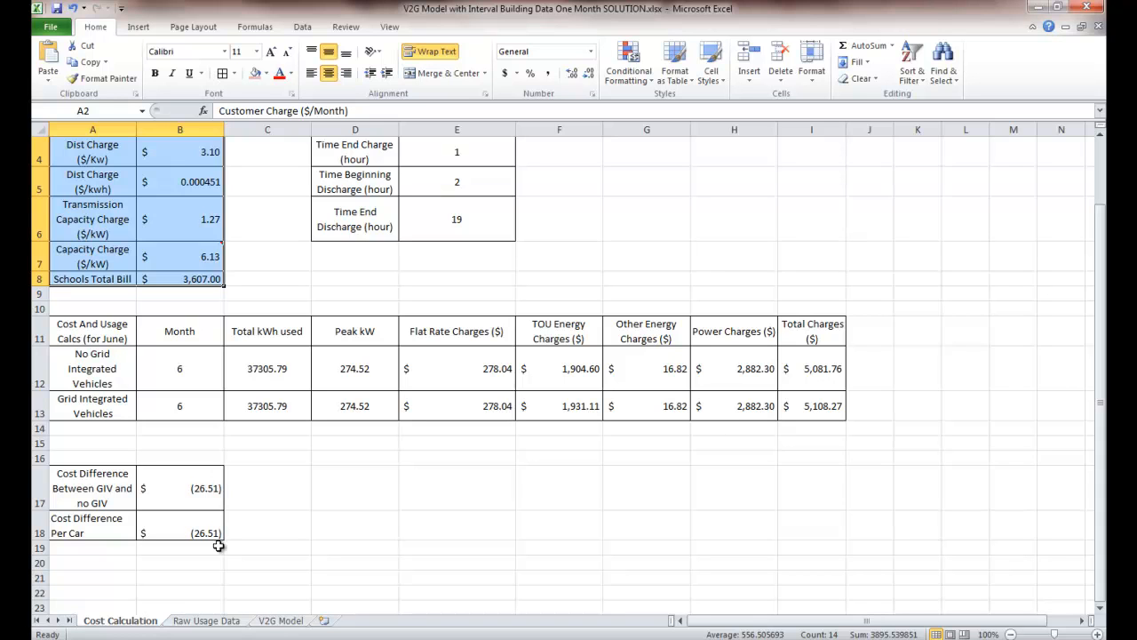
{"action": "mouse_move", "coordinate": [824, 405]}
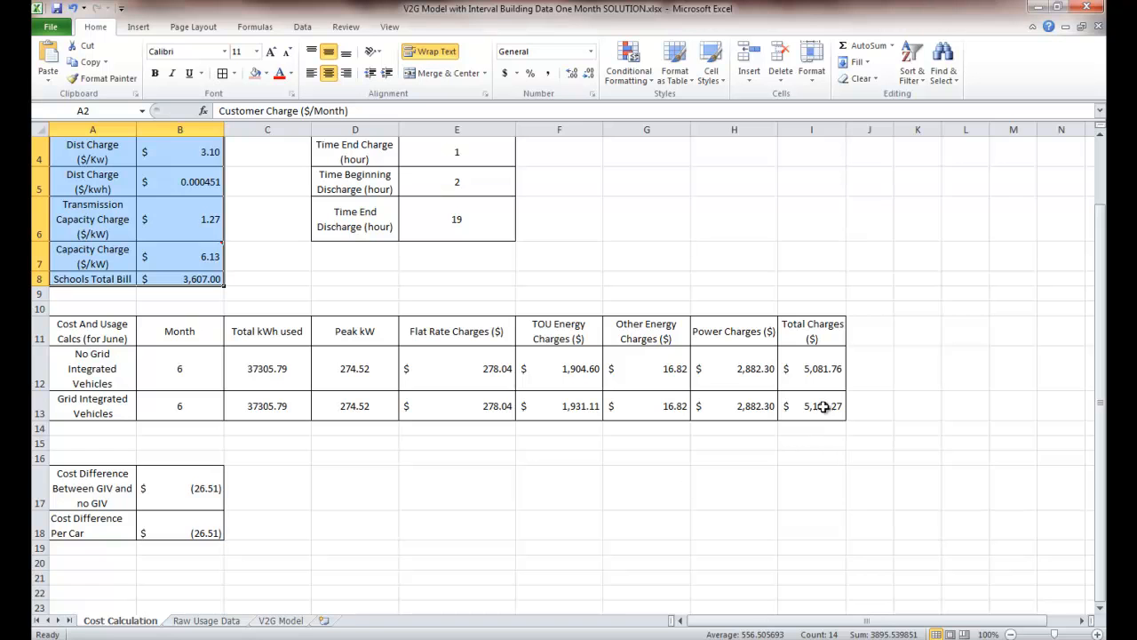
{"action": "mouse_move", "coordinate": [821, 406]}
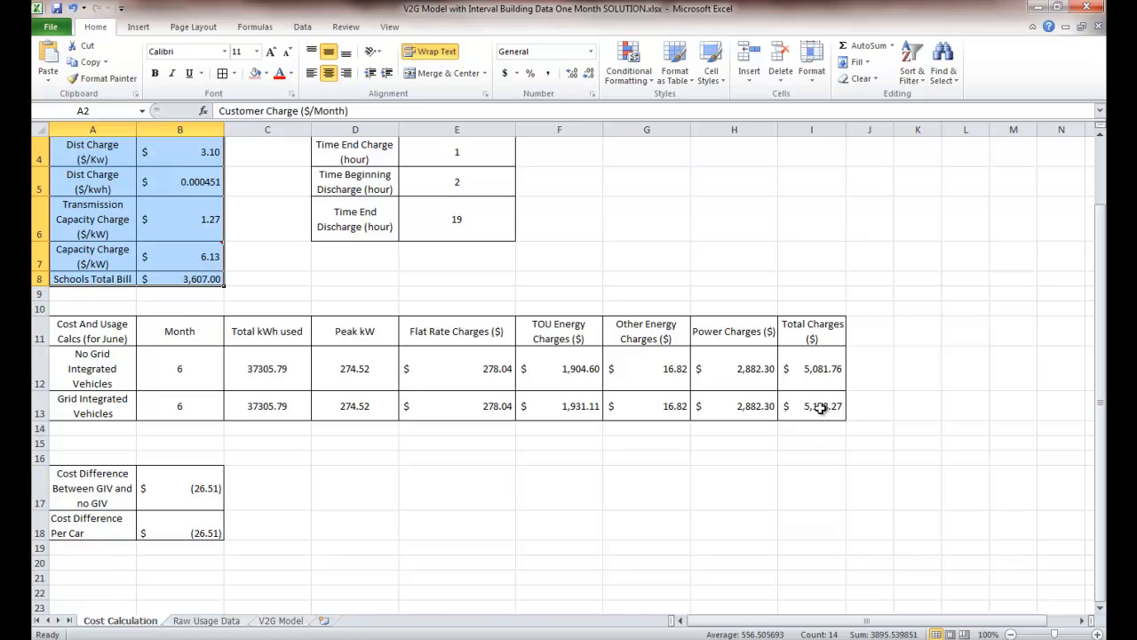
{"action": "scroll", "scroll_direction": "up", "scroll_amount": 3}
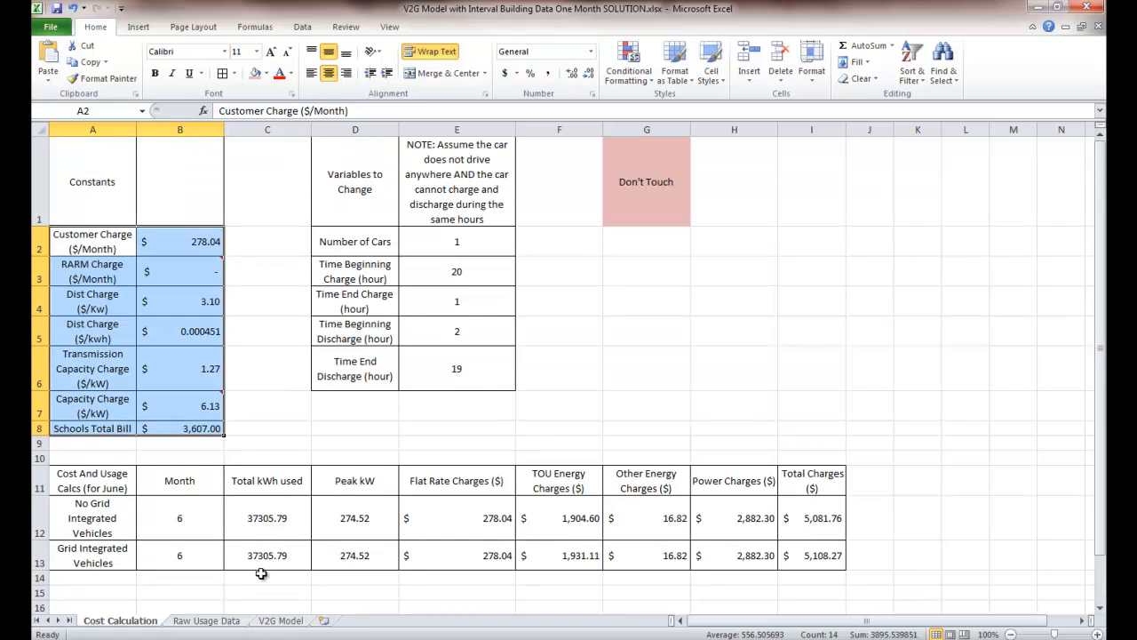
Set the discharge start hour in E5 to 13, dropping the grid-integrated total to $4,875.81
{"action": "scroll", "scroll_direction": "down", "scroll_amount": 3}
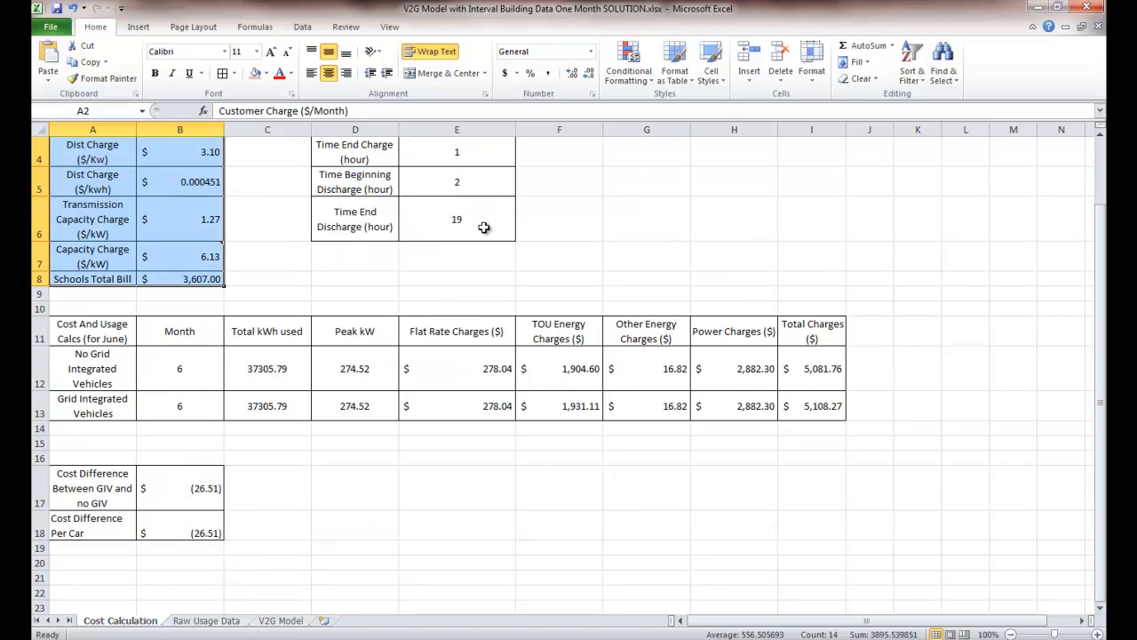
{"action": "scroll", "scroll_direction": "up", "scroll_amount": 3}
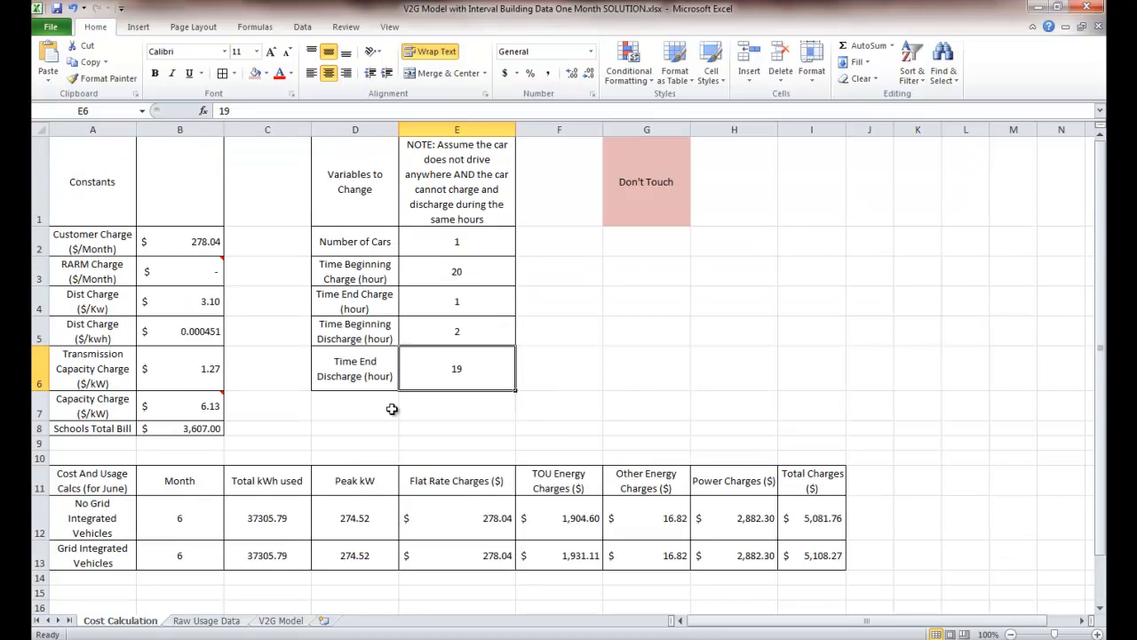
{"action": "mouse_move", "coordinate": [462, 332]}
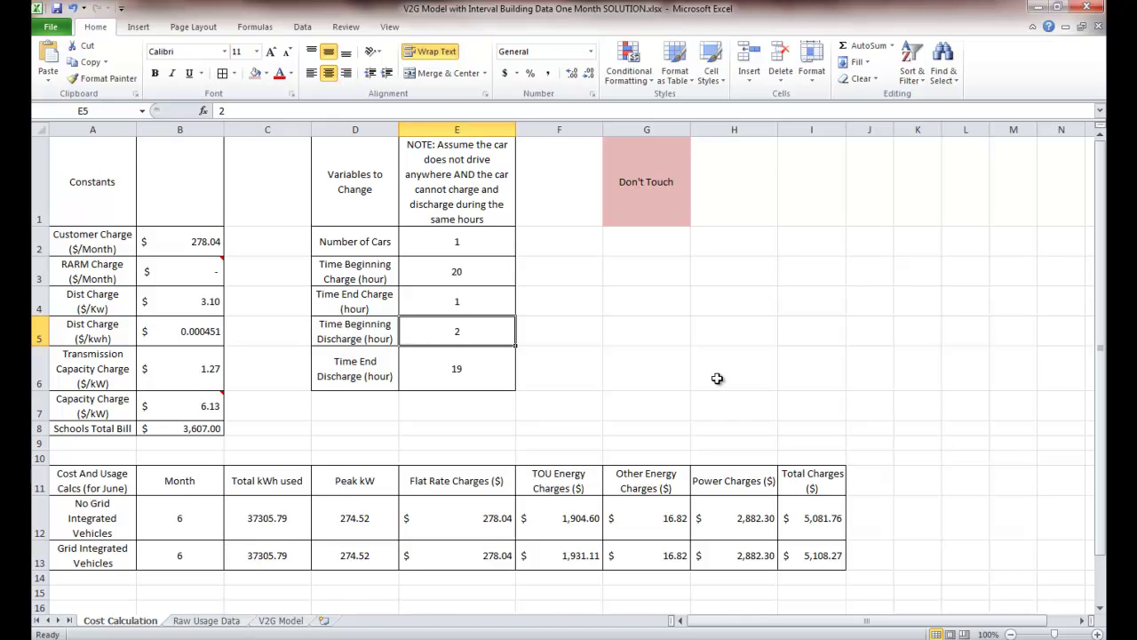
{"action": "type", "text": "13"}
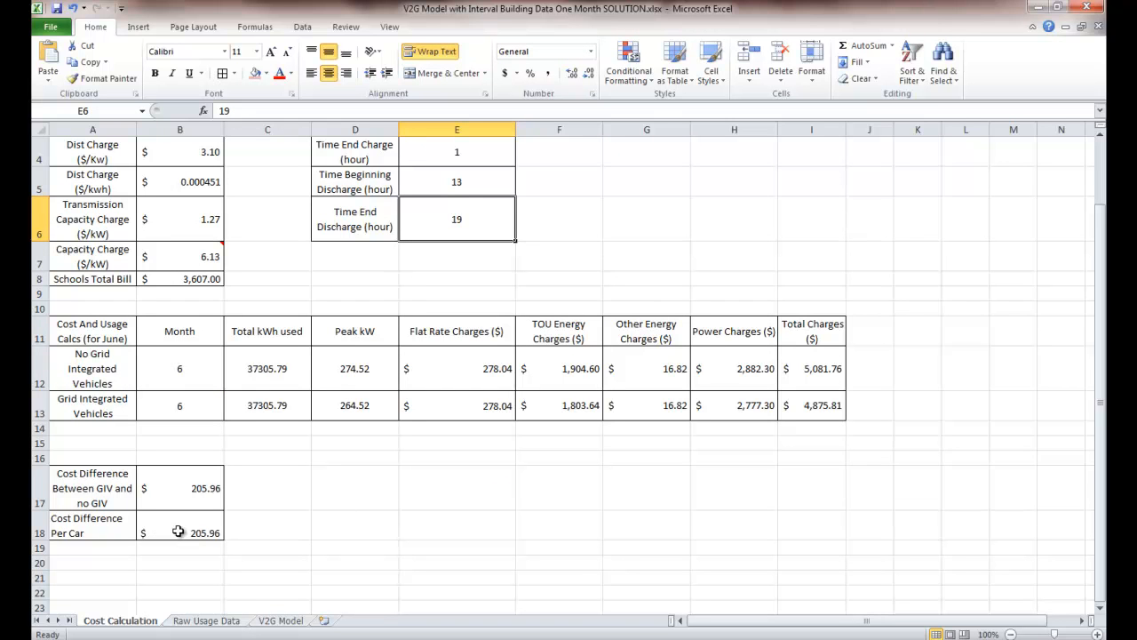
{"action": "mouse_move", "coordinate": [408, 534]}
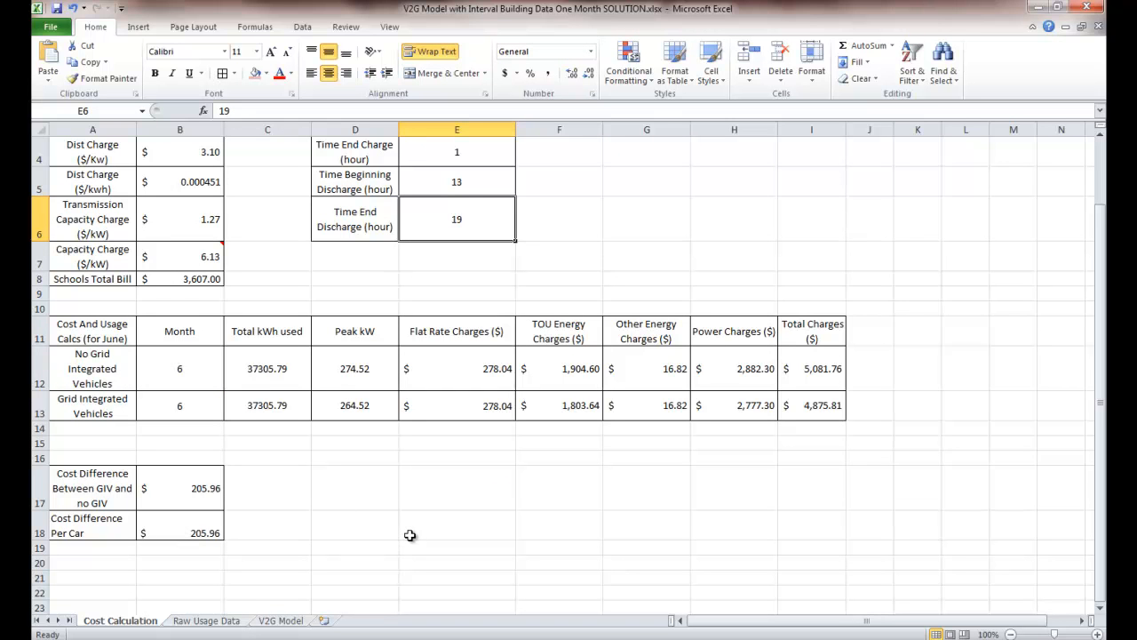
{"action": "mouse_move", "coordinate": [344, 462]}
{"action": "type", "text": "2"}
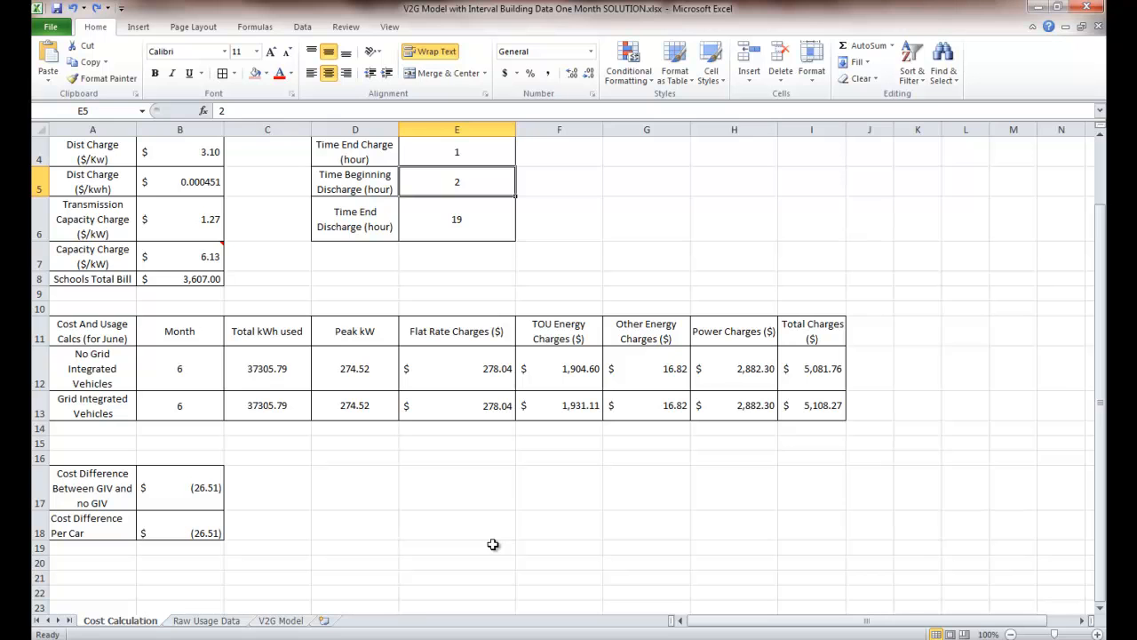
{"action": "mouse_move", "coordinate": [156, 245]}
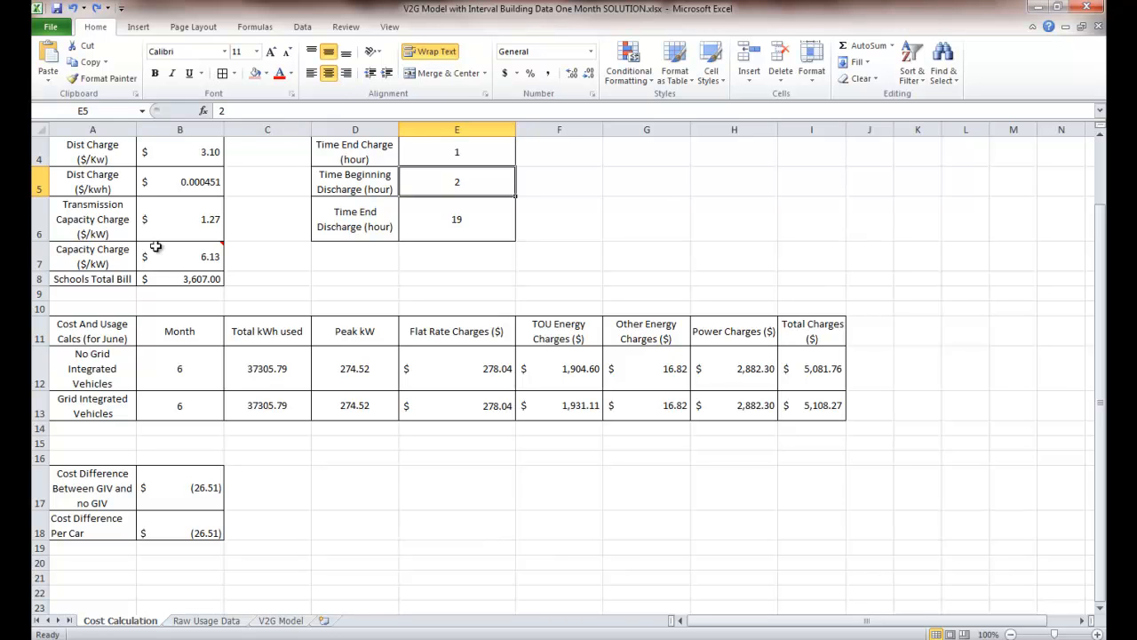
{"action": "mouse_move", "coordinate": [386, 519]}
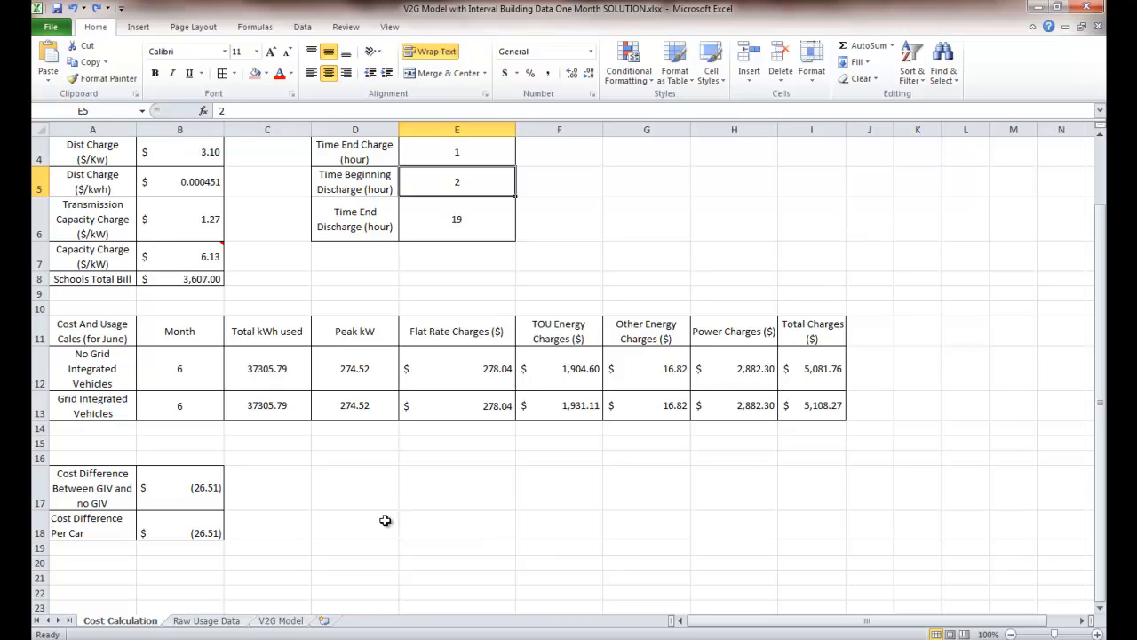
{"action": "mouse_move", "coordinate": [384, 519]}
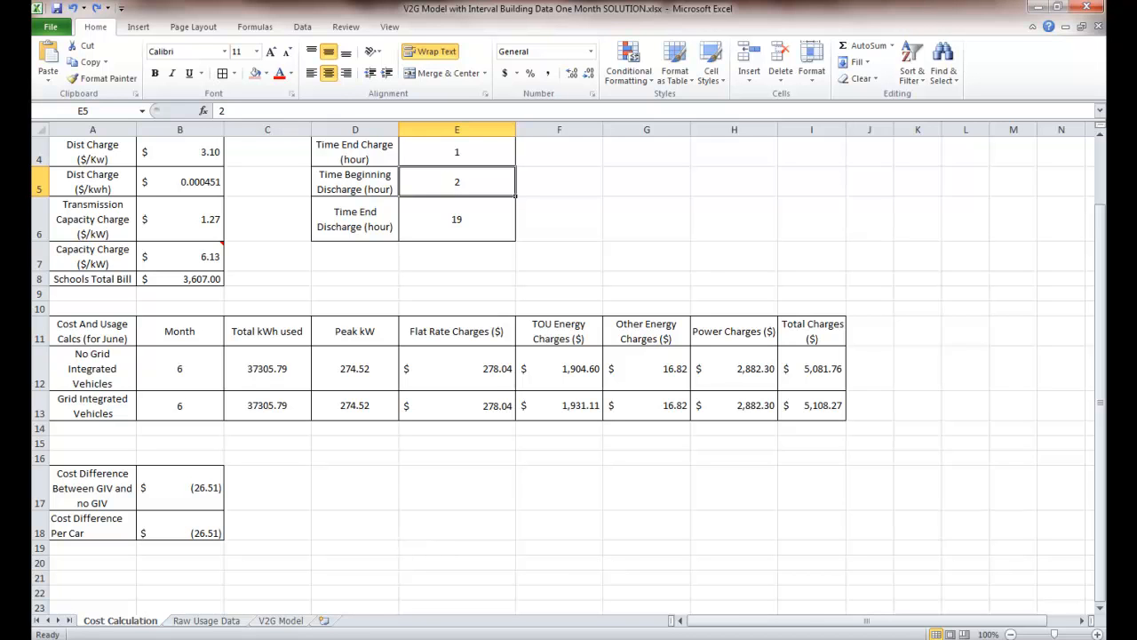